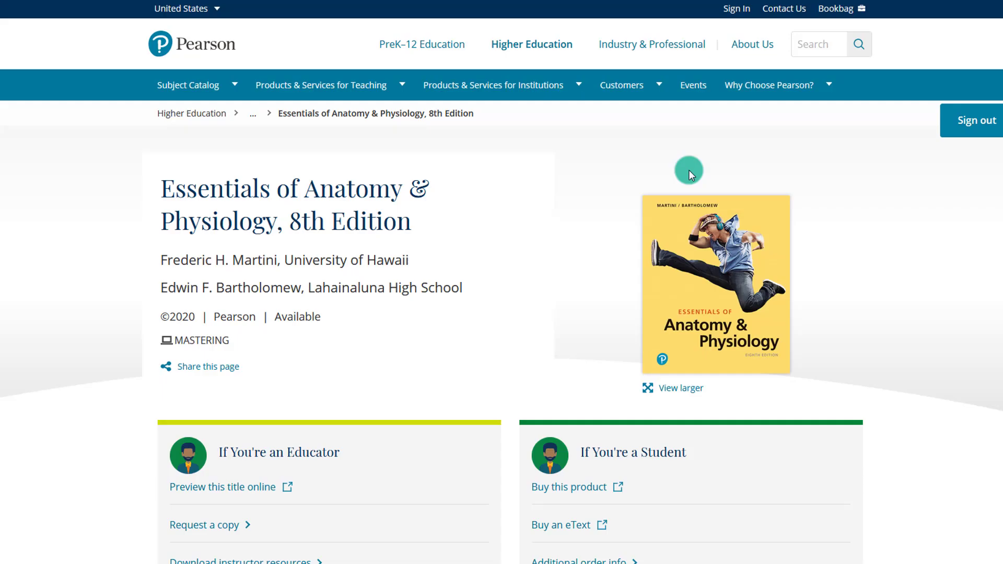
pyautogui.moveTo(921, 114)
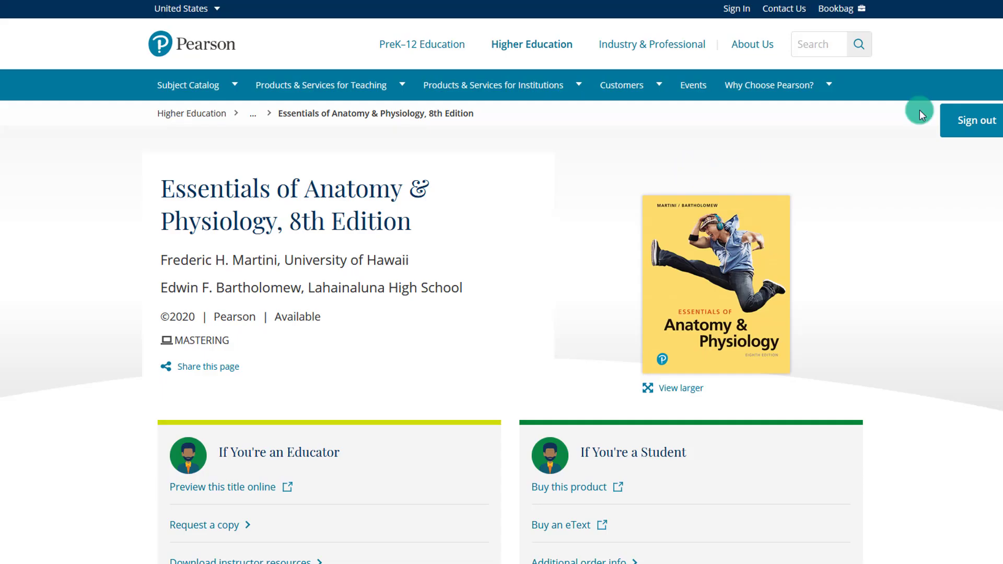
# - Reach the 7th Edition TestGen test bank's Downloadable Resources list on the Pearson site
pyautogui.scroll(-3)
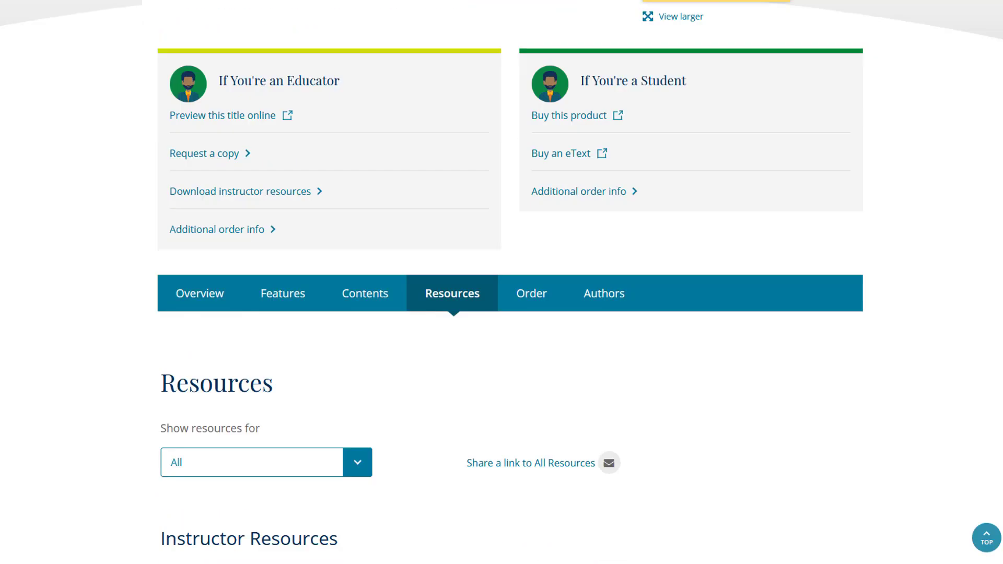
pyautogui.scroll(-3)
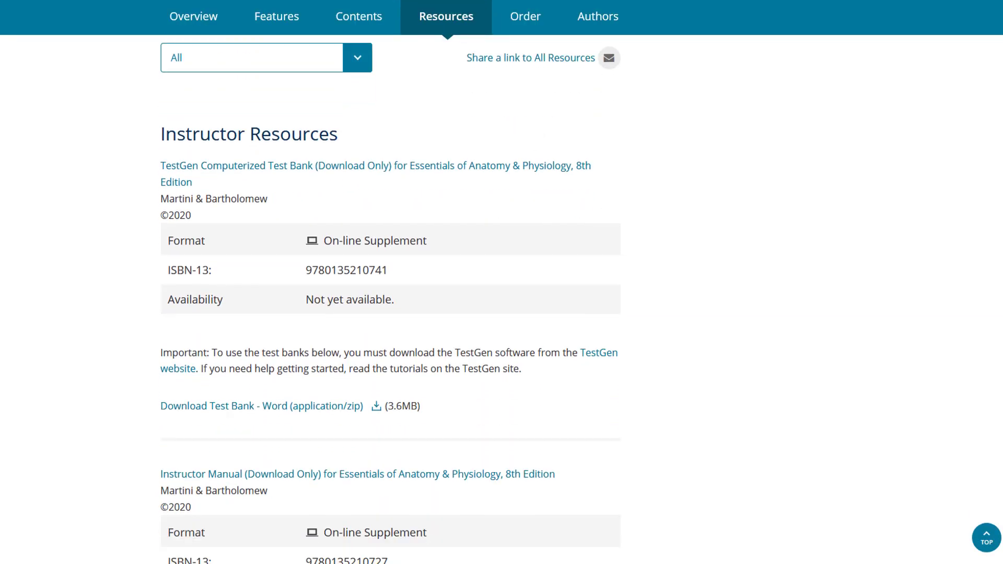
pyautogui.scroll(-3)
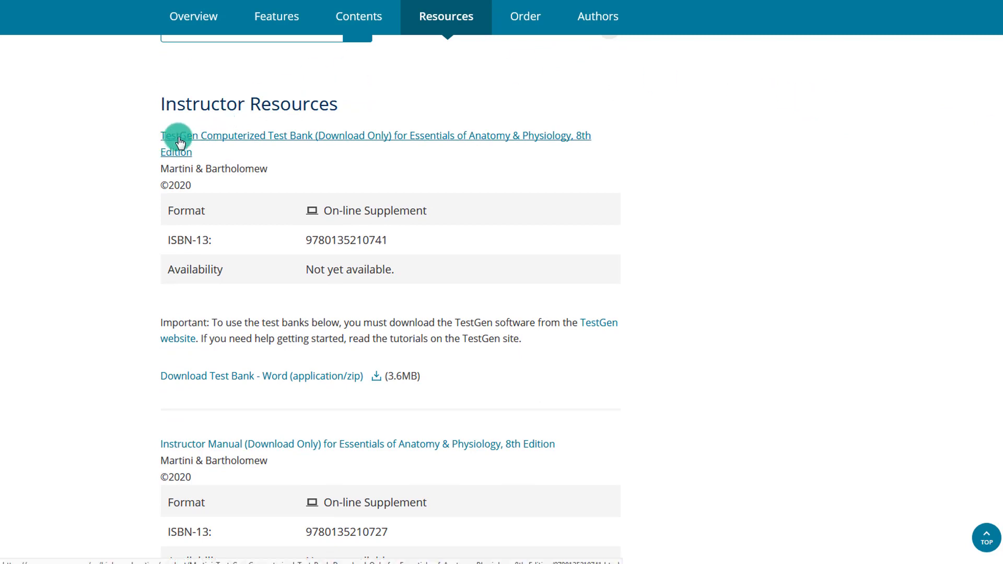
pyautogui.scroll(-3)
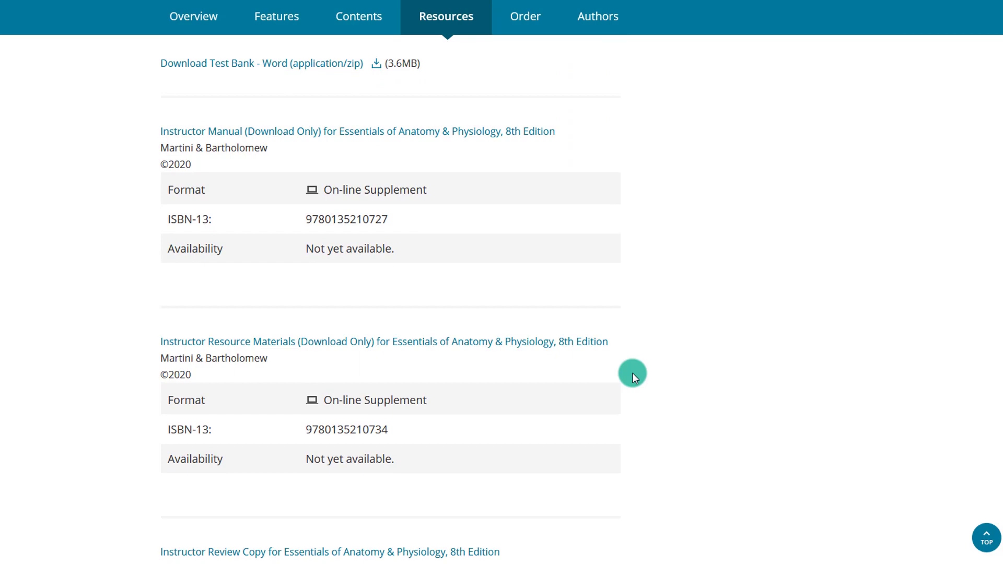
pyautogui.scroll(-3)
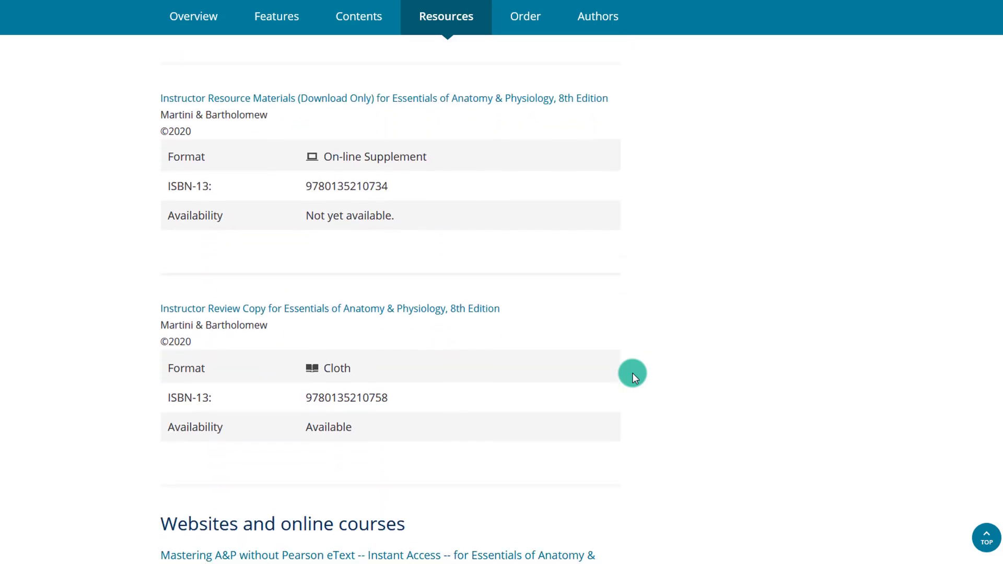
pyautogui.scroll(-3)
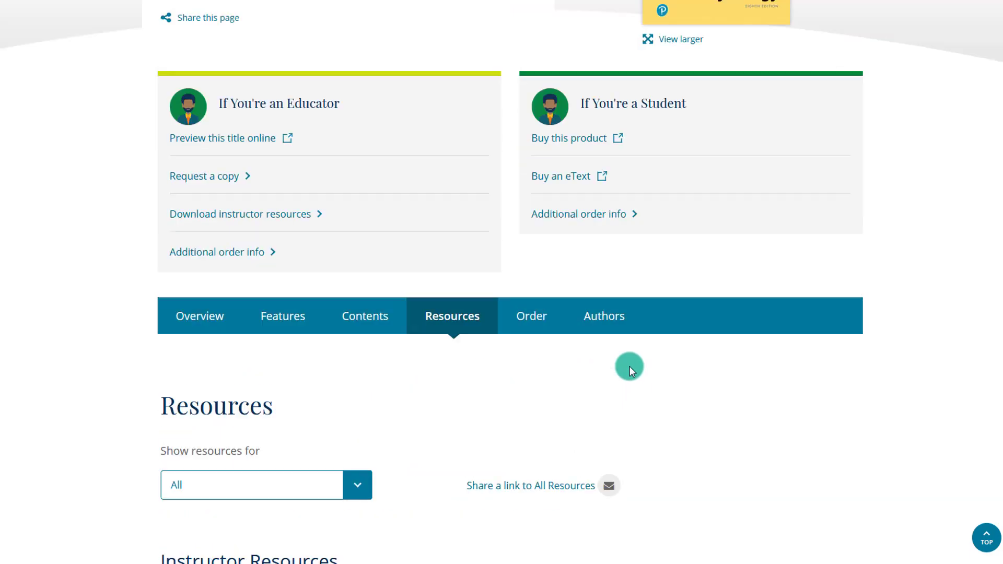
pyautogui.scroll(-3)
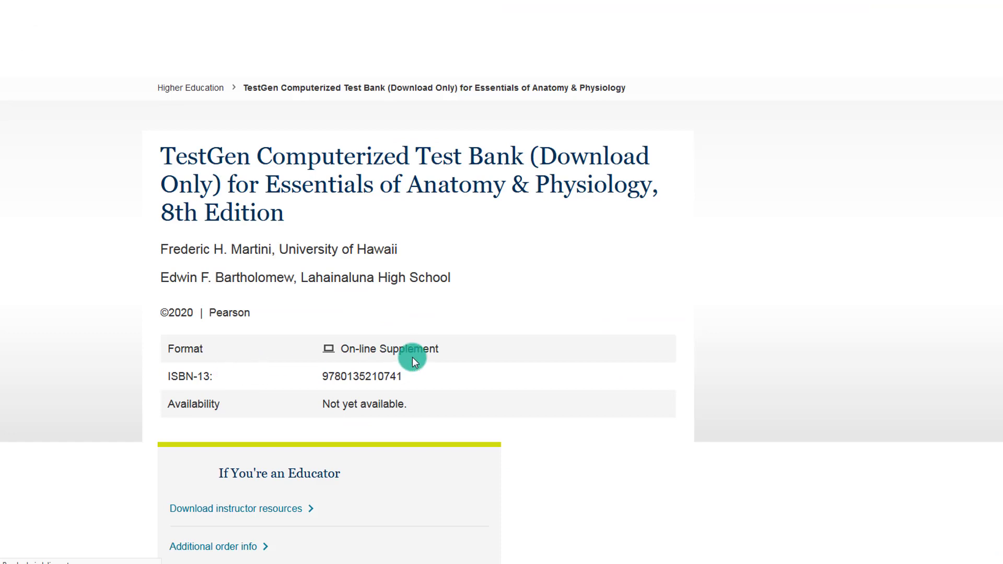
pyautogui.scroll(-3)
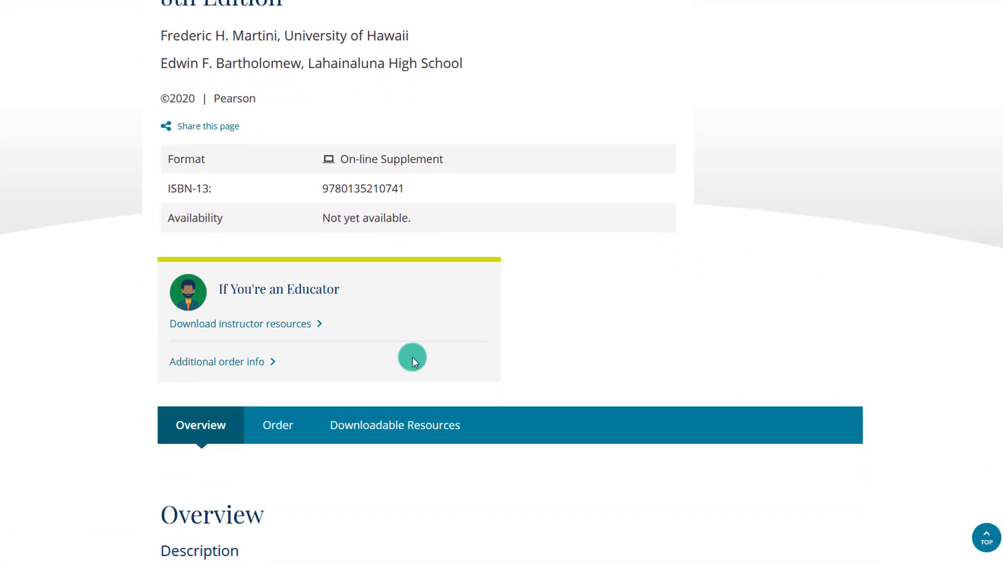
pyautogui.scroll(-3)
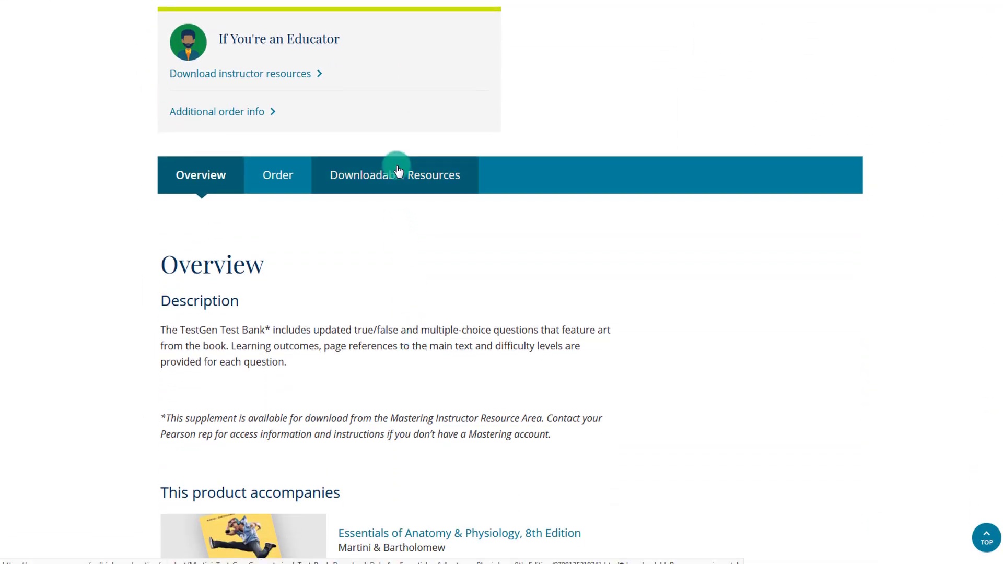
pyautogui.click(395, 174)
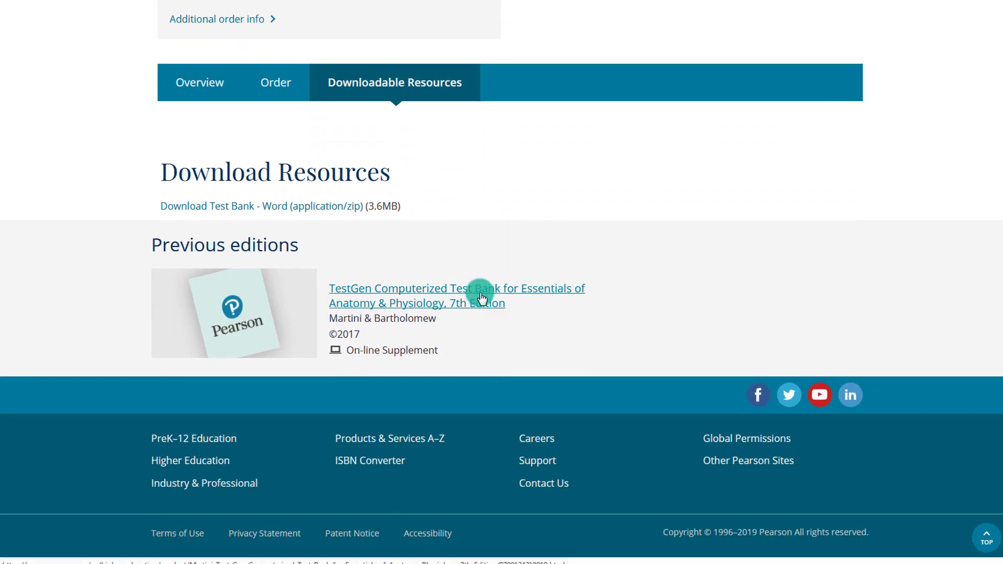
pyautogui.click(456, 296)
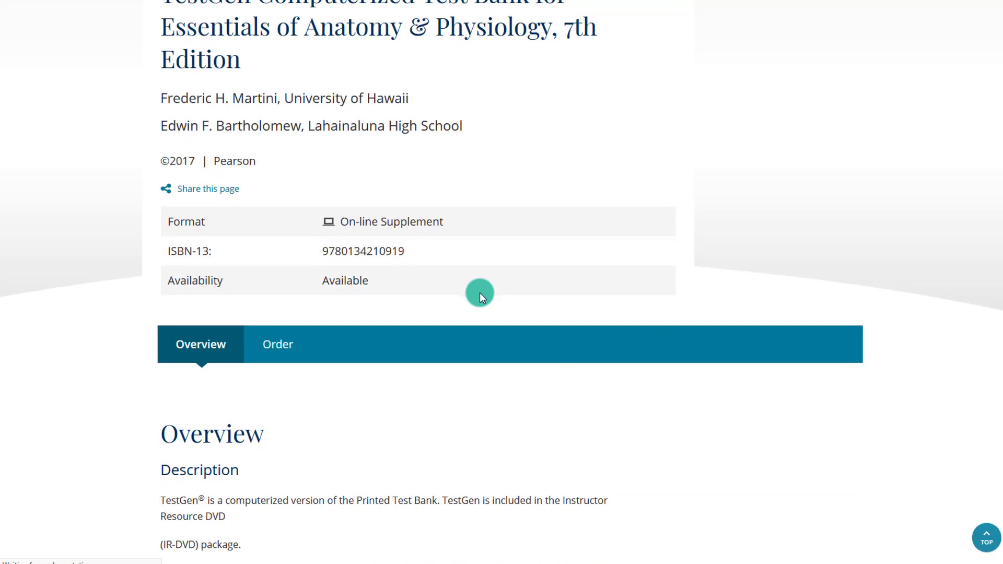
pyautogui.click(388, 16)
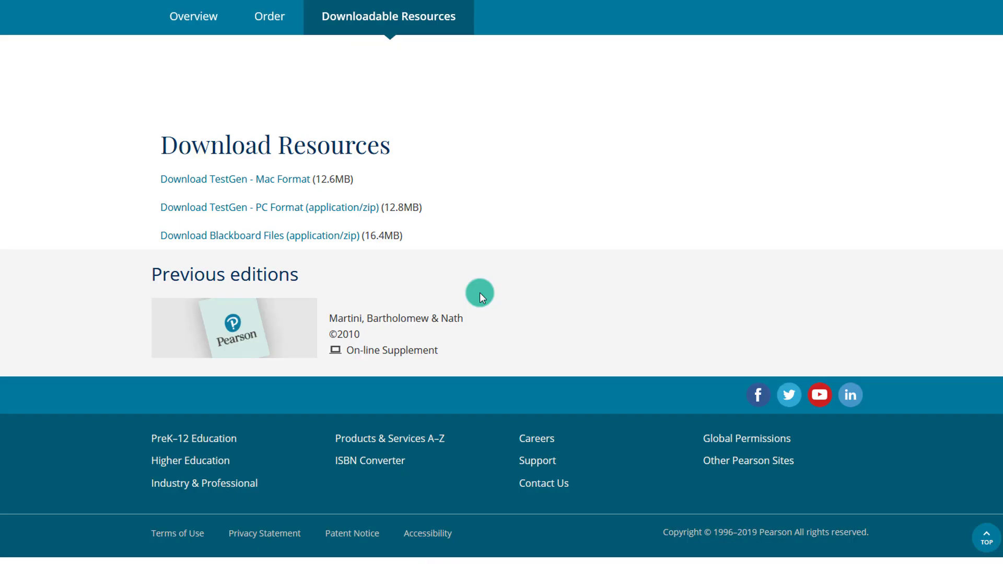
pyautogui.moveTo(257, 190)
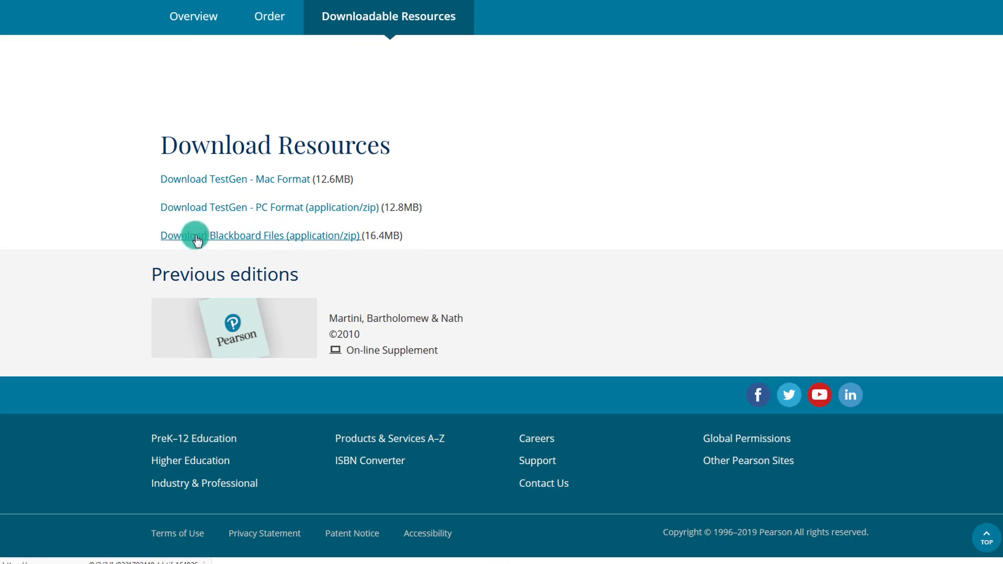
pyautogui.moveTo(264, 240)
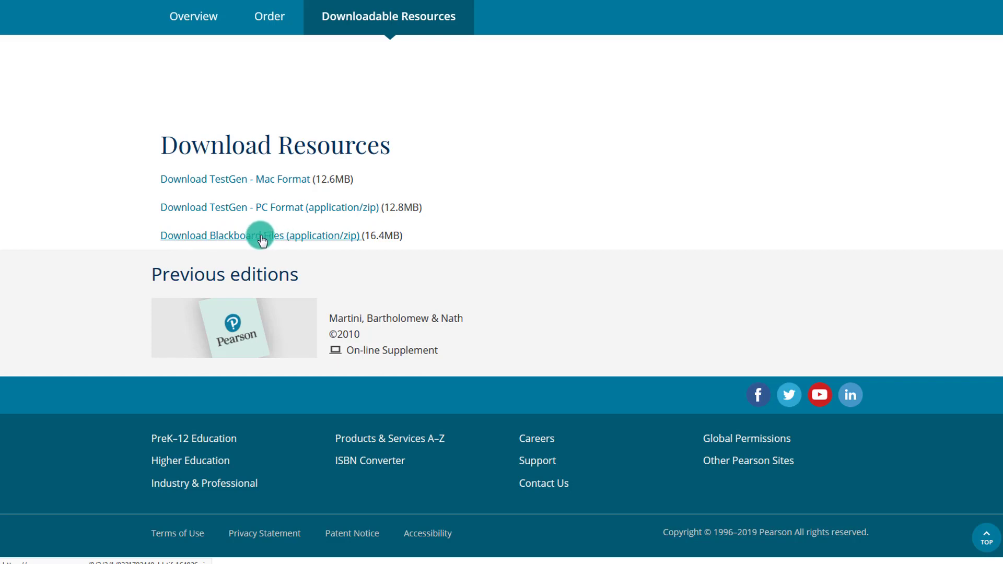
pyautogui.moveTo(295, 235)
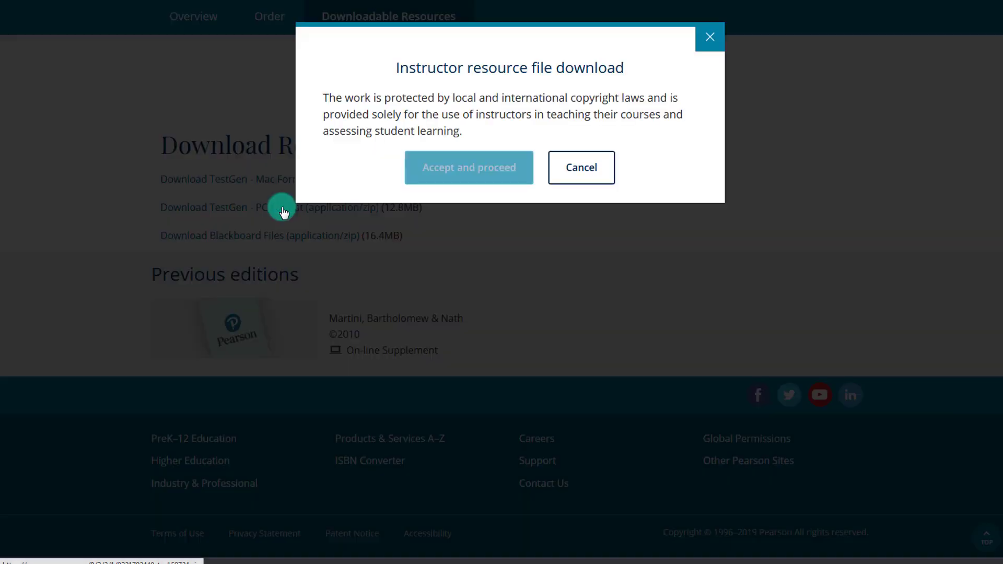
# - Accept the copyright terms and save the PC-format TestGen test bank zip
pyautogui.click(467, 167)
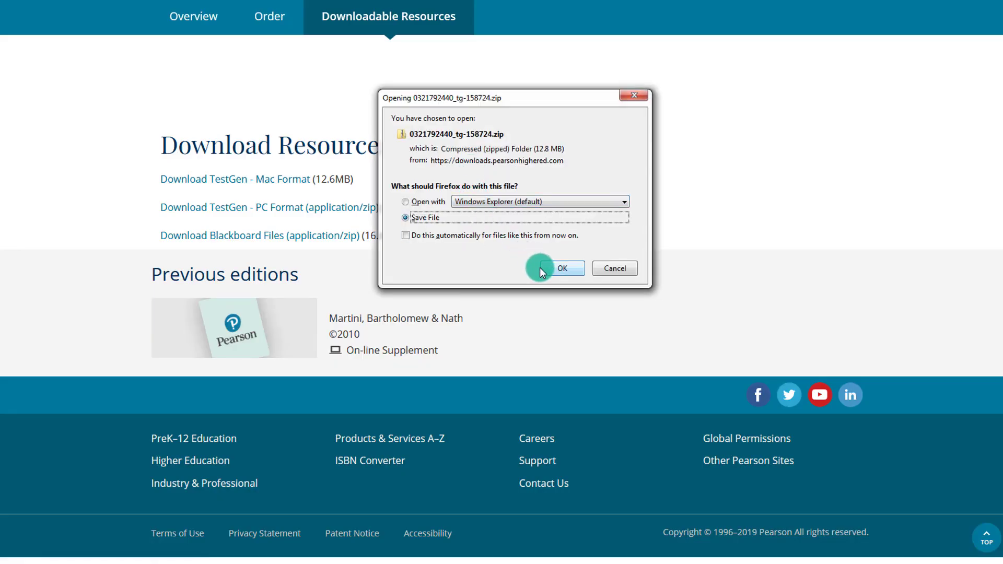
pyautogui.click(562, 268)
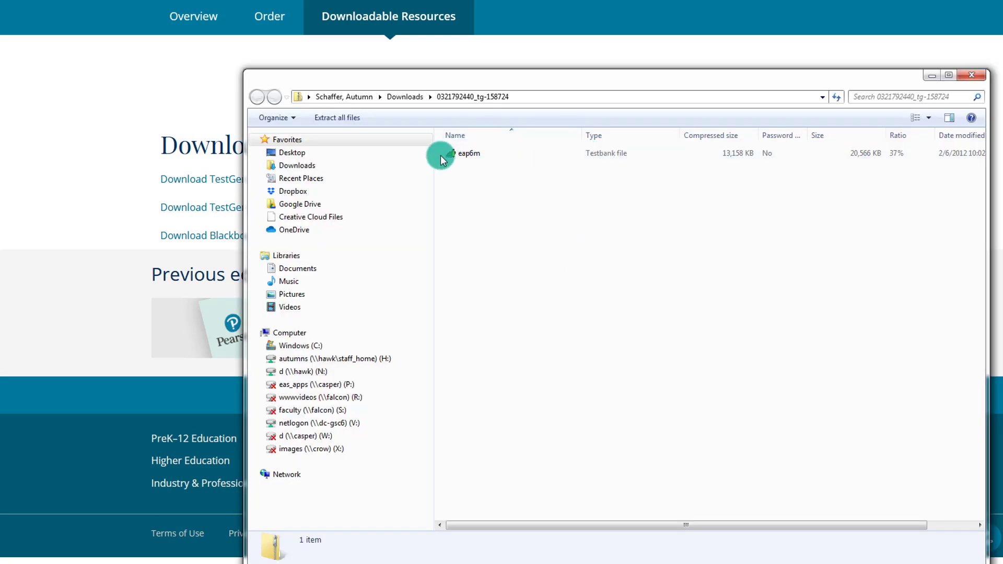
# - Check the eap6m testbank file inside the zip and close the Explorer window
pyautogui.click(469, 152)
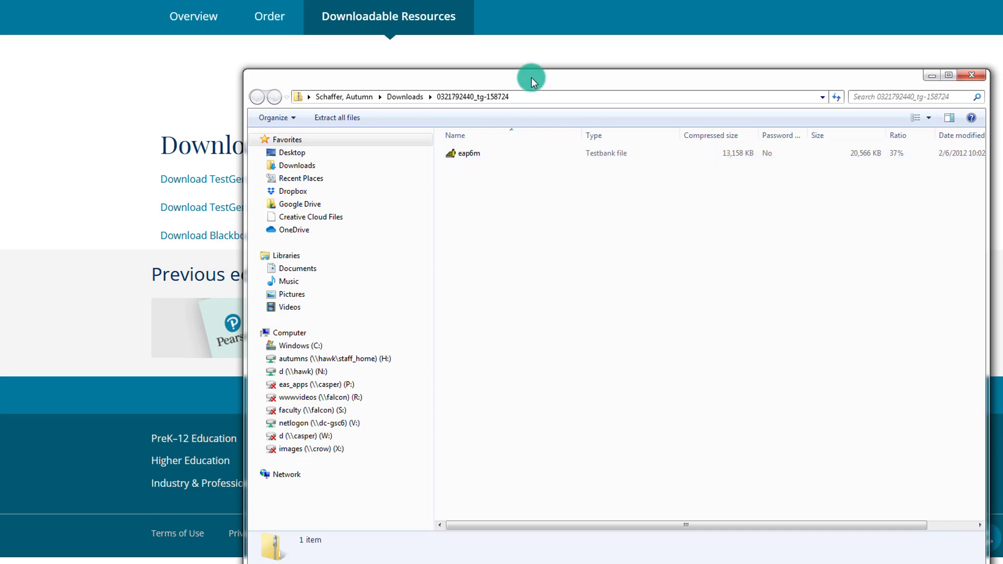
pyautogui.click(971, 75)
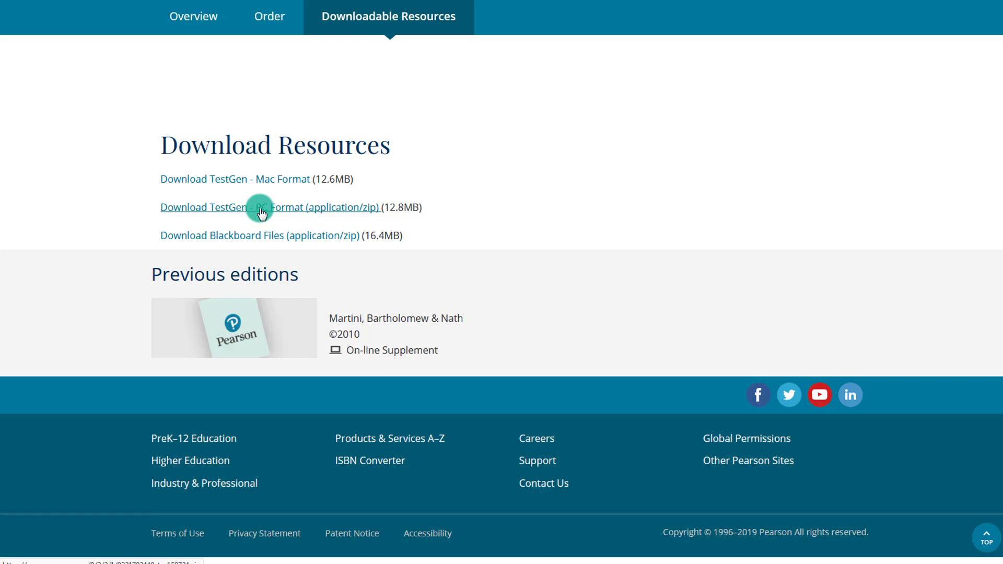
# - Download the Windows TestGen Desktop Application installer from the TestGen Instructor Site
pyautogui.click(271, 206)
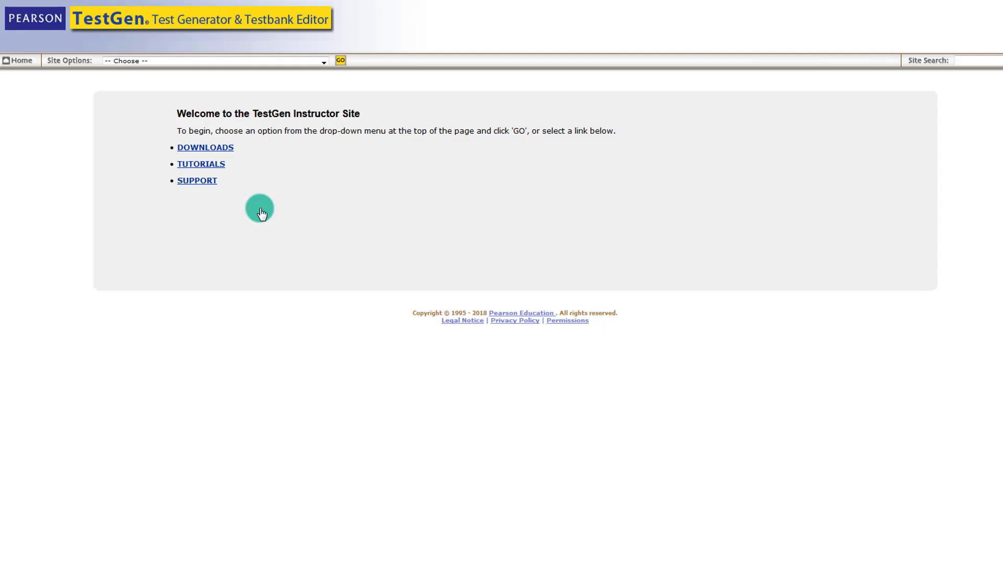
pyautogui.moveTo(128, 48)
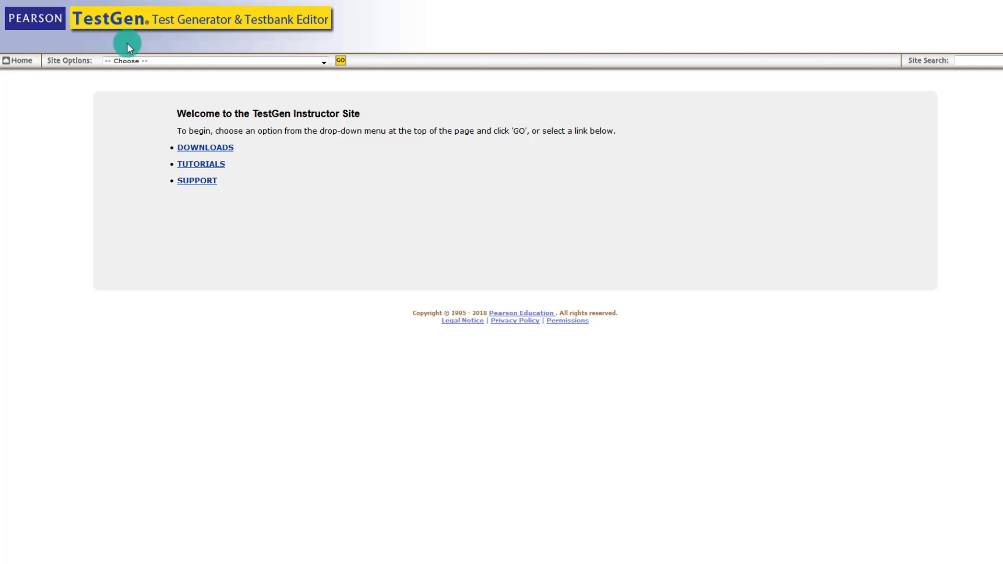
pyautogui.click(206, 147)
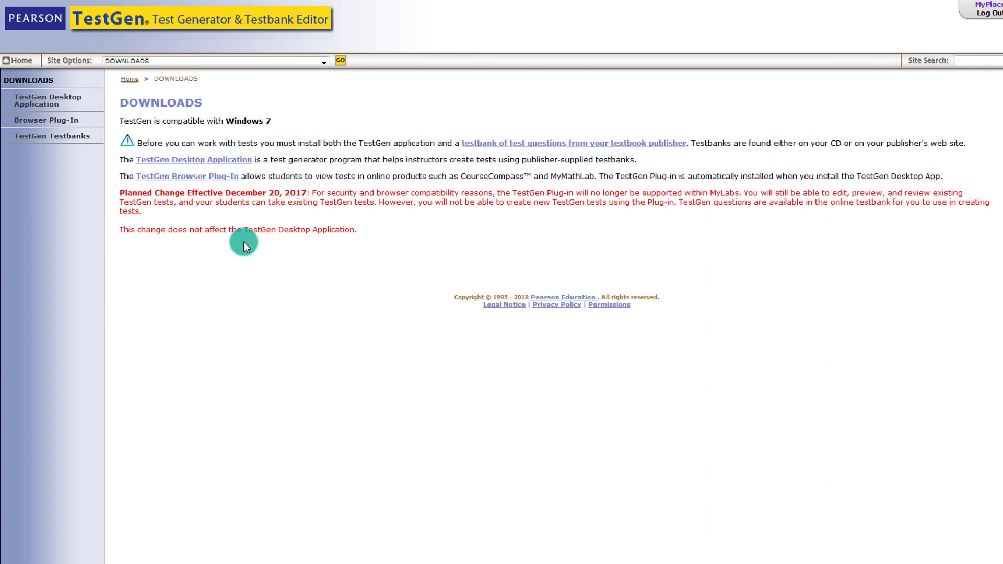
pyautogui.moveTo(211, 167)
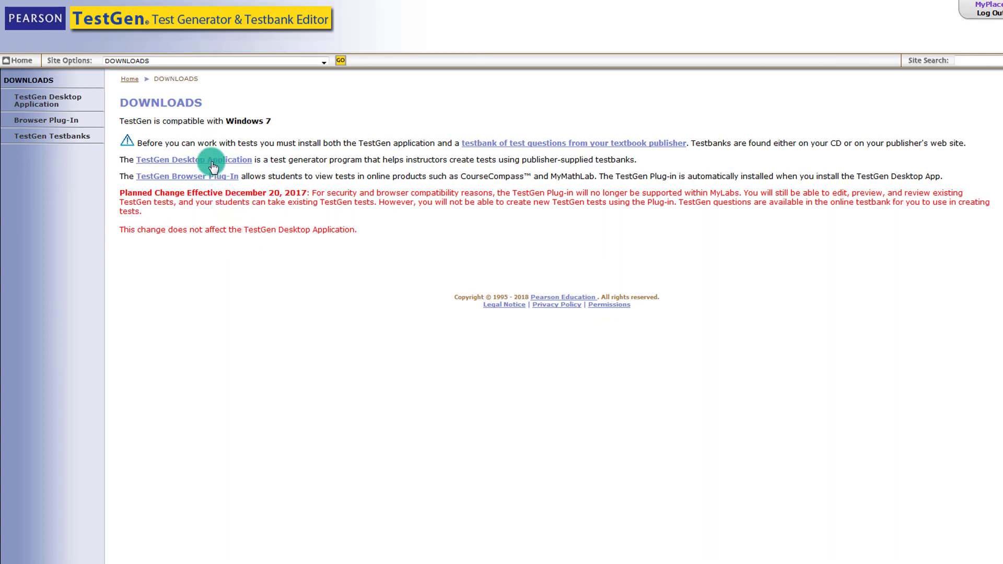
pyautogui.click(194, 159)
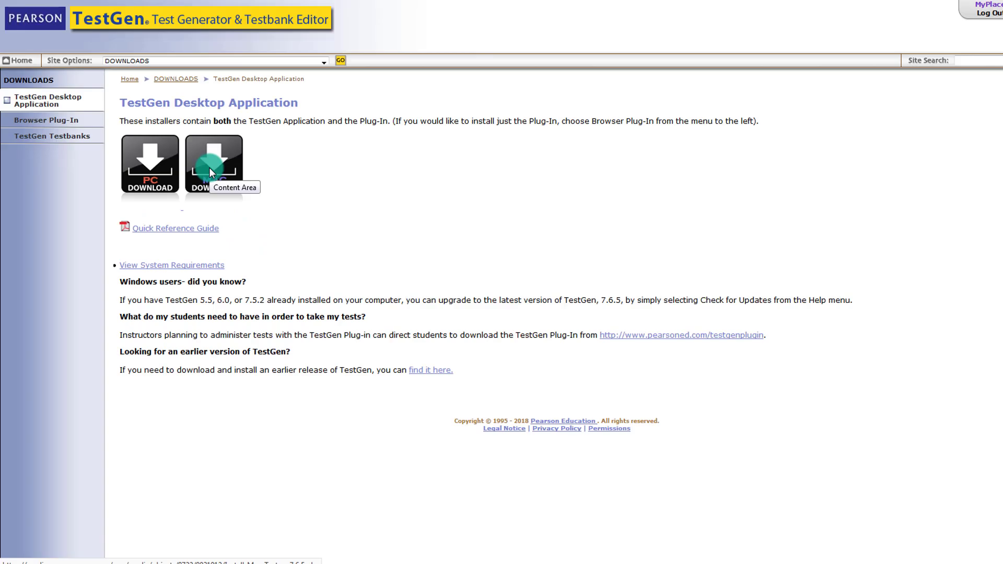
pyautogui.click(213, 164)
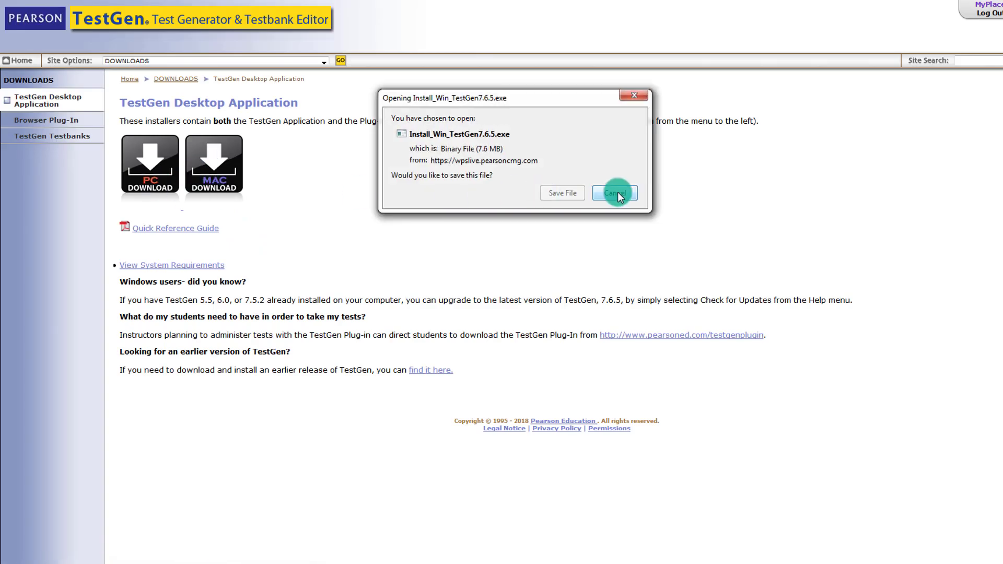
pyautogui.click(613, 192)
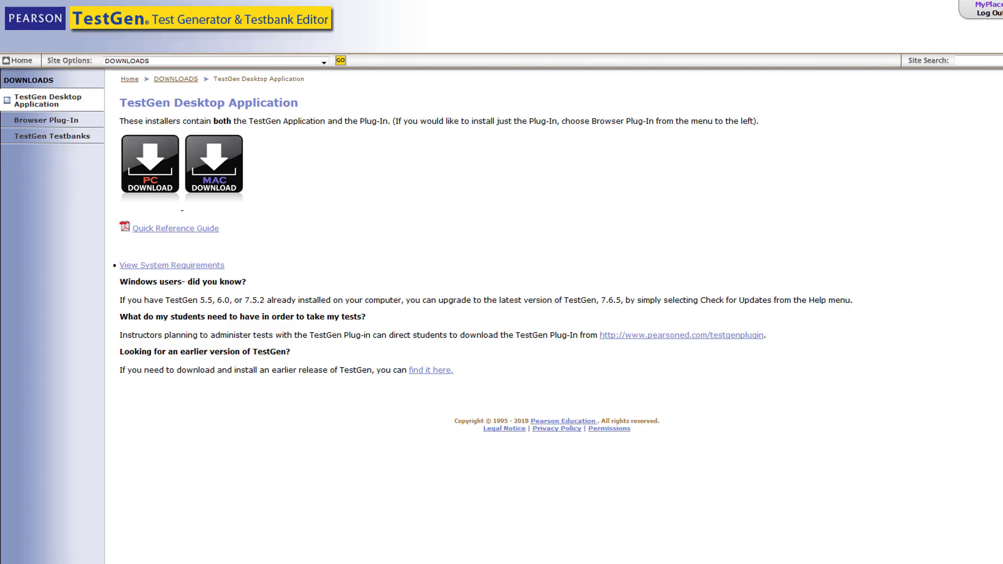
# - Run Install_Win_TestGen from the Downloads folder
pyautogui.click(927, 6)
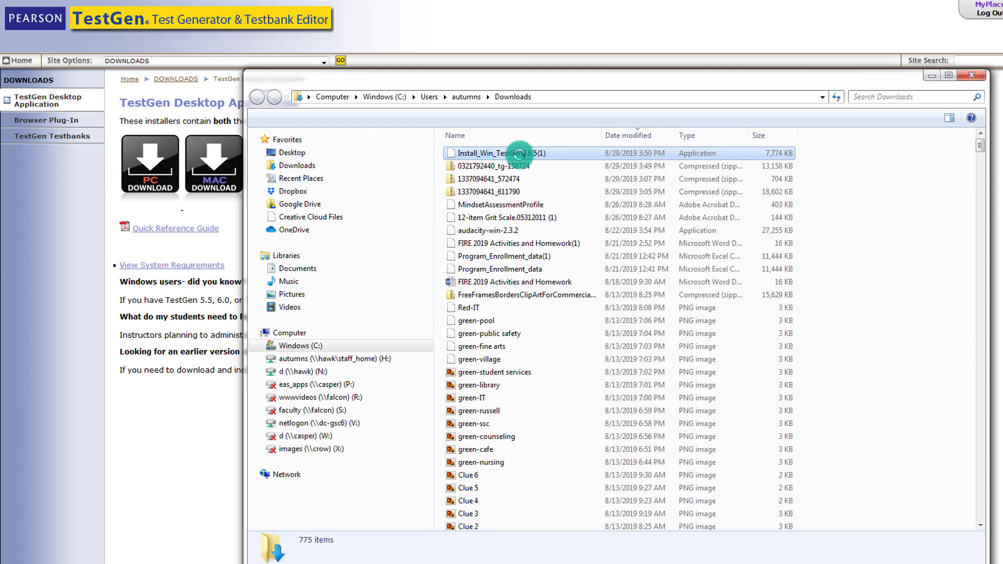
pyautogui.click(502, 152)
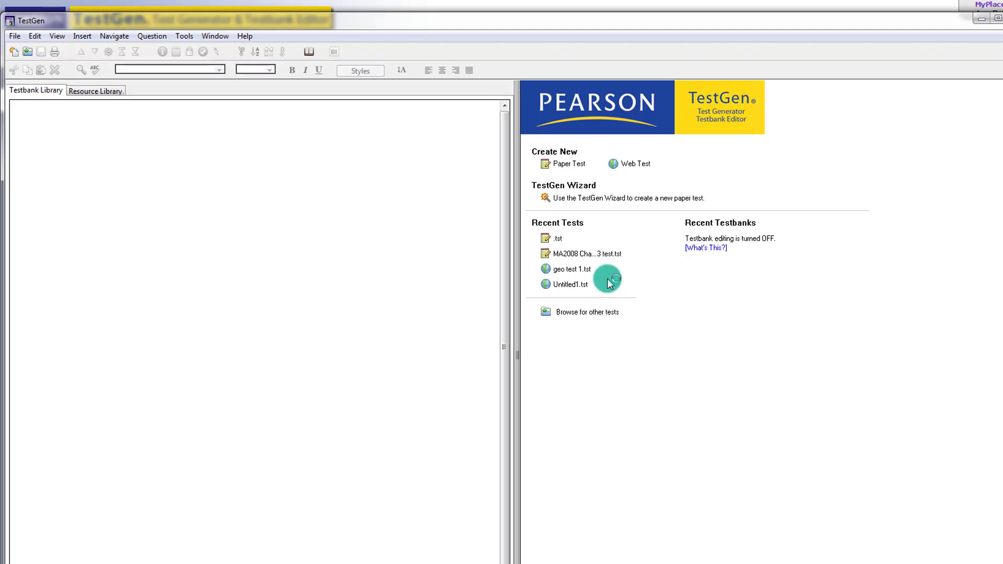
pyautogui.moveTo(699, 309)
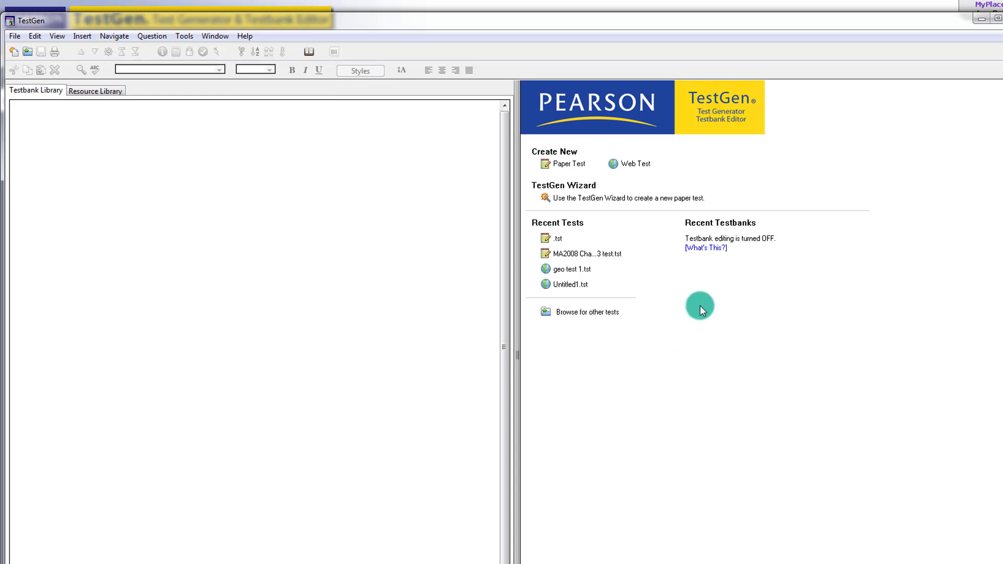
pyautogui.moveTo(579, 313)
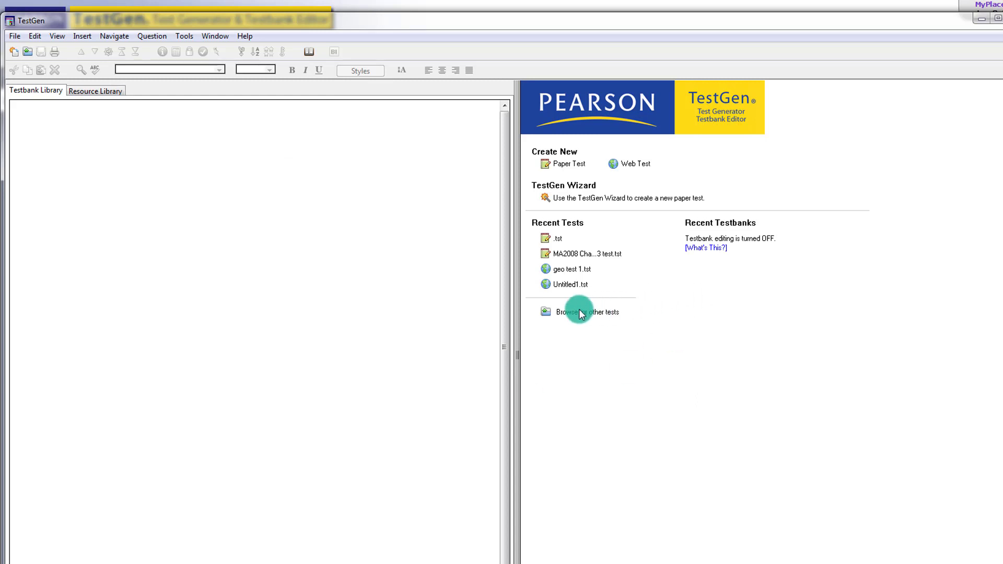
pyautogui.moveTo(507, 232)
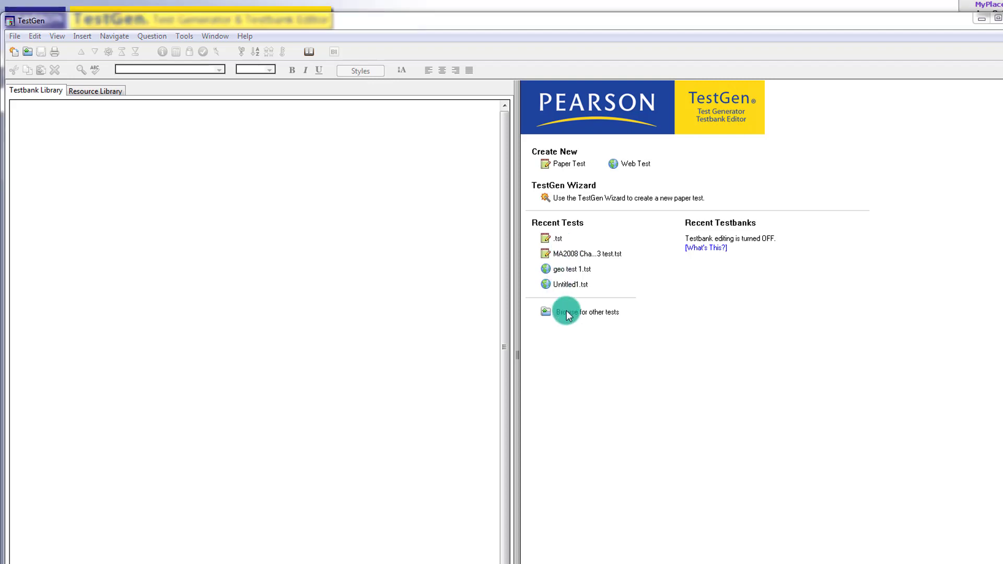
# - Browse for other tests from the TestGen start page, showing the Tests folder
pyautogui.click(565, 311)
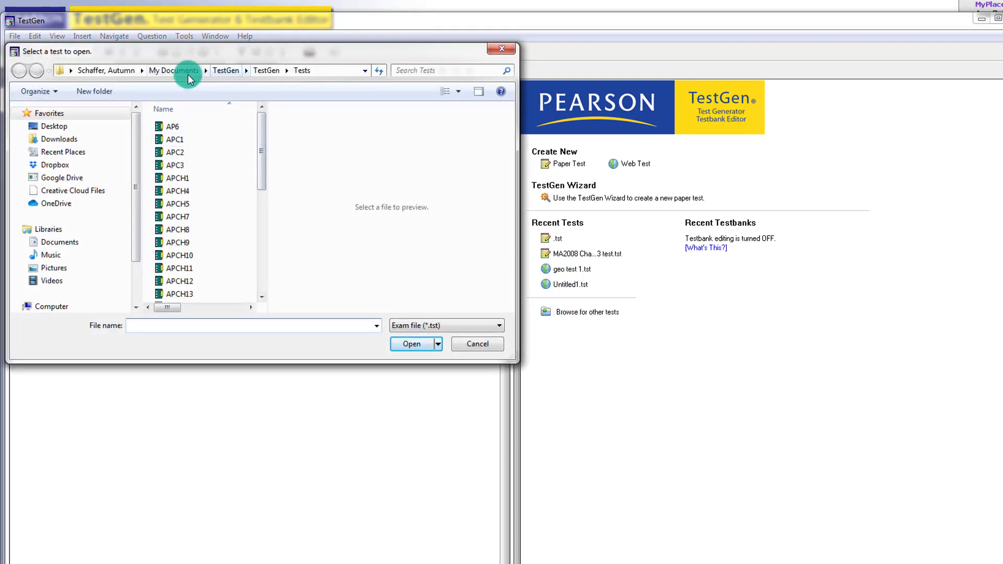
pyautogui.moveTo(261, 125); pyautogui.dragTo(261, 159)
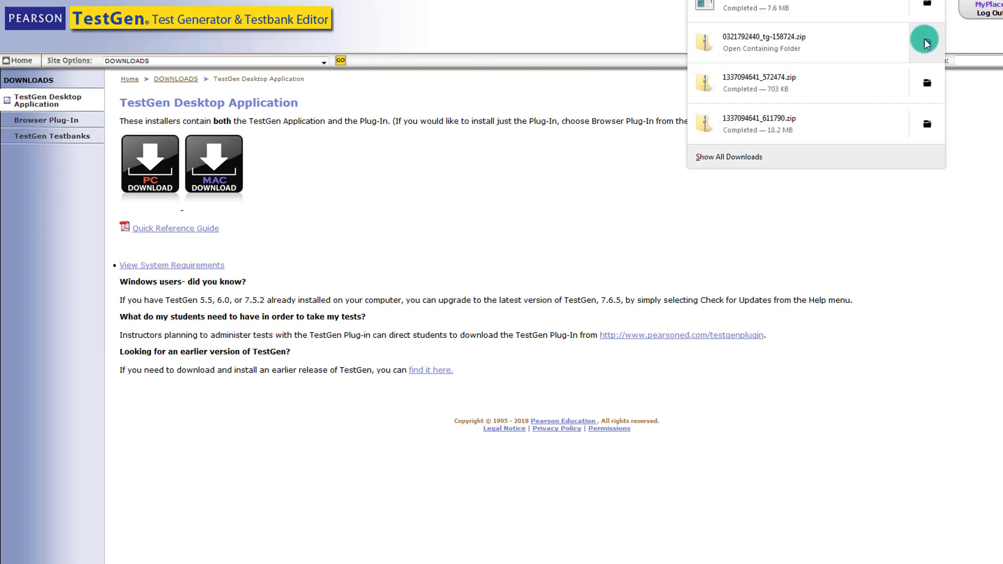
# - Load the downloaded eap6m testbank into TestGen's library from the tg zip
pyautogui.click(926, 42)
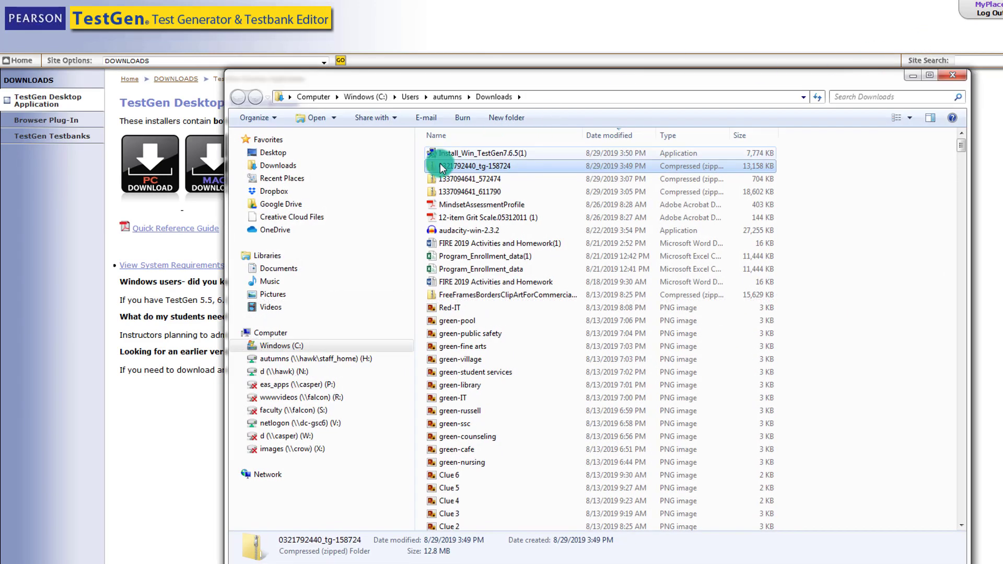
pyautogui.doubleClick(477, 166)
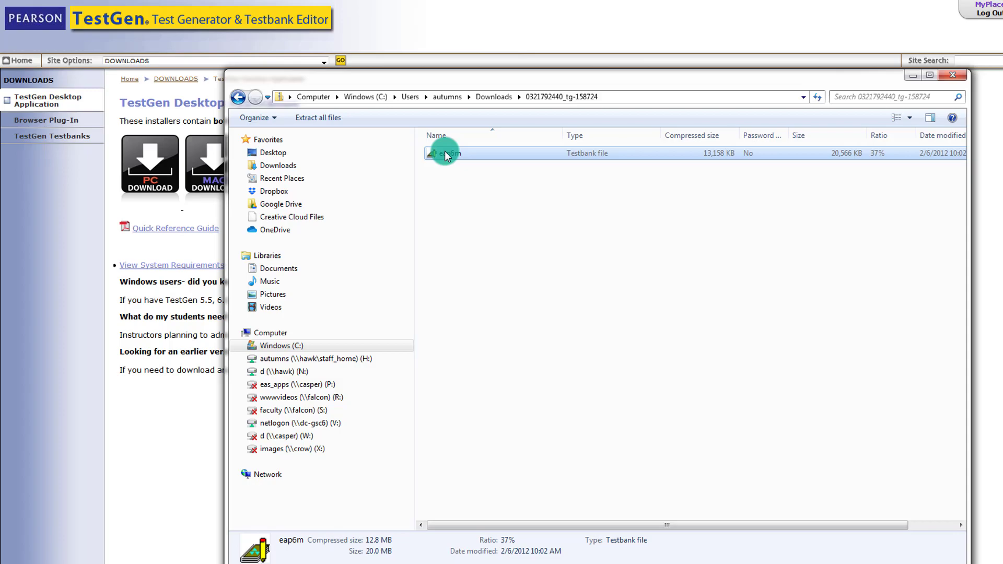
pyautogui.doubleClick(444, 153)
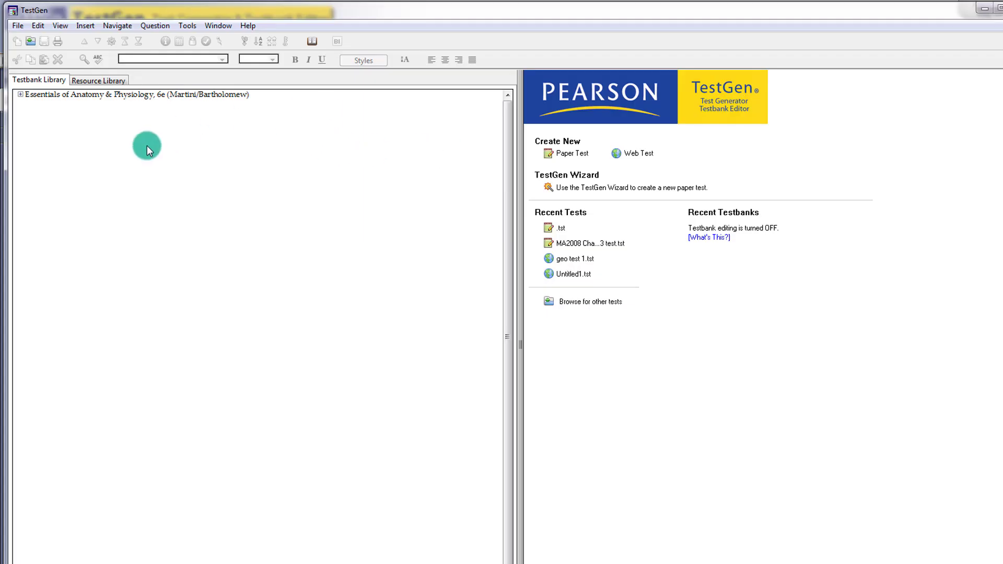
# - Expand the testbank chapters and start a new Web Test for the Desire2Learn platform
pyautogui.click(21, 95)
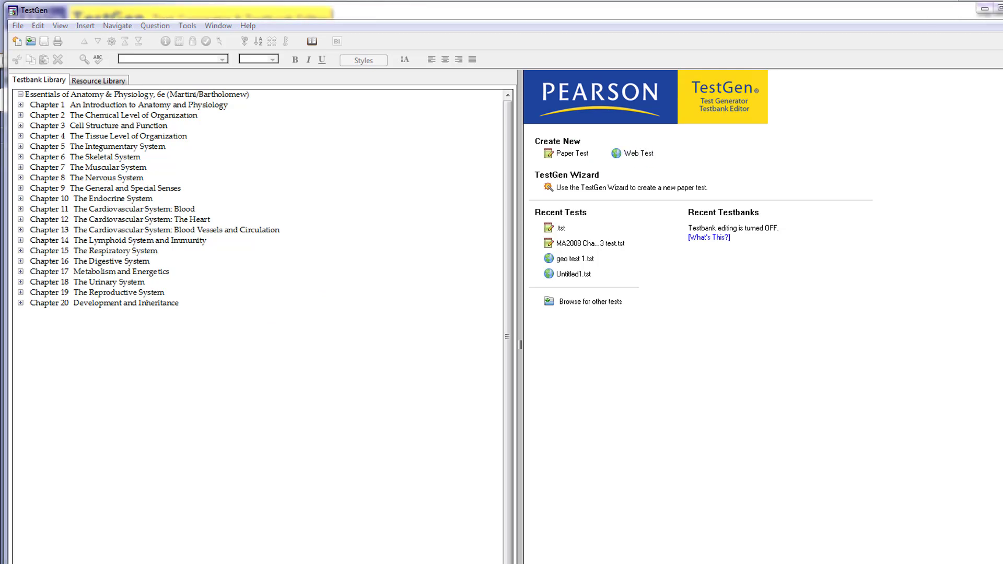
pyautogui.click(636, 152)
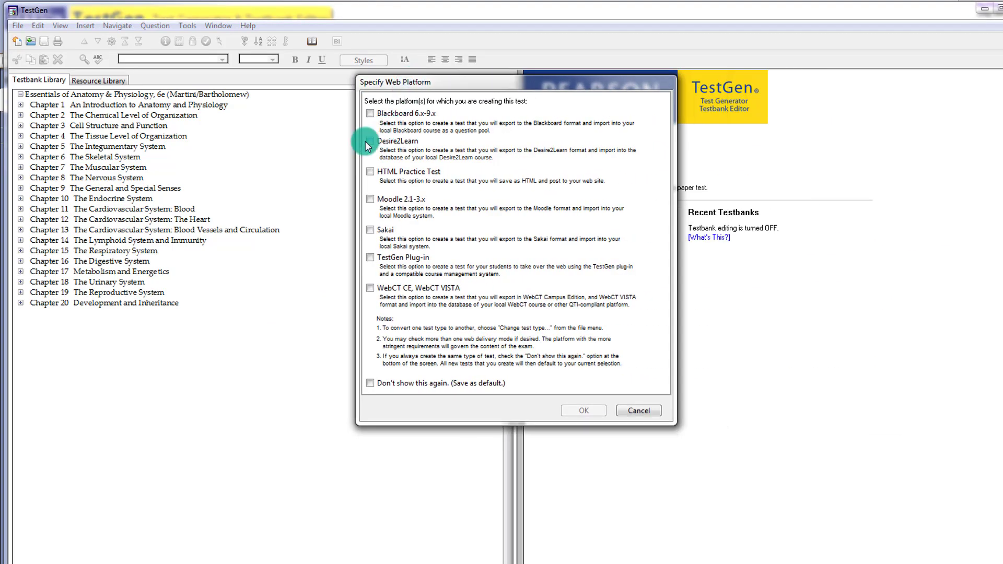
pyautogui.click(582, 409)
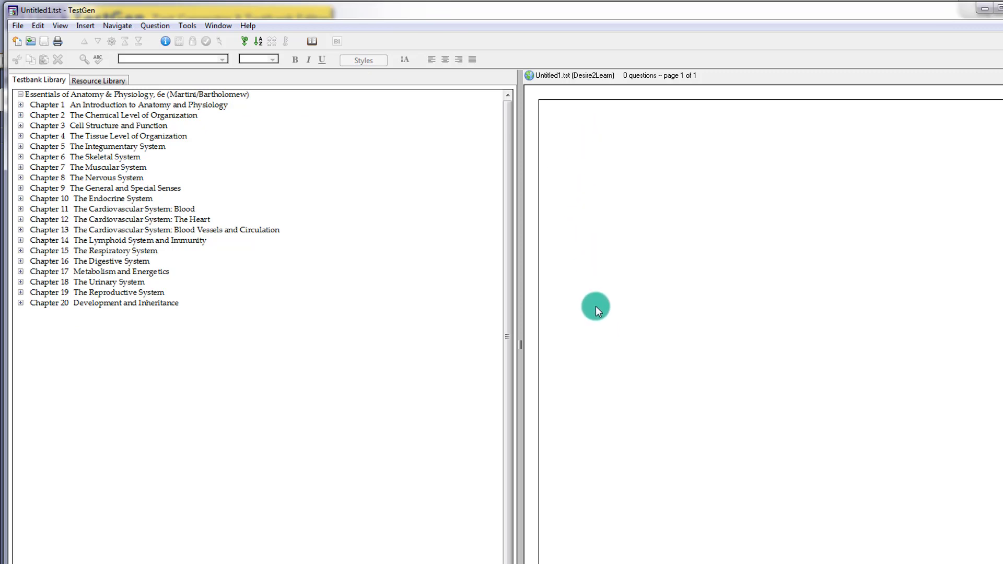
# - Add ten questions from Chapters 1 and 2 of the testbank to the test
pyautogui.click(47, 126)
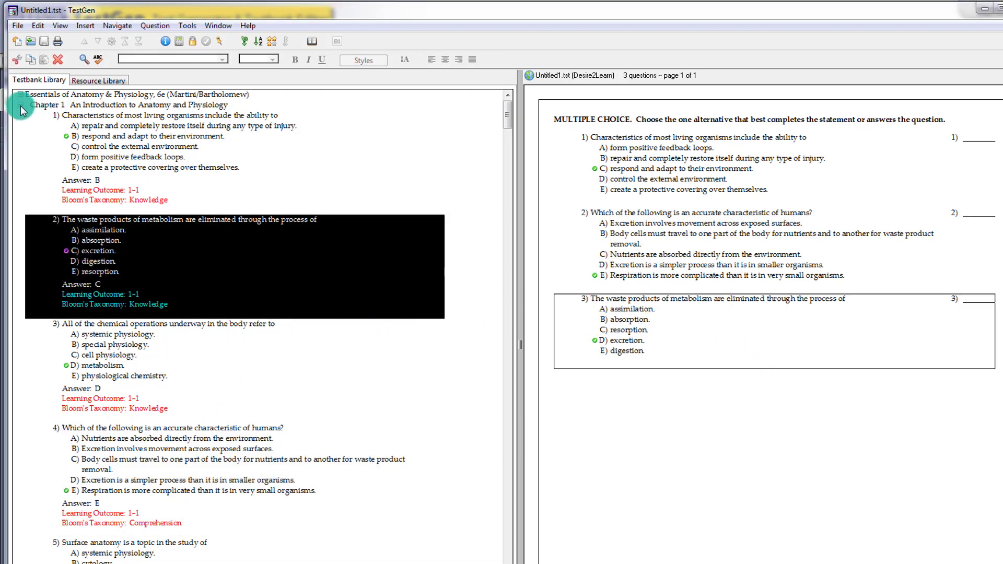
pyautogui.click(20, 104)
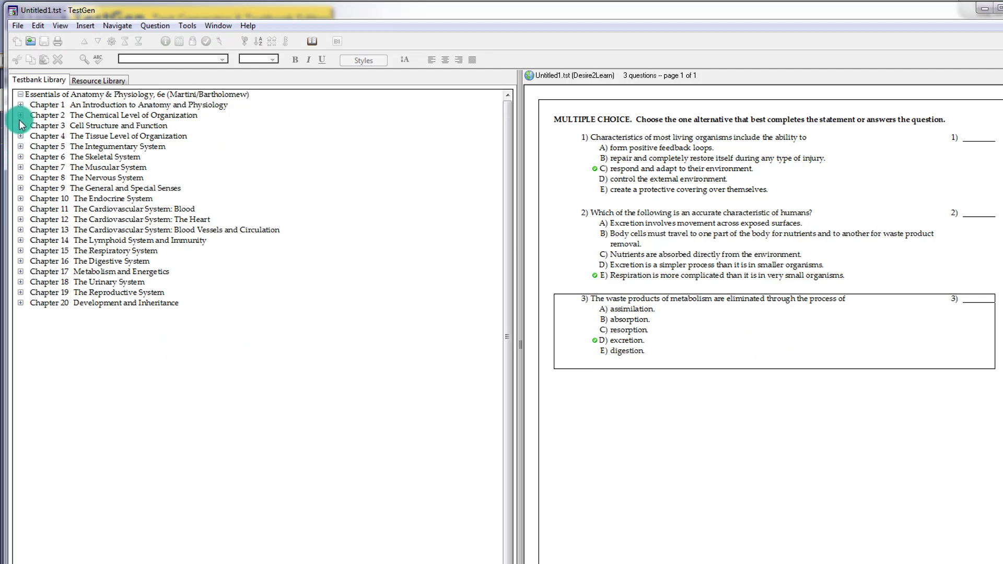
pyautogui.click(20, 115)
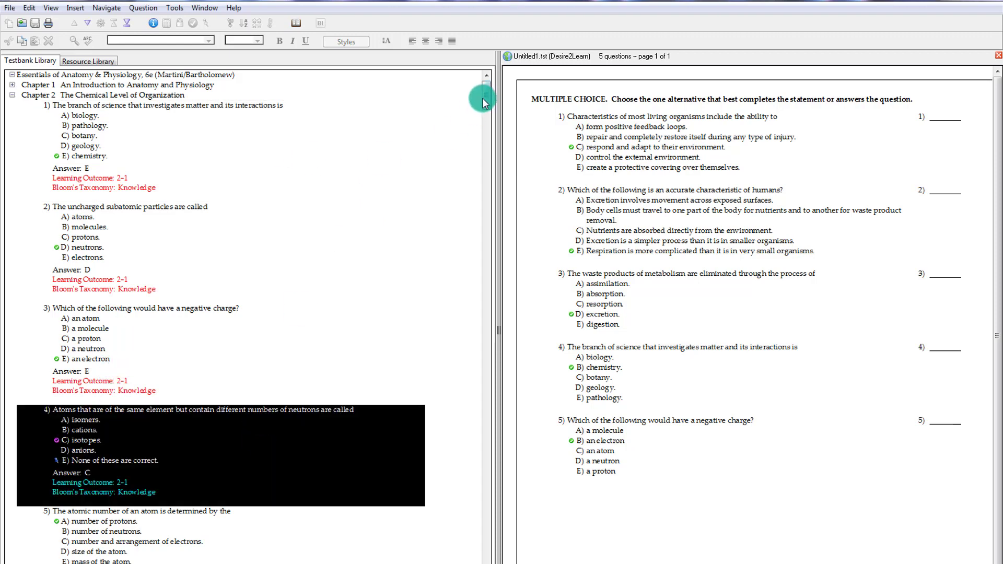
pyautogui.scroll(-3)
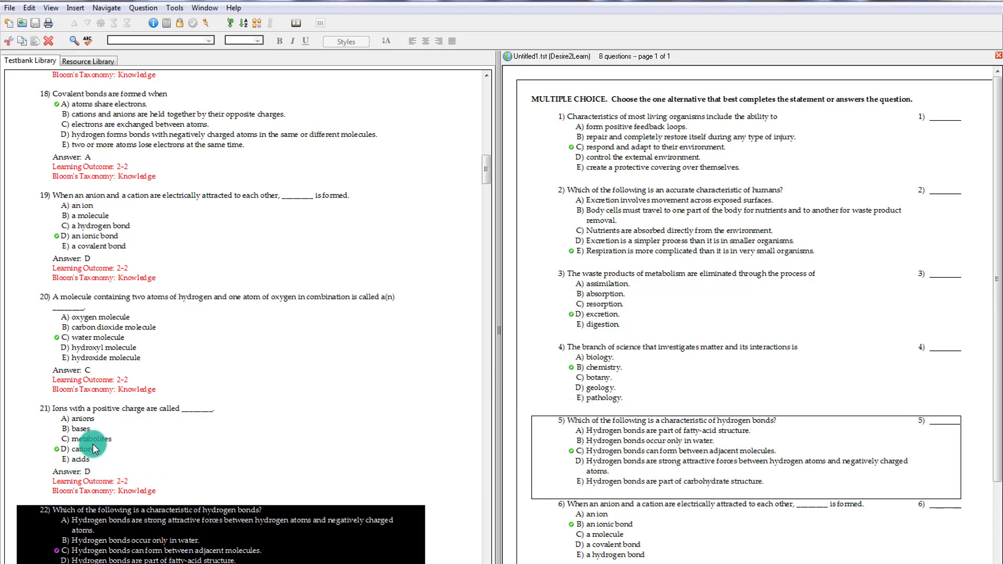
pyautogui.scroll(-3)
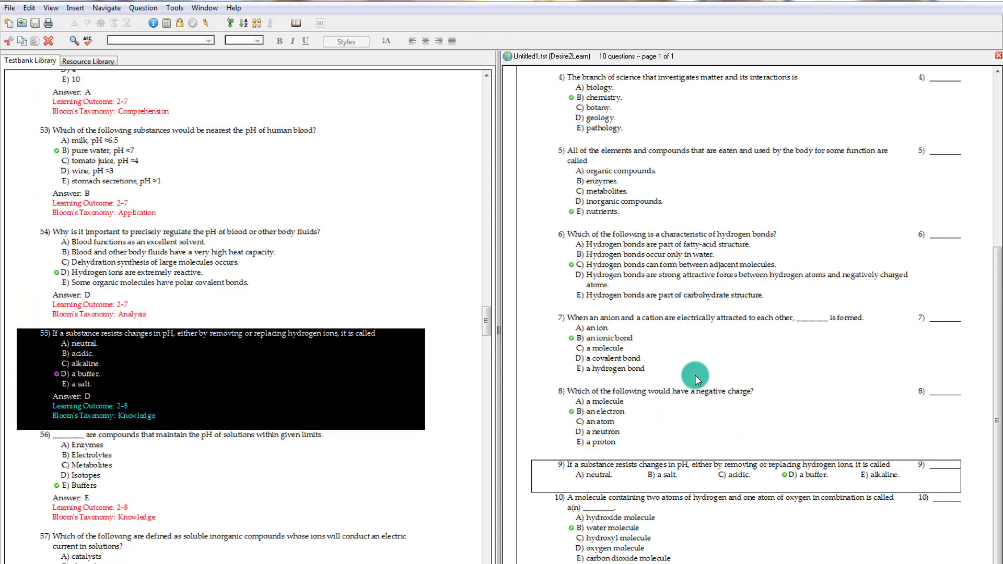
pyautogui.moveTo(205, 112)
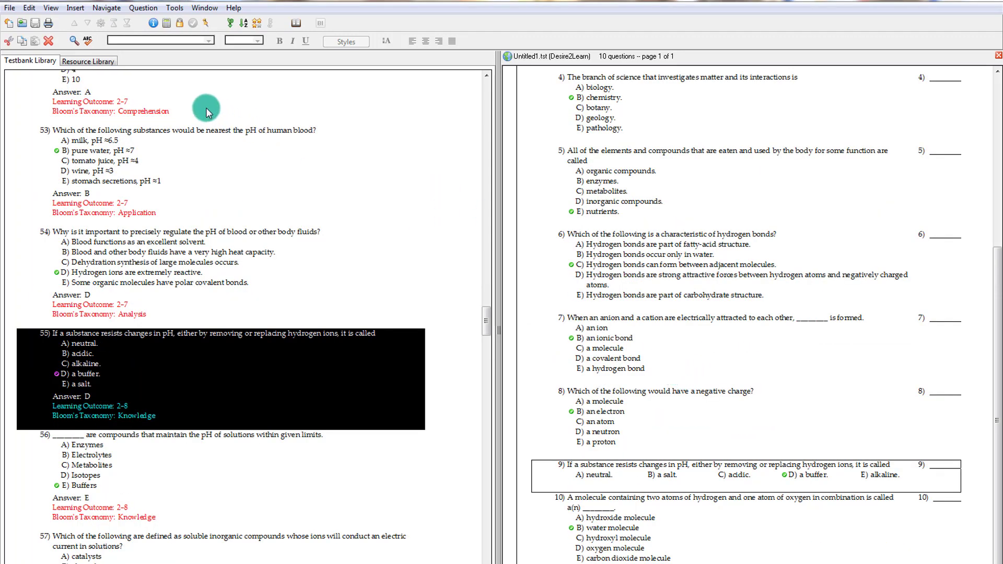
# - Export the test in Desire2Learn format as a zip named Ch1 AP on the Desktop
pyautogui.click(29, 7)
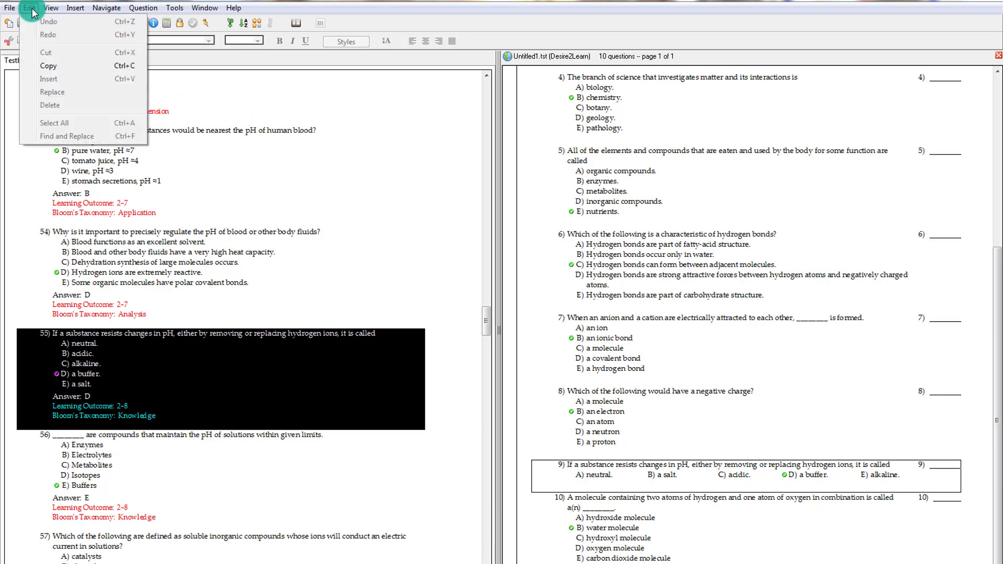
pyautogui.click(10, 8)
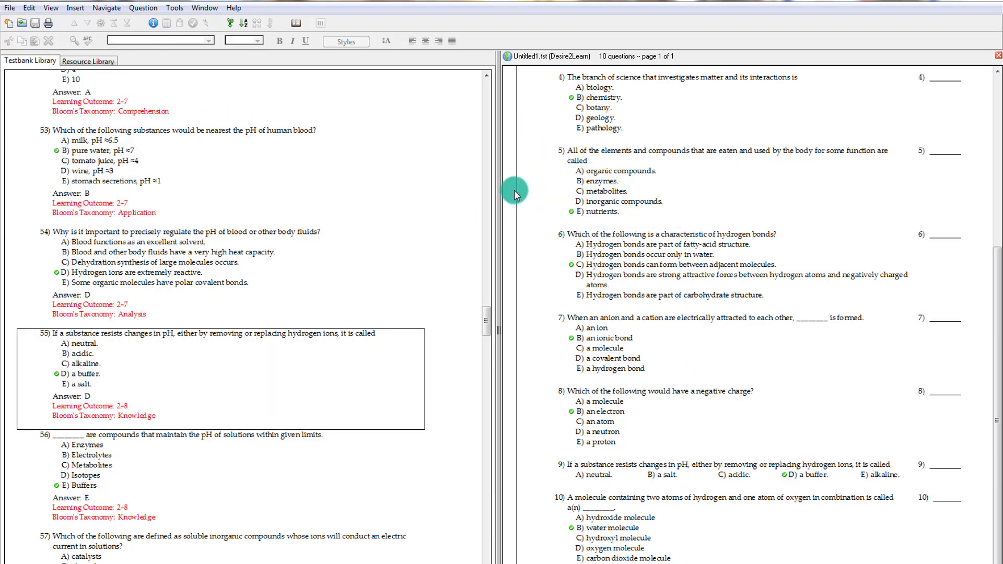
pyautogui.click(10, 8)
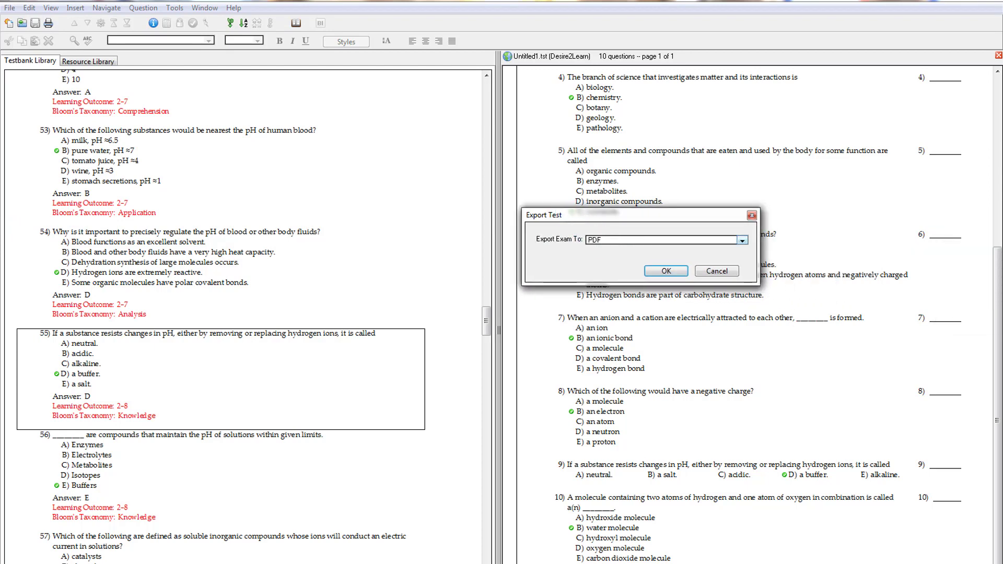
pyautogui.click(742, 240)
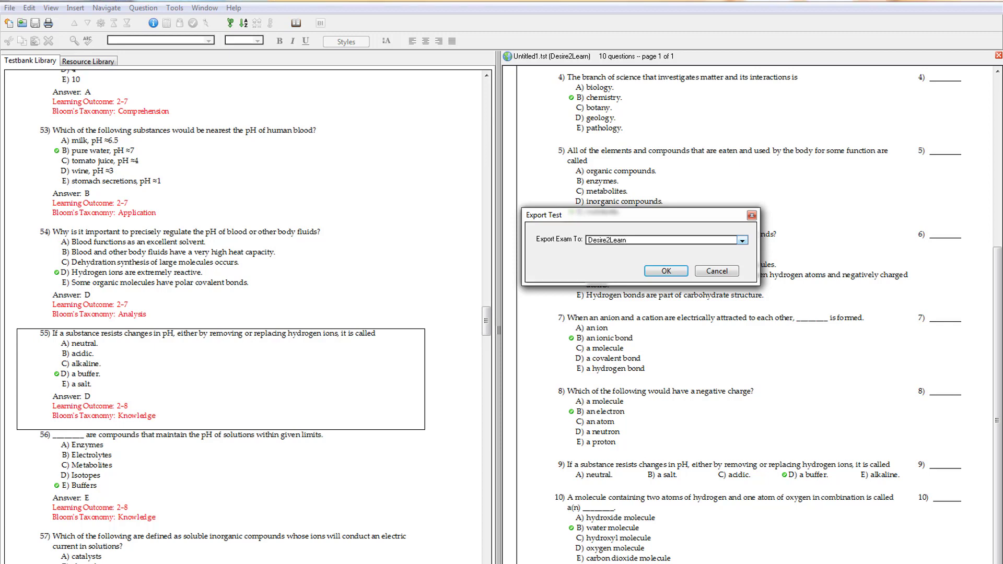
pyautogui.click(665, 271)
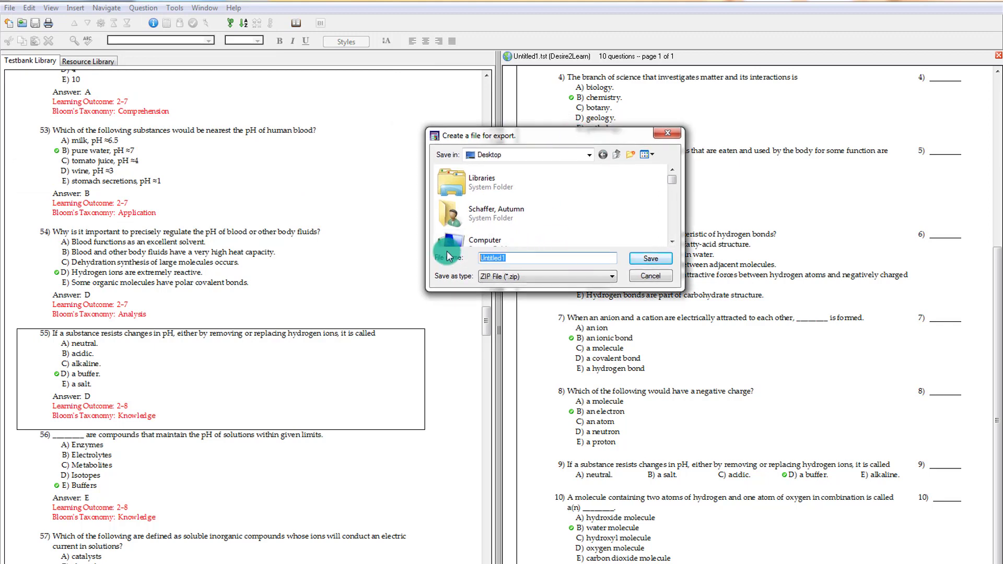
pyautogui.write('Ch1 AP')
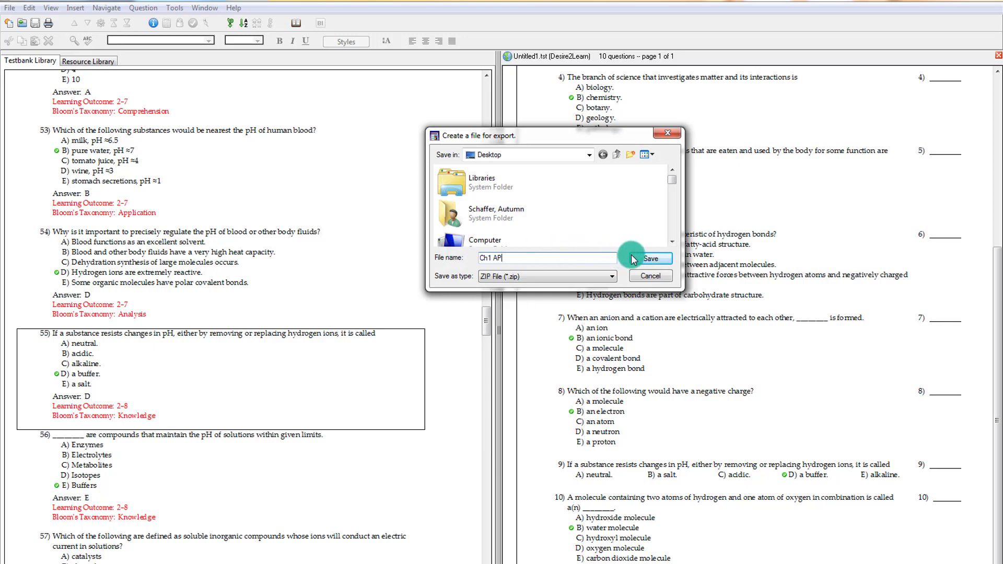
pyautogui.click(647, 258)
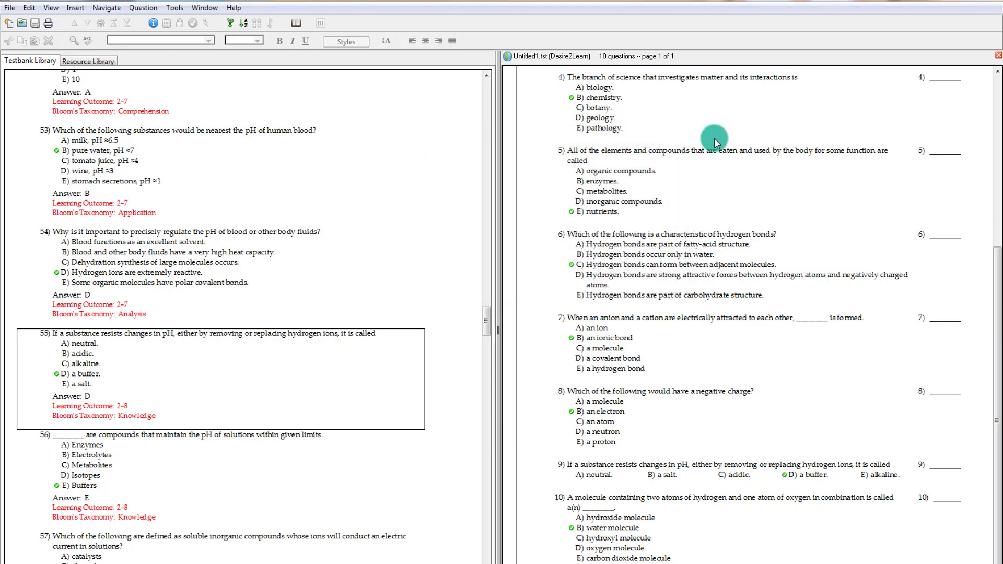
pyautogui.moveTo(731, 211)
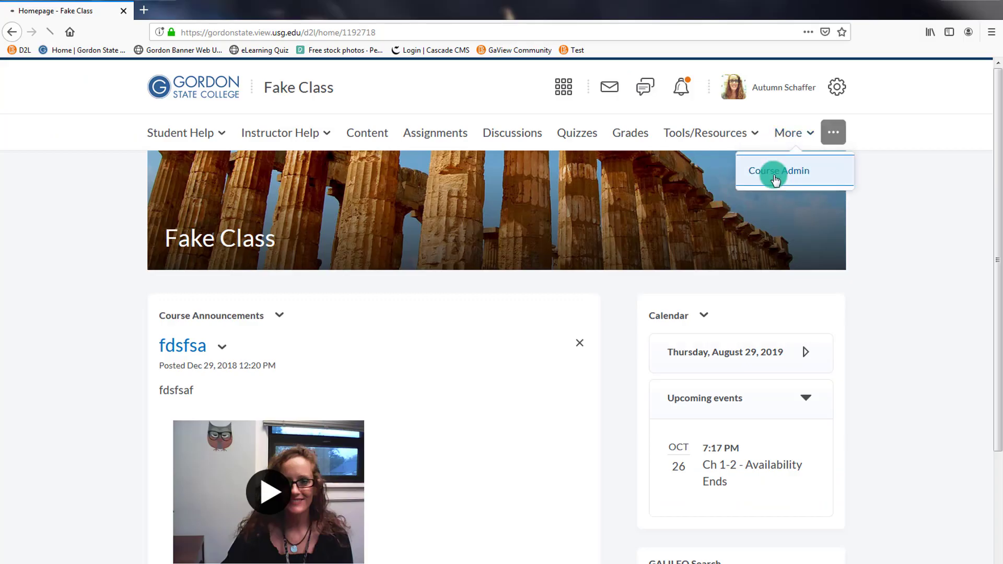
# - Go to Course Admin's Import/Export/Copy Components and choose Import Components
pyautogui.click(777, 170)
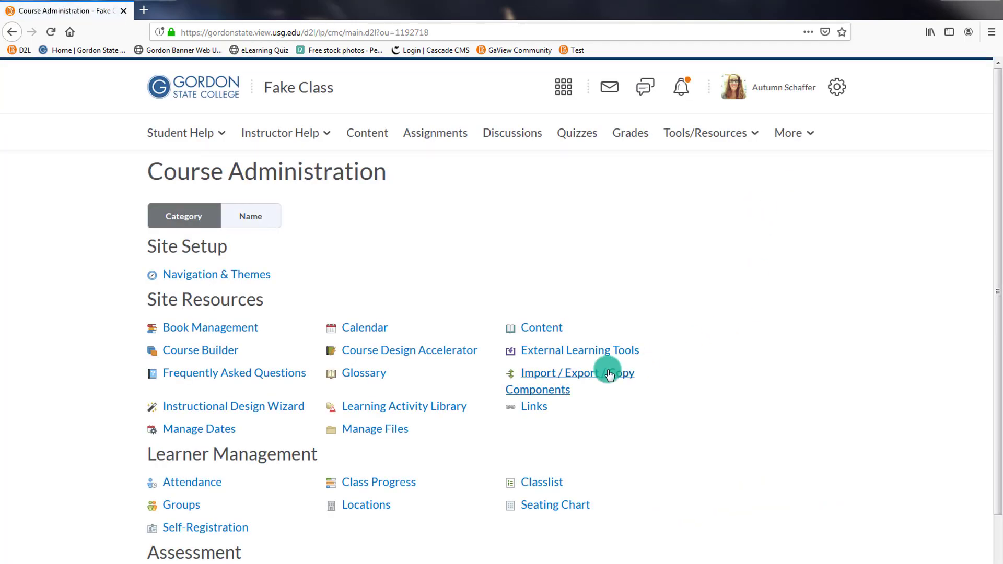
pyautogui.click(569, 372)
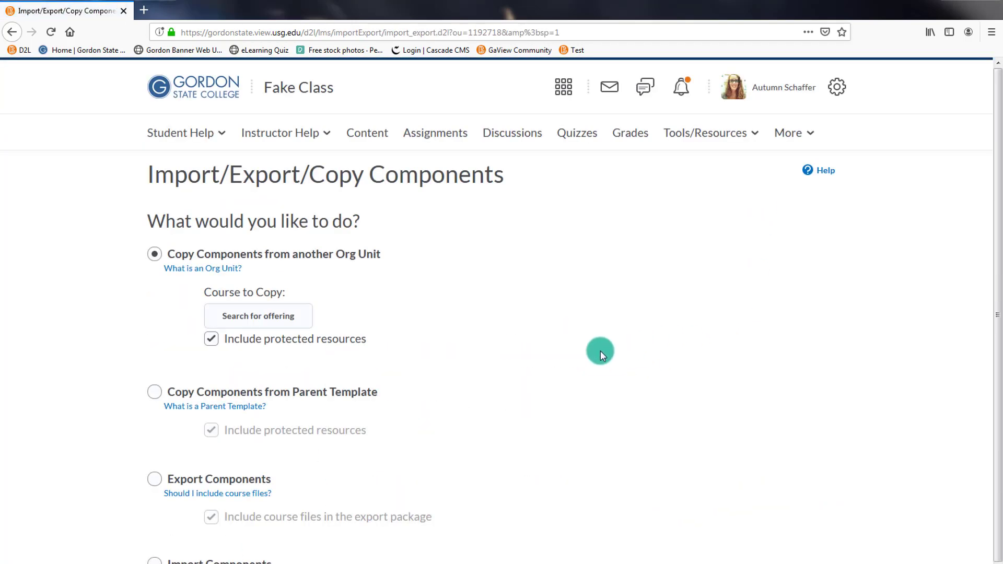
pyautogui.scroll(-3)
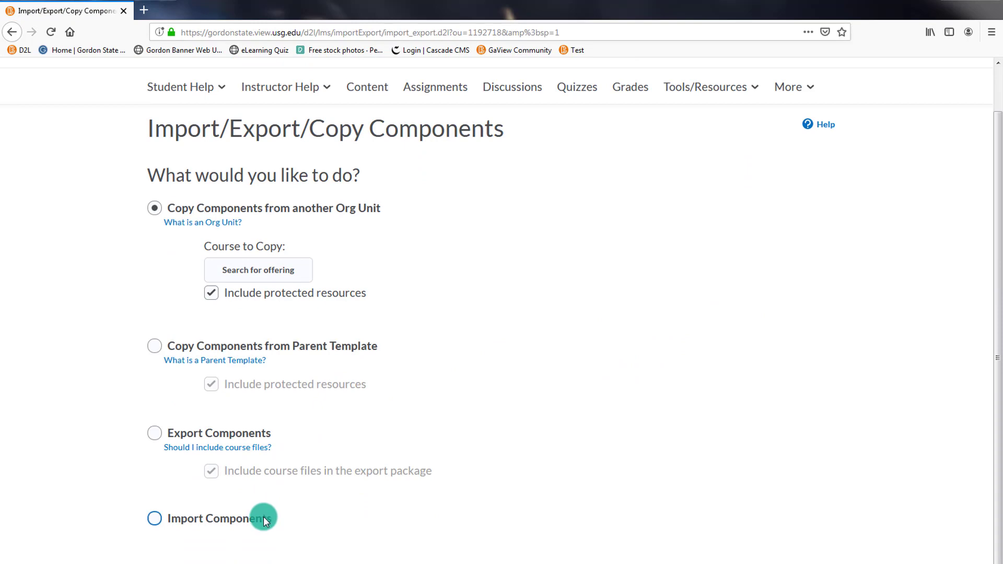
pyautogui.click(155, 518)
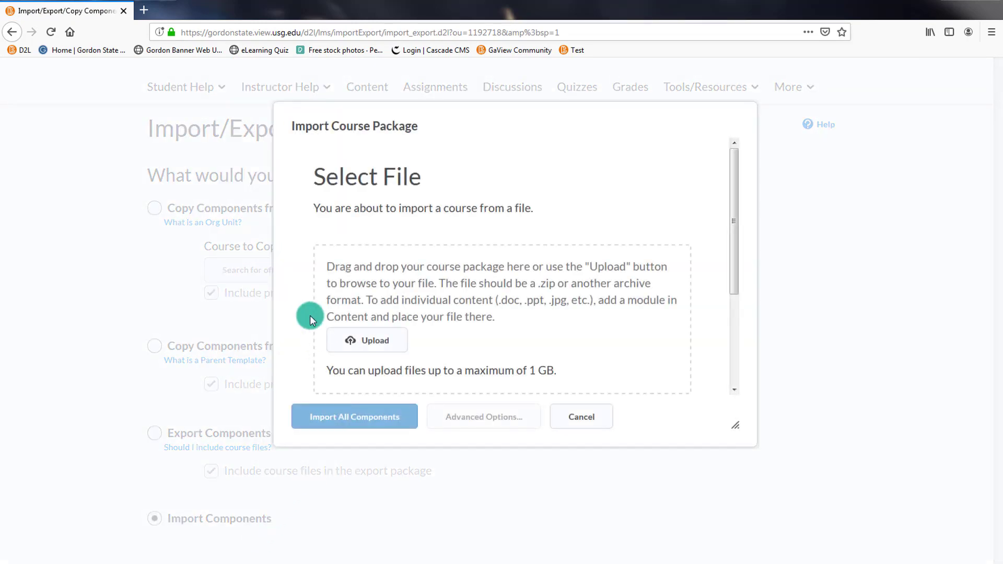
# - Start uploading the exported course package file
pyautogui.click(367, 339)
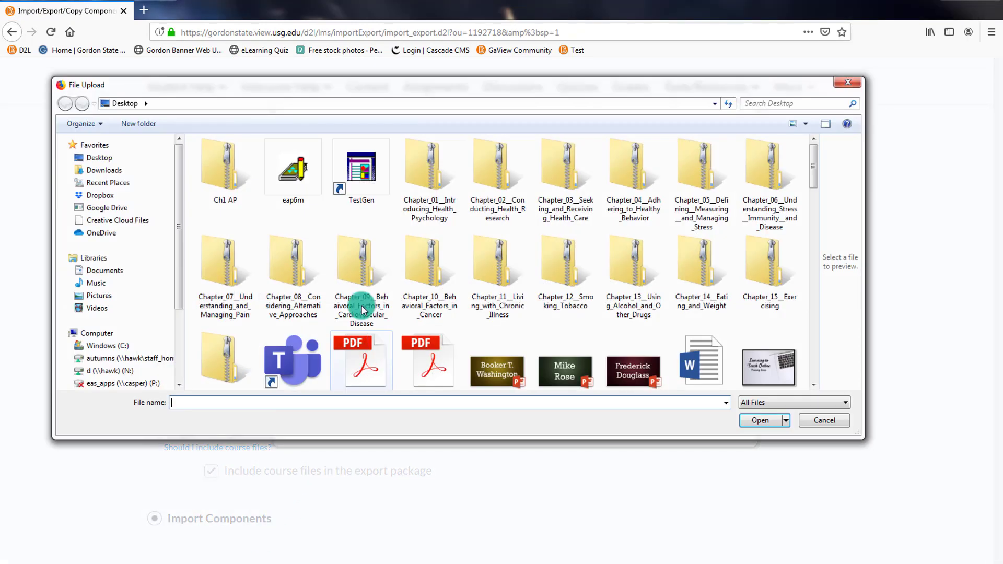
pyautogui.click(823, 420)
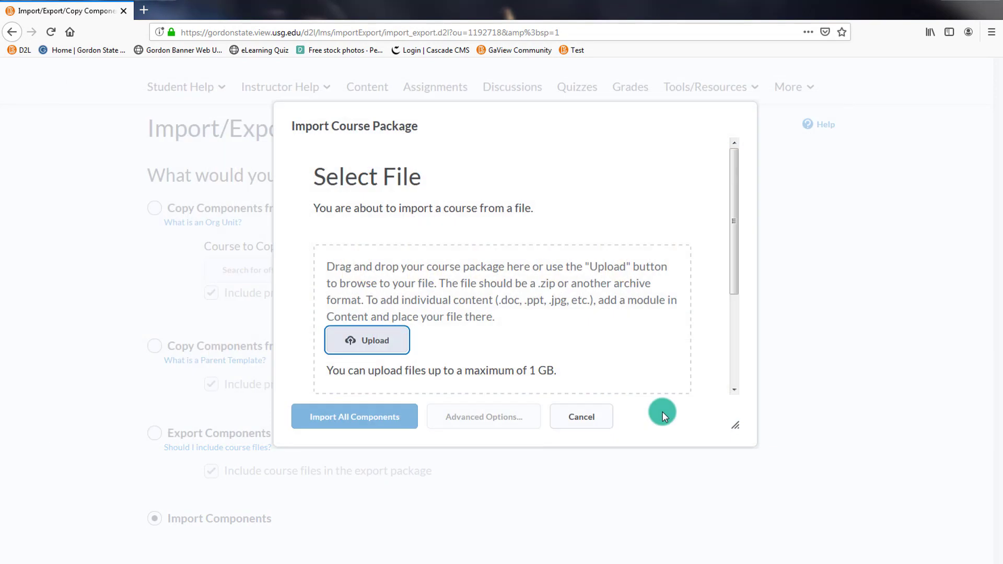
pyautogui.click(367, 340)
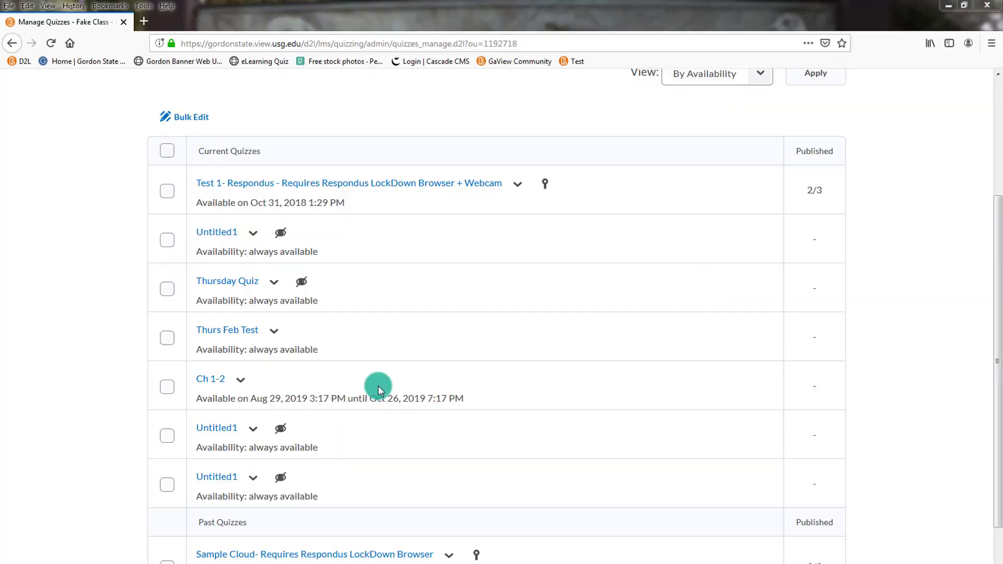
pyautogui.moveTo(505, 346)
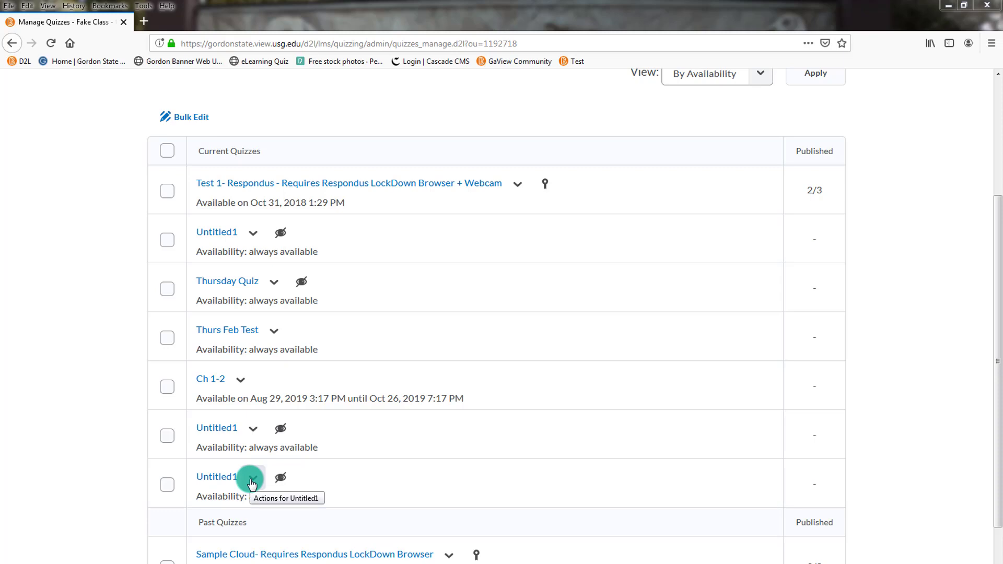
# - Rename the last imported Untitled1 quiz to 'AP 1'
pyautogui.click(252, 477)
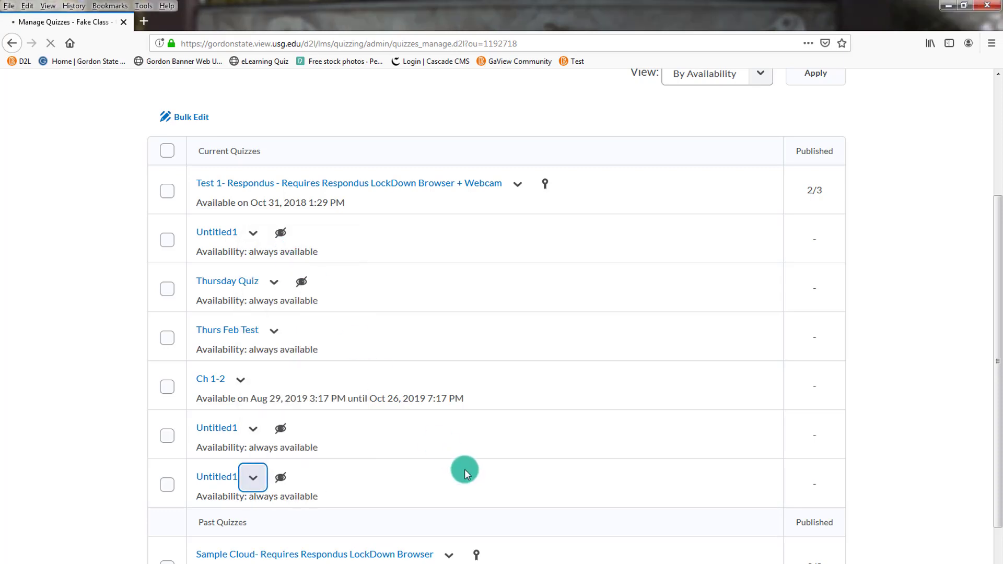
pyautogui.click(216, 476)
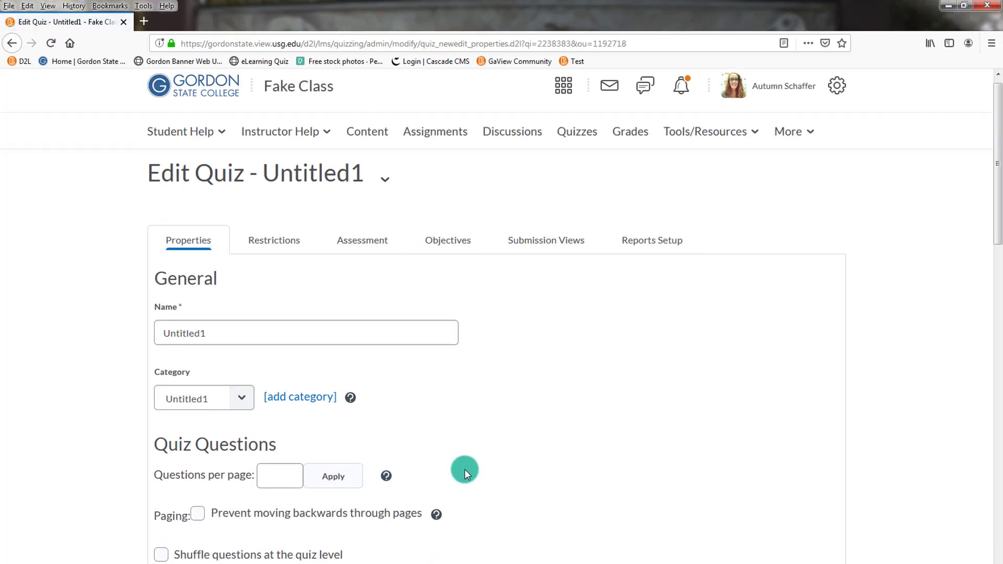
pyautogui.scroll(-3)
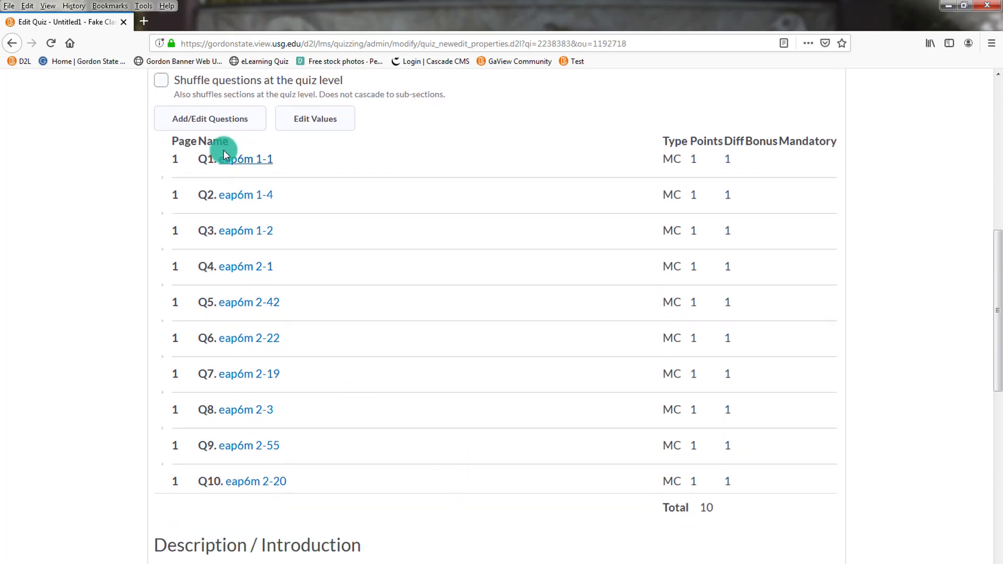
pyautogui.moveTo(419, 462)
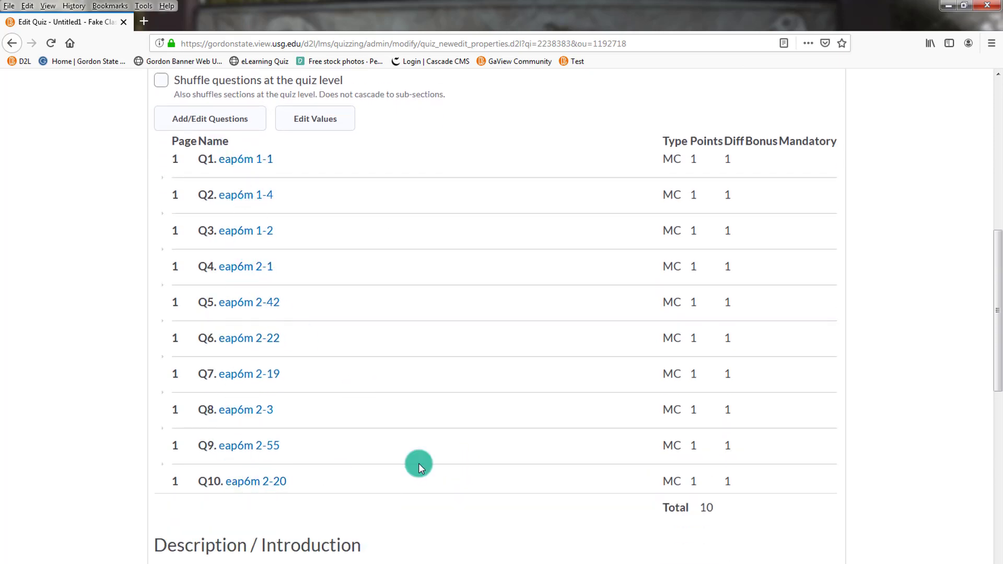
pyautogui.moveTo(576, 416)
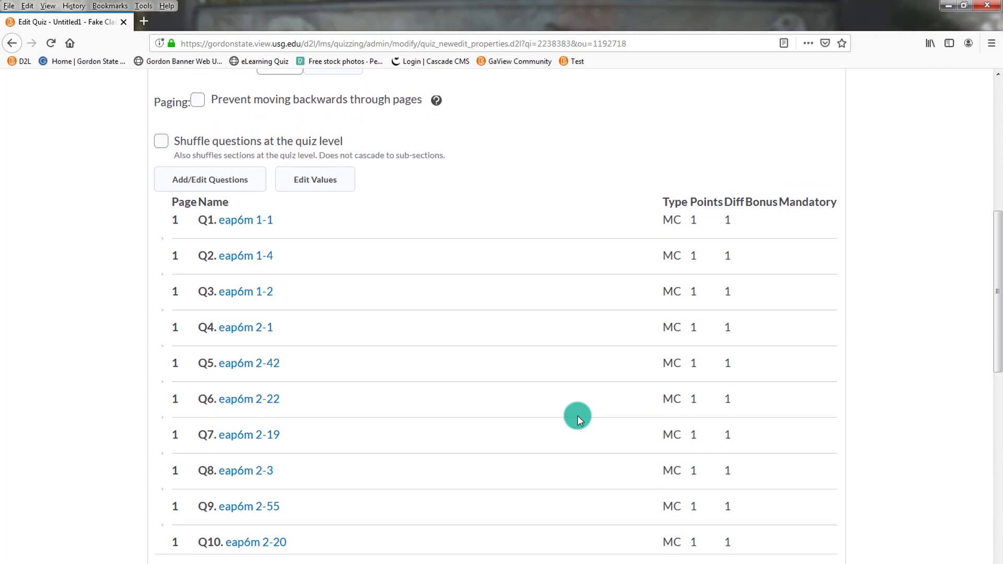
pyautogui.moveTo(264, 351)
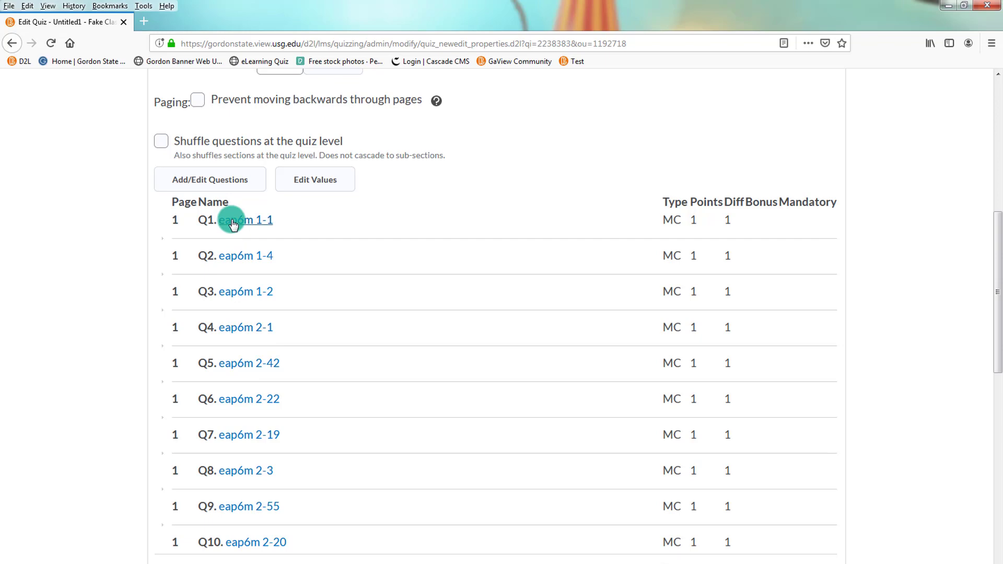
pyautogui.moveTo(428, 397)
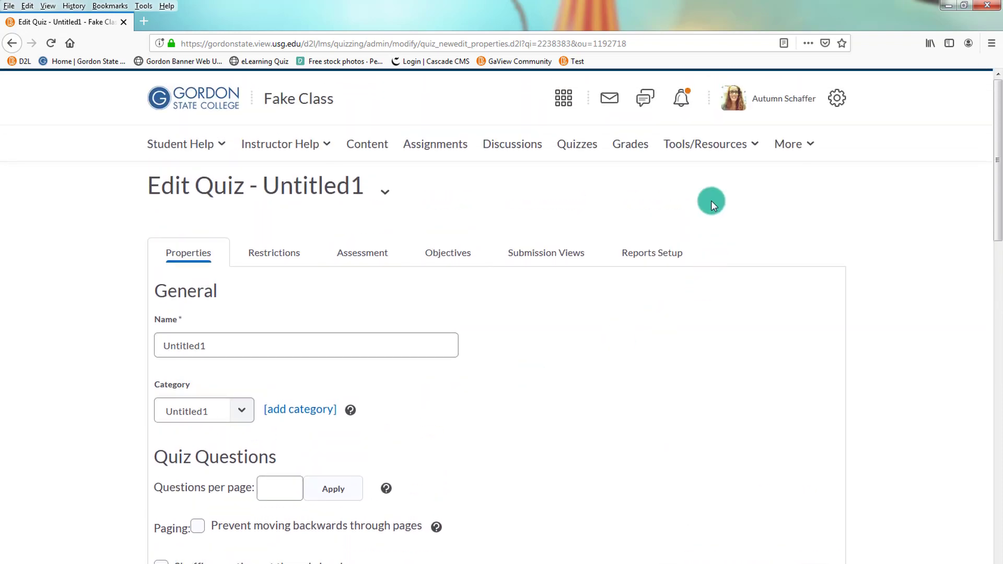
pyautogui.moveTo(294, 186)
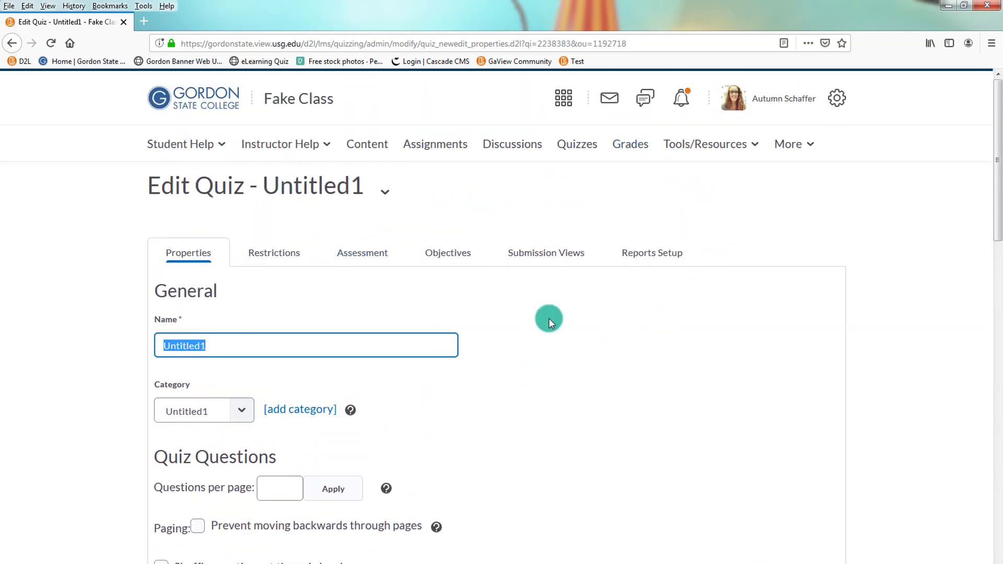
pyautogui.write('AP 1')
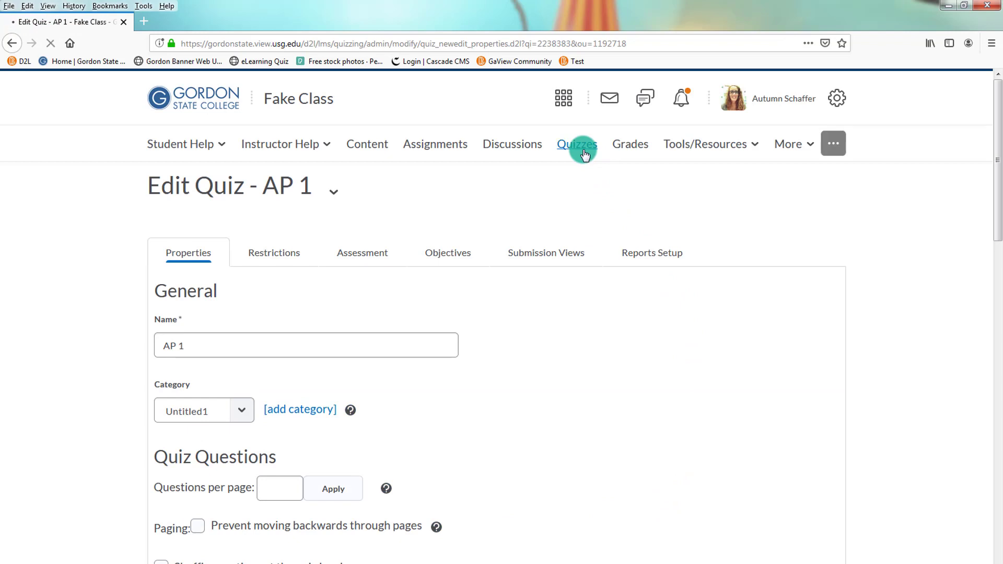
# - Create and save a new Question Library section titled 'AP Ch 1'
pyautogui.click(574, 143)
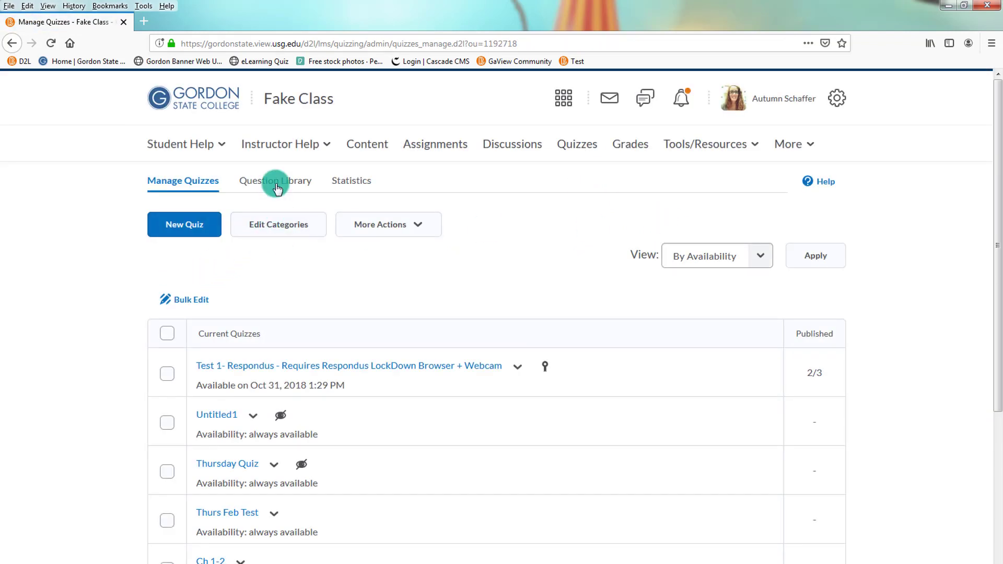
pyautogui.click(274, 181)
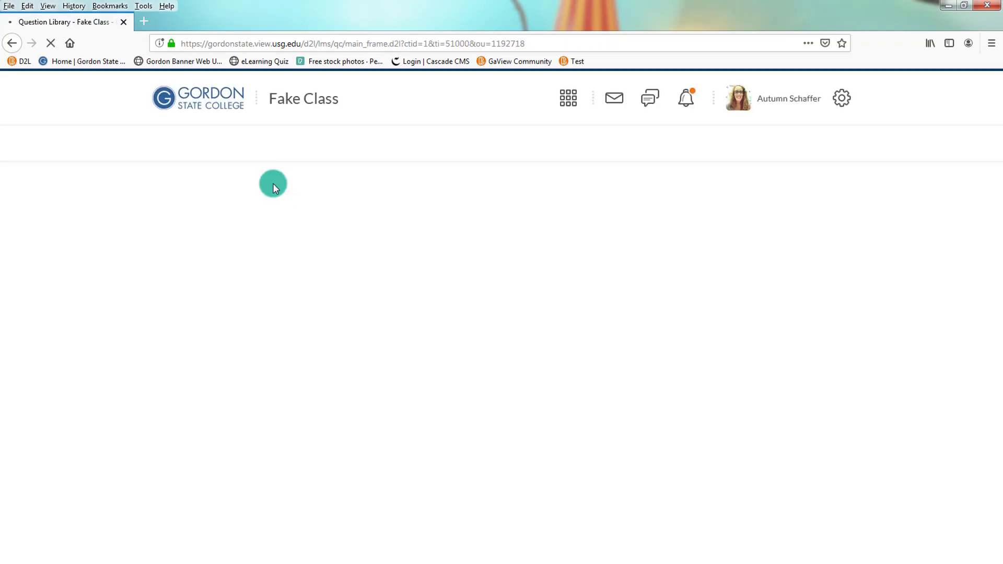
pyautogui.click(27, 219)
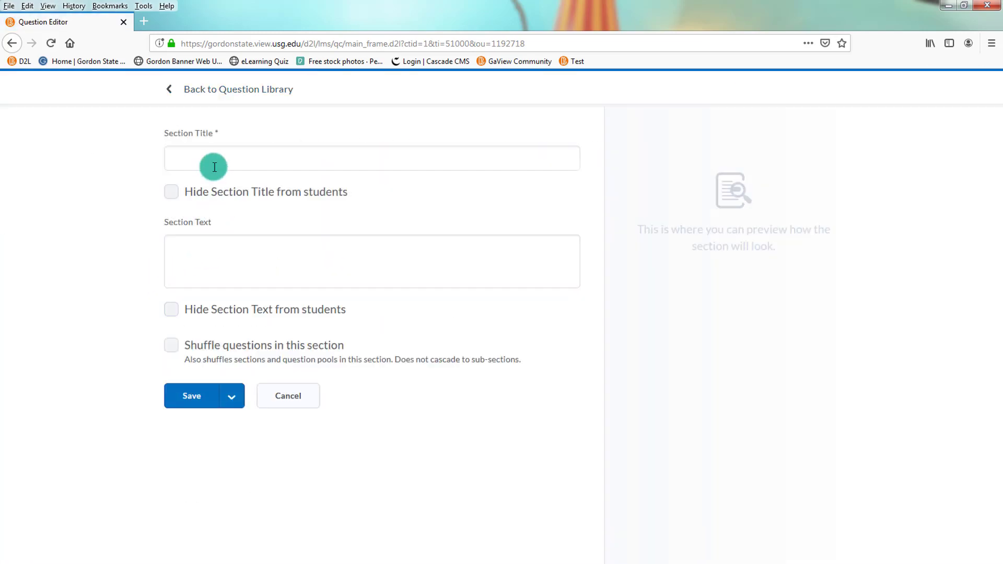
pyautogui.write('a')
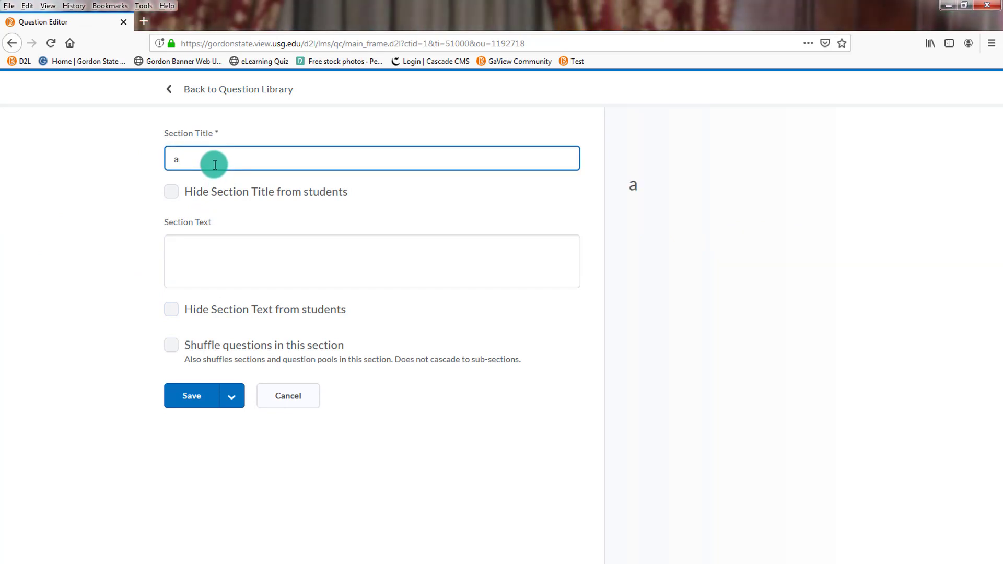
pyautogui.write('AP Ch')
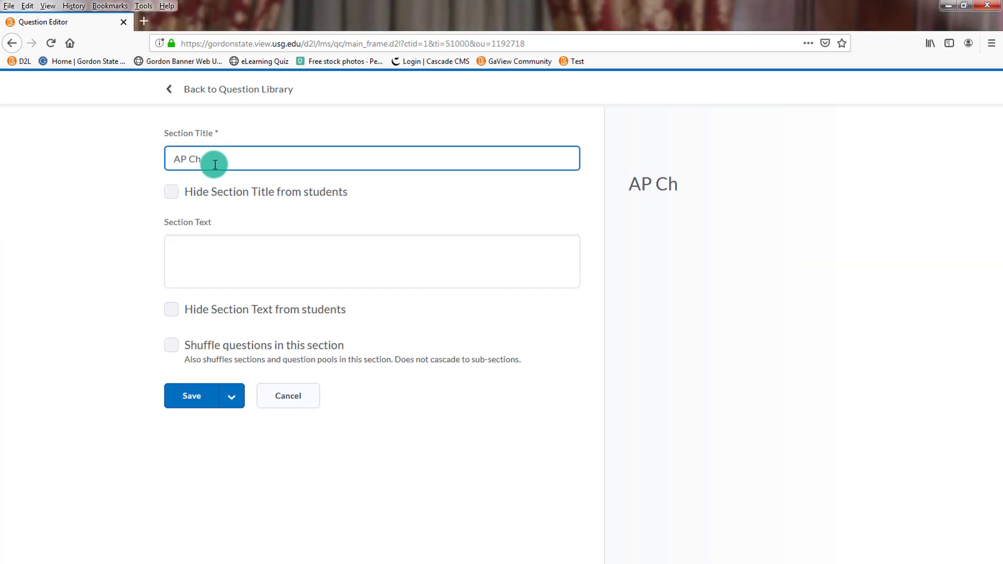
pyautogui.write('1')
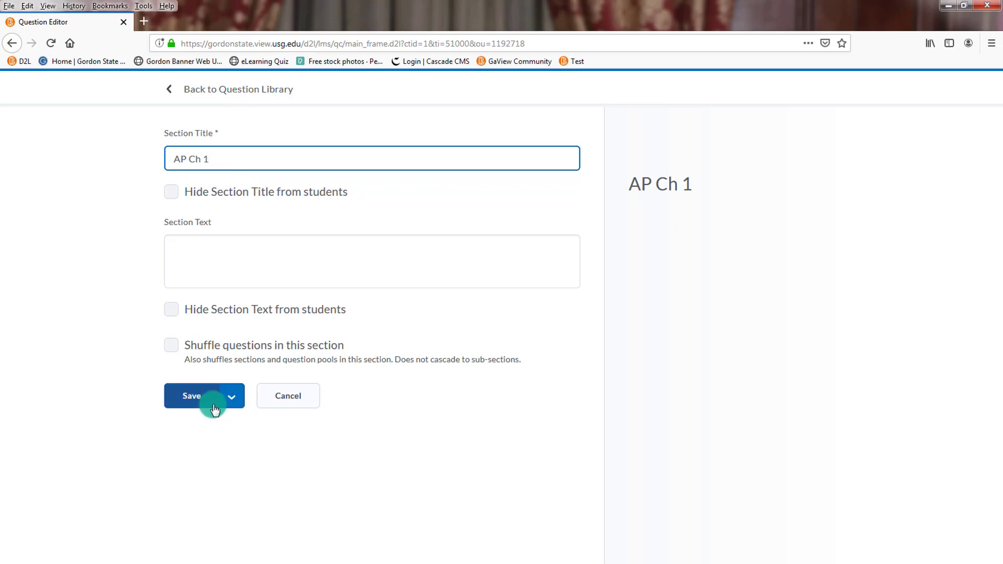
pyautogui.click(193, 395)
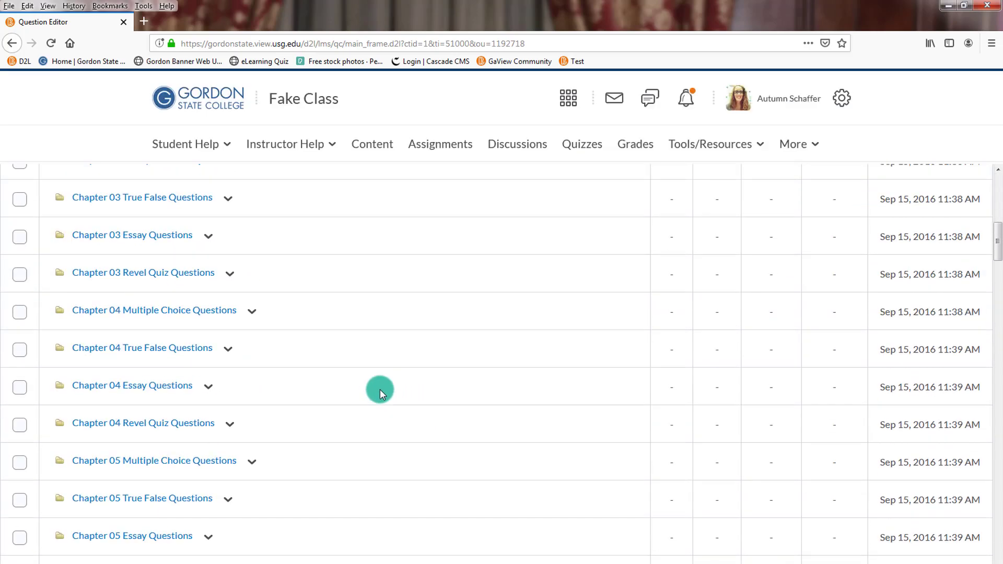
# - In the AP Ch 1 section, start importing by browsing existing course questions
pyautogui.scroll(-3)
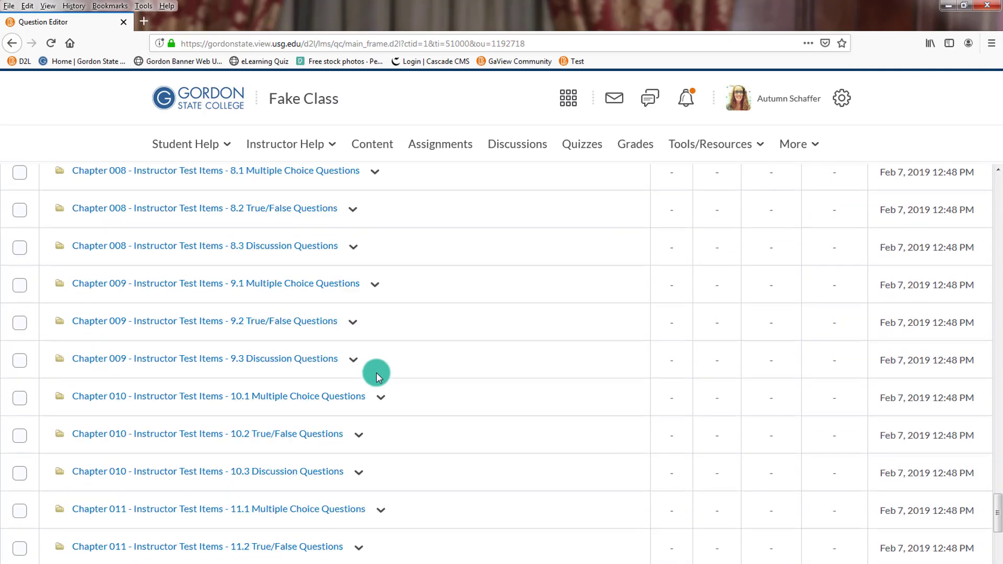
pyautogui.scroll(-3)
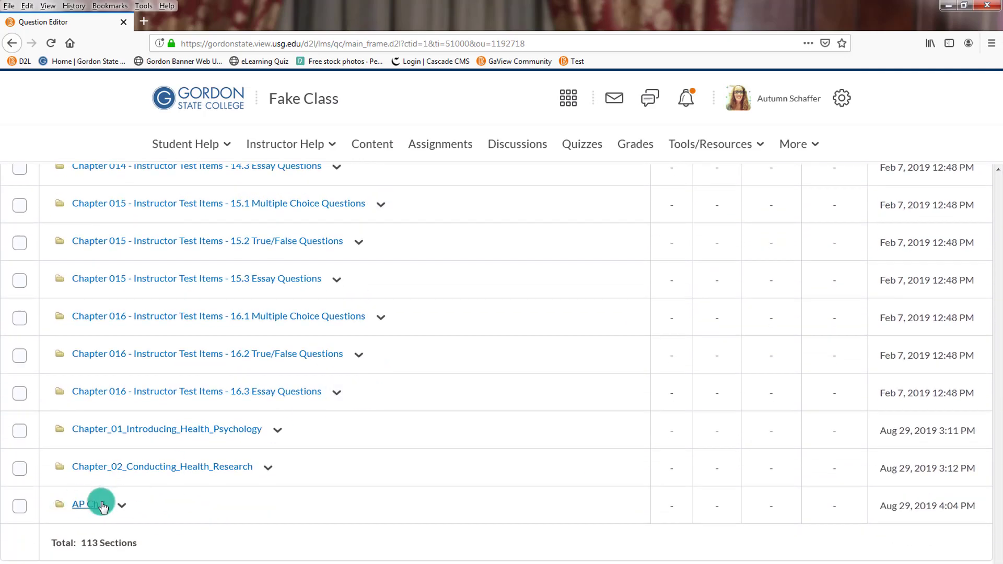
pyautogui.click(87, 503)
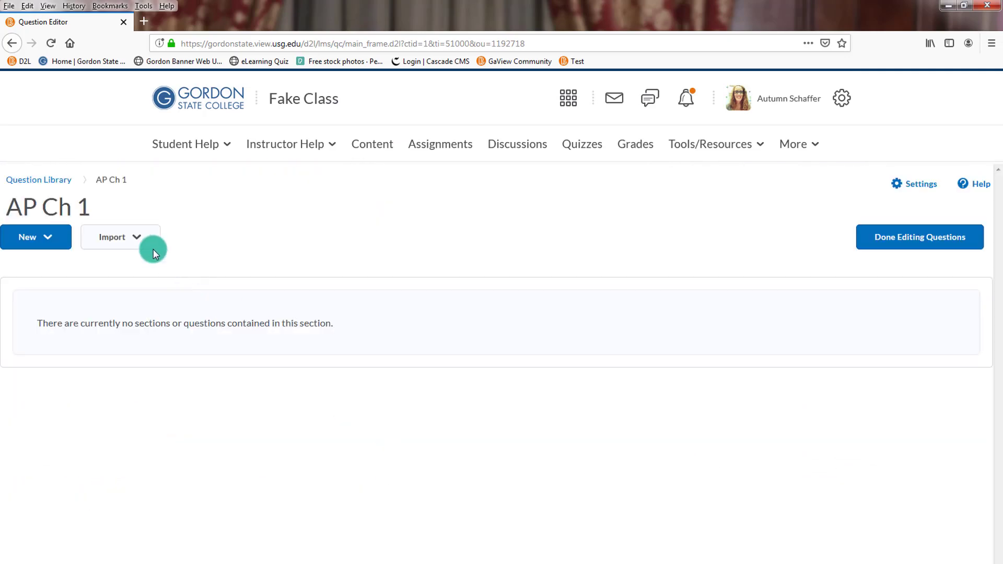
pyautogui.click(120, 237)
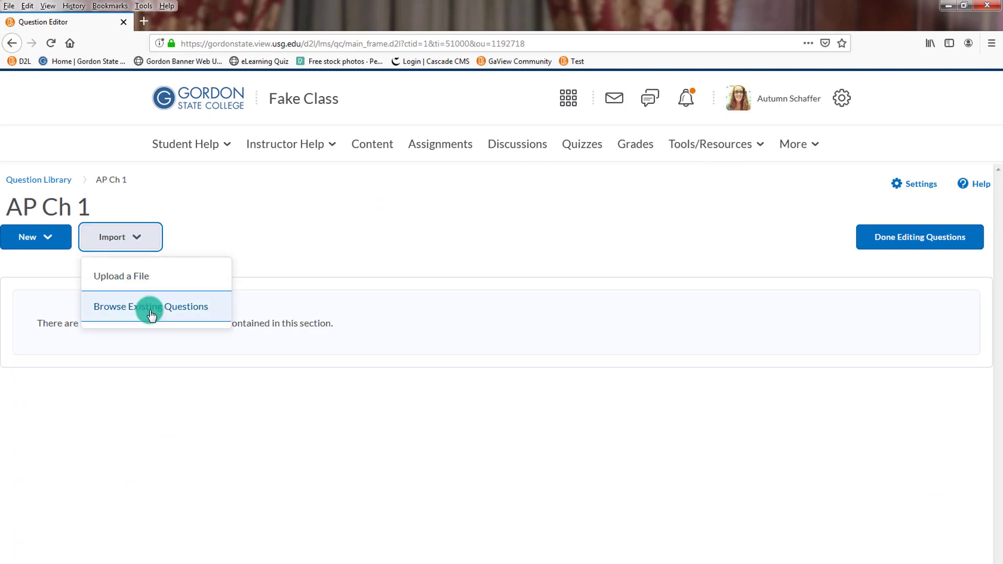
pyautogui.click(150, 306)
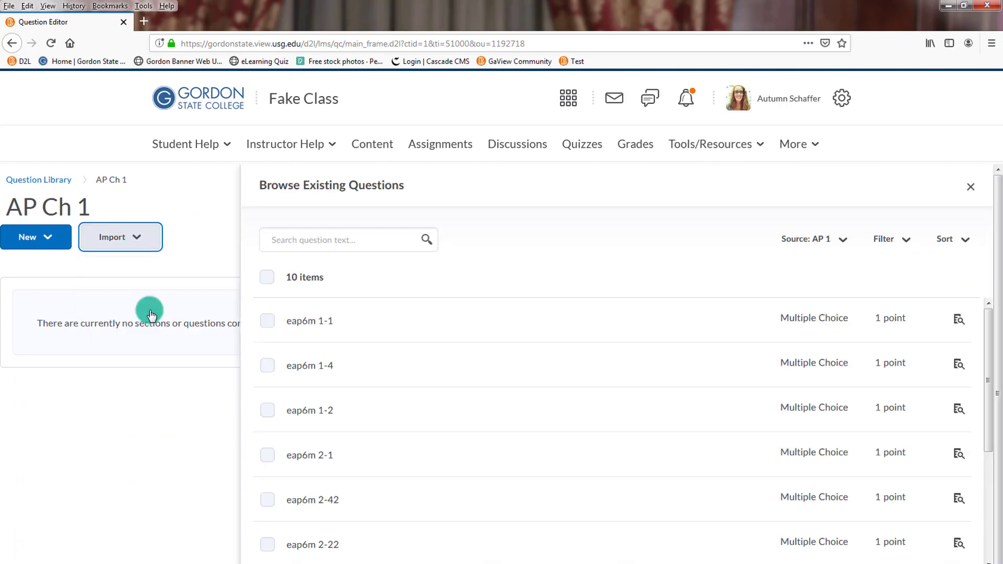
pyautogui.moveTo(825, 240)
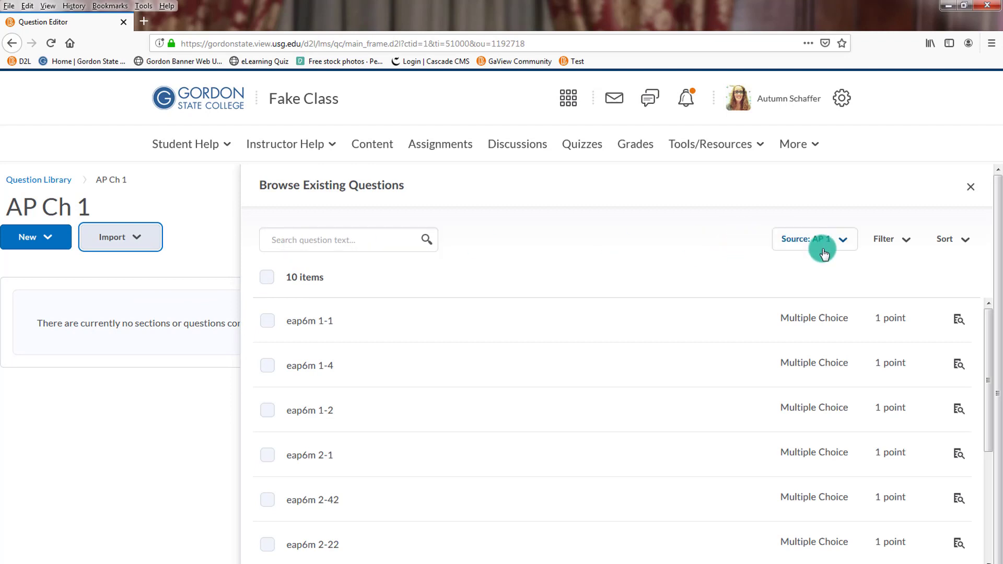
# - Copy all ten questions from quiz AP 1 into the AP Ch 1 section
pyautogui.click(815, 238)
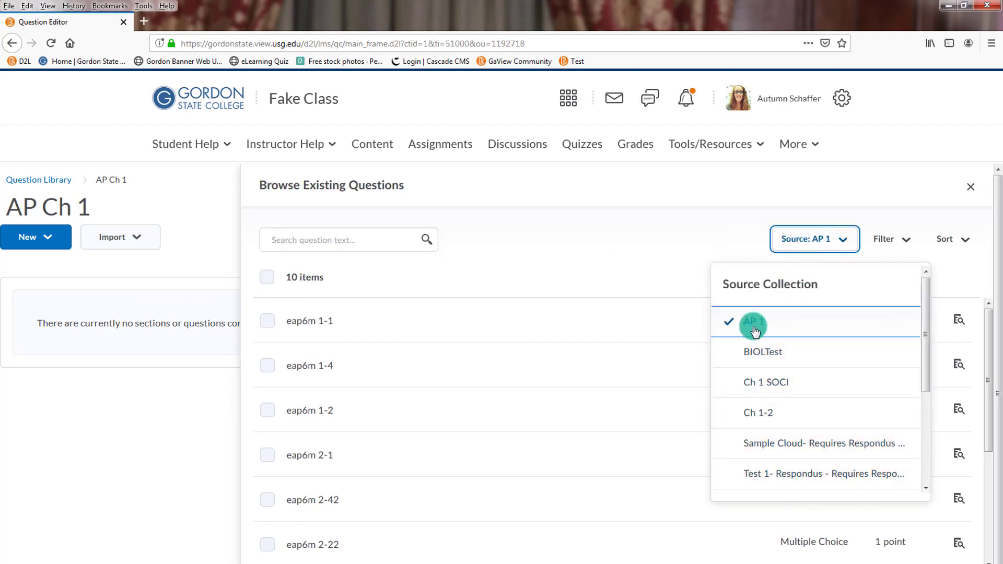
pyautogui.moveTo(755, 323)
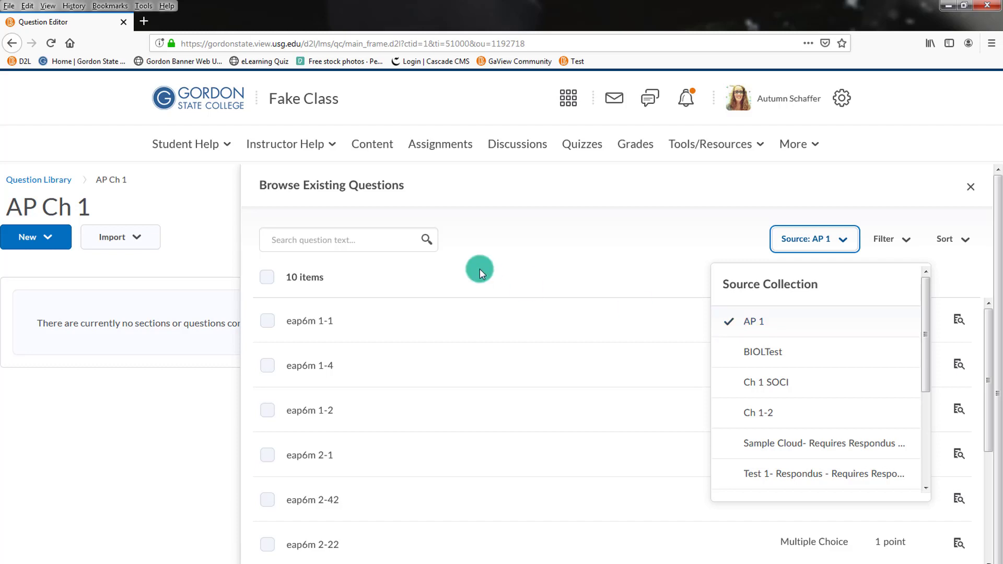
pyautogui.click(266, 277)
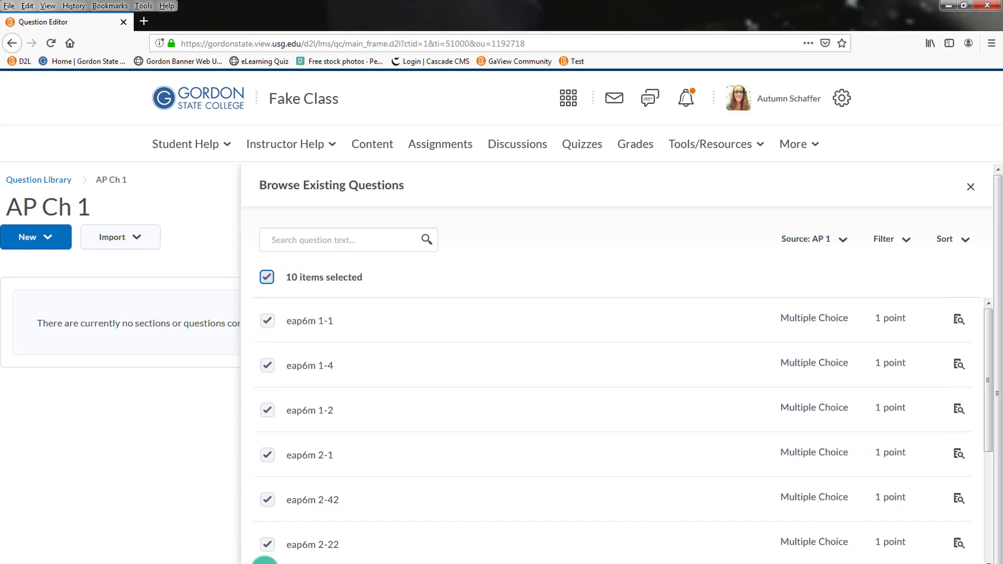
pyautogui.click(969, 187)
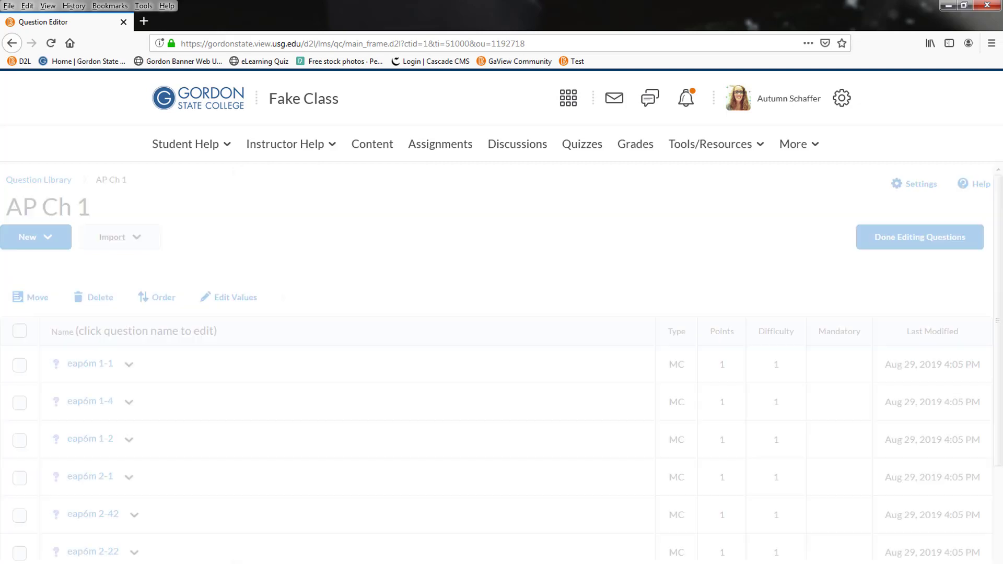
pyautogui.scroll(-3)
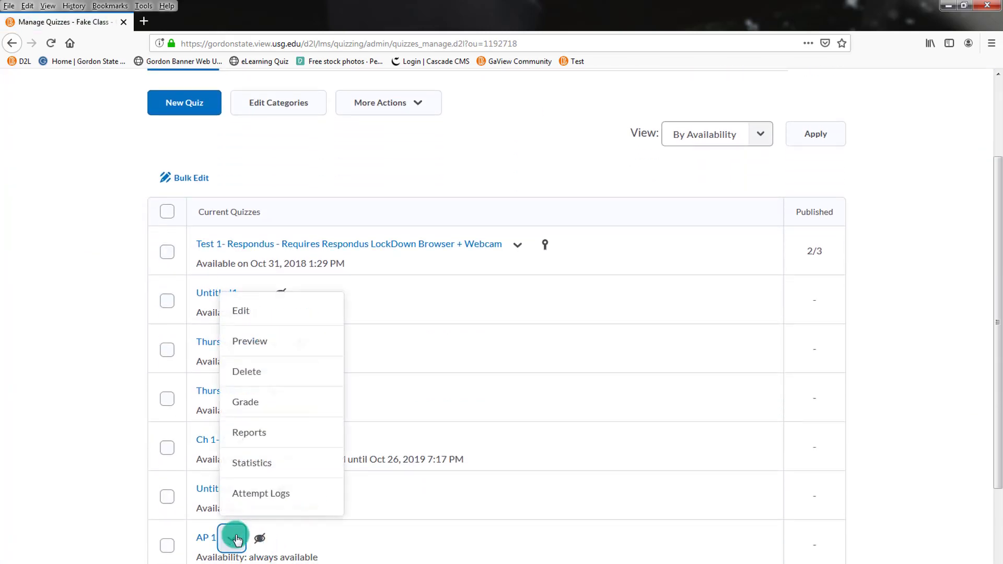
# - Create a new quiz named 'AP Ch 1 Quiz' and go to add its questions
pyautogui.click(246, 371)
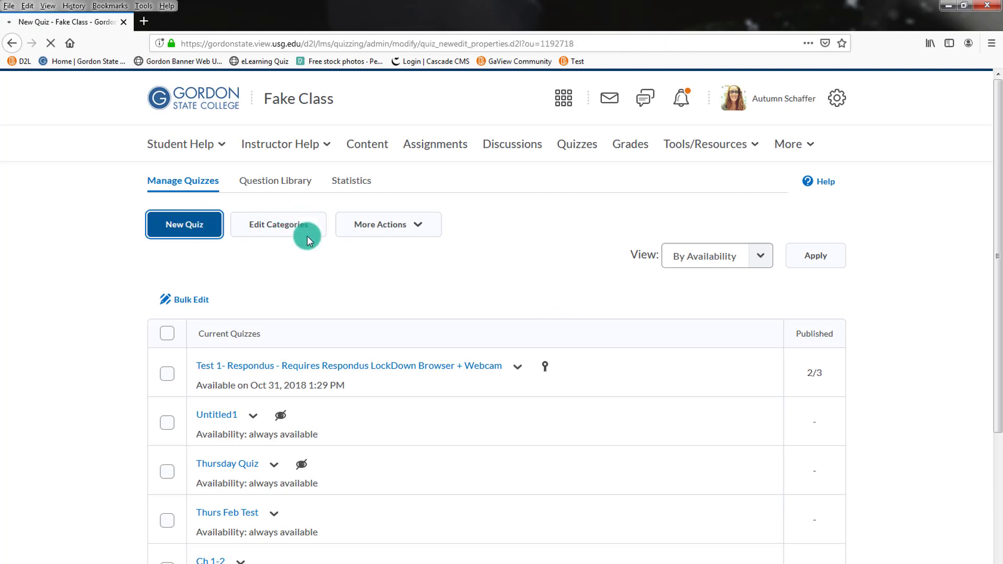
pyautogui.click(184, 224)
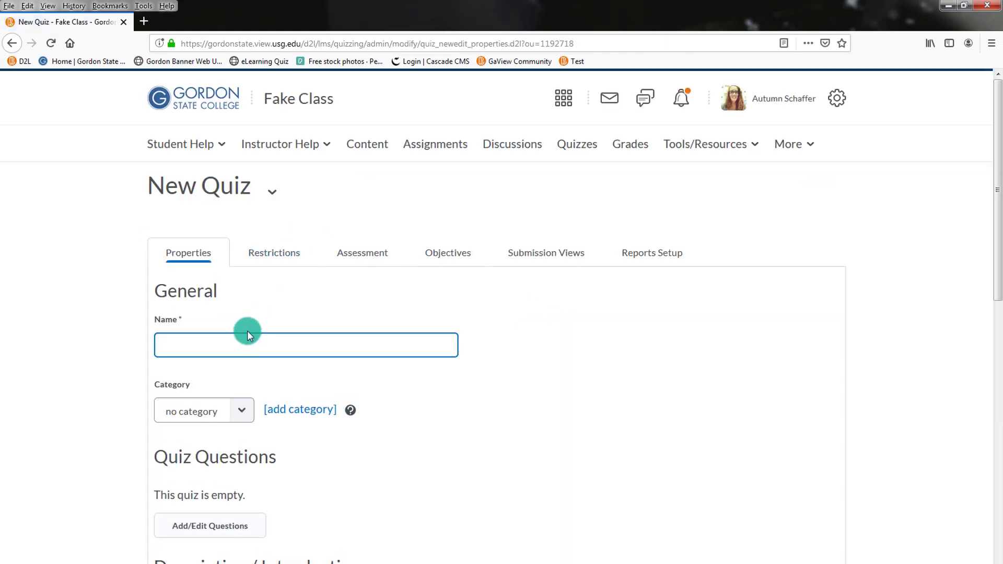
pyautogui.write('AP Ch 1')
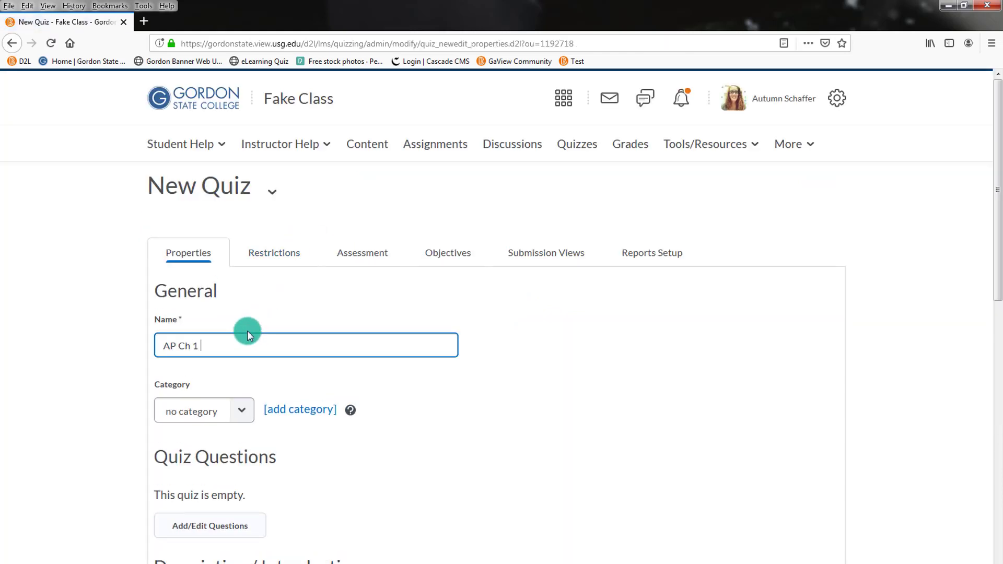
pyautogui.write('Quiz')
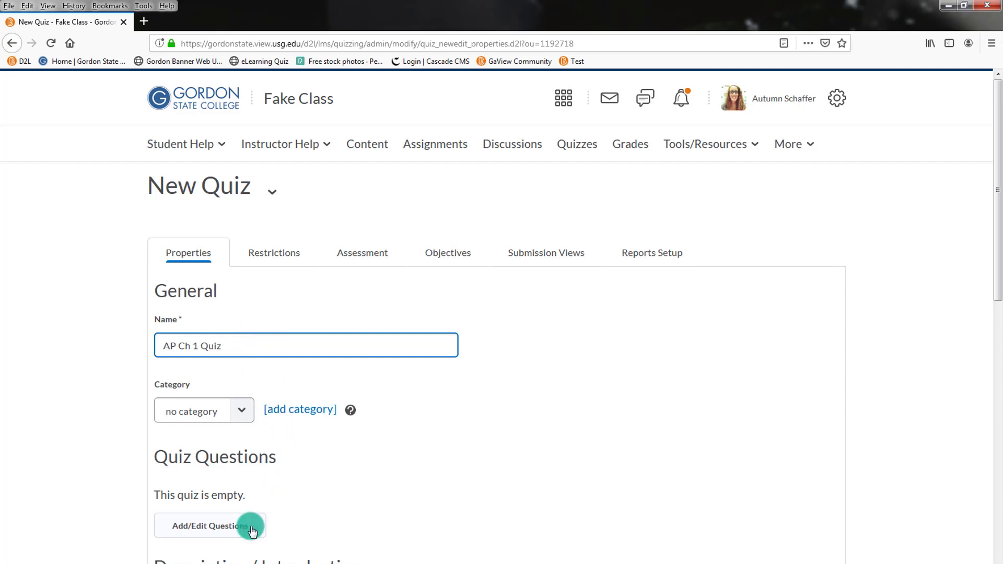
pyautogui.click(210, 525)
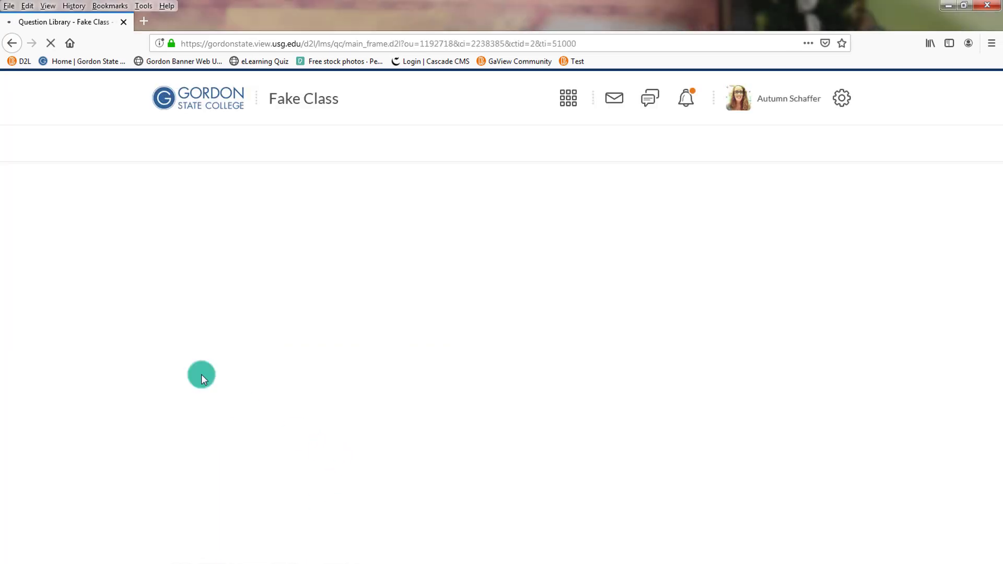
# - Add a question pool named 'Ch 1 AP' drawing from the AP Ch 1 library section
pyautogui.click(27, 218)
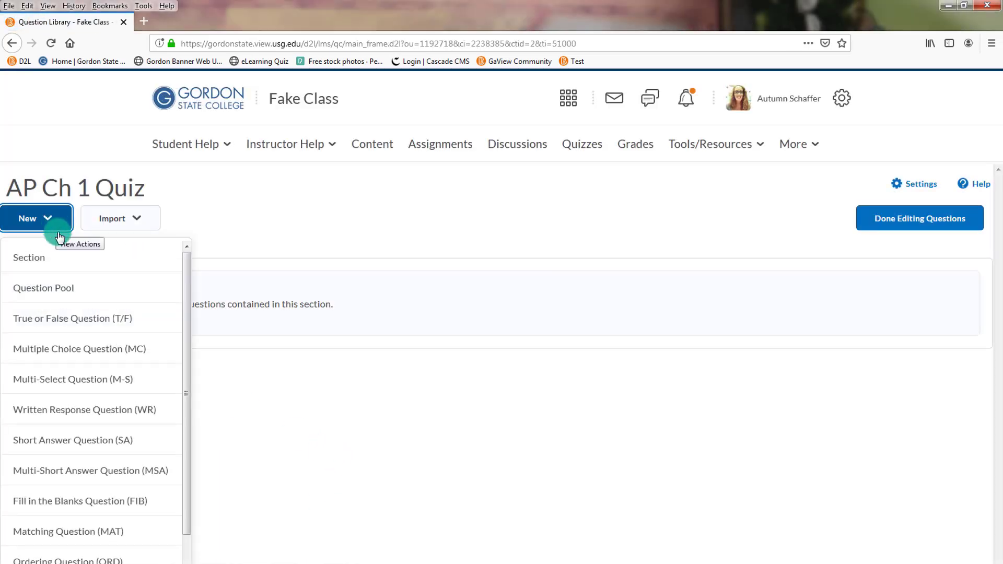
pyautogui.click(43, 288)
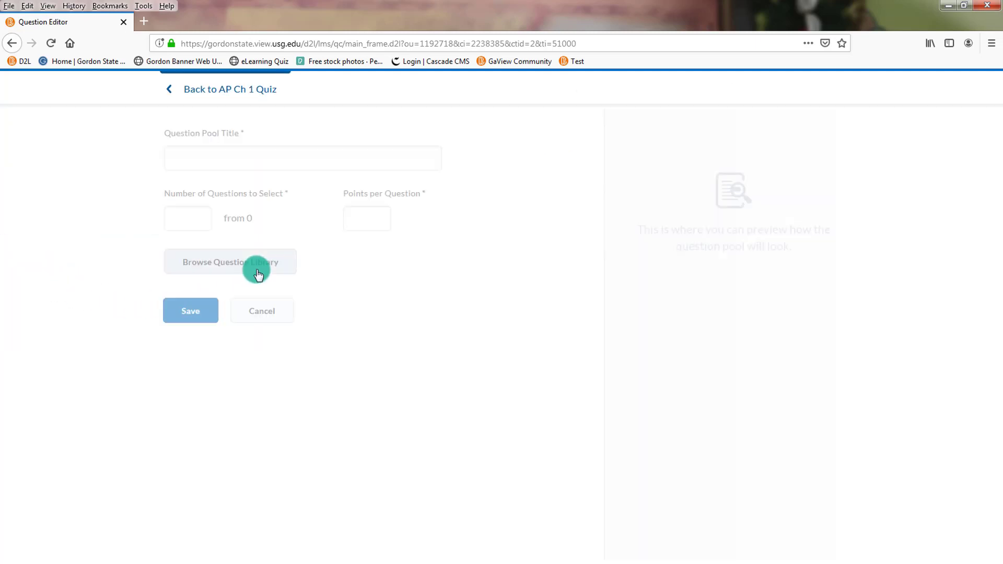
pyautogui.write('Ch')
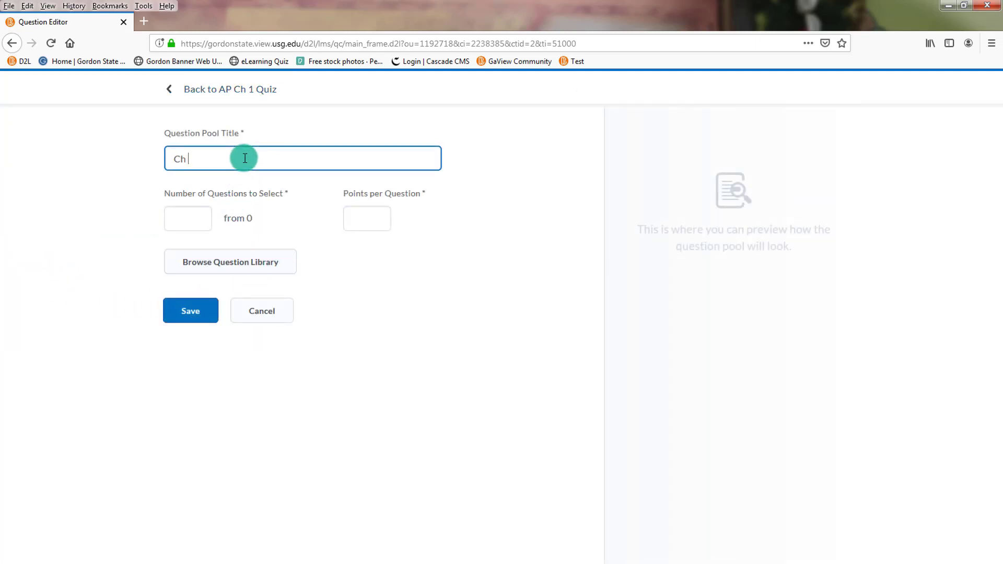
pyautogui.write('1 AP')
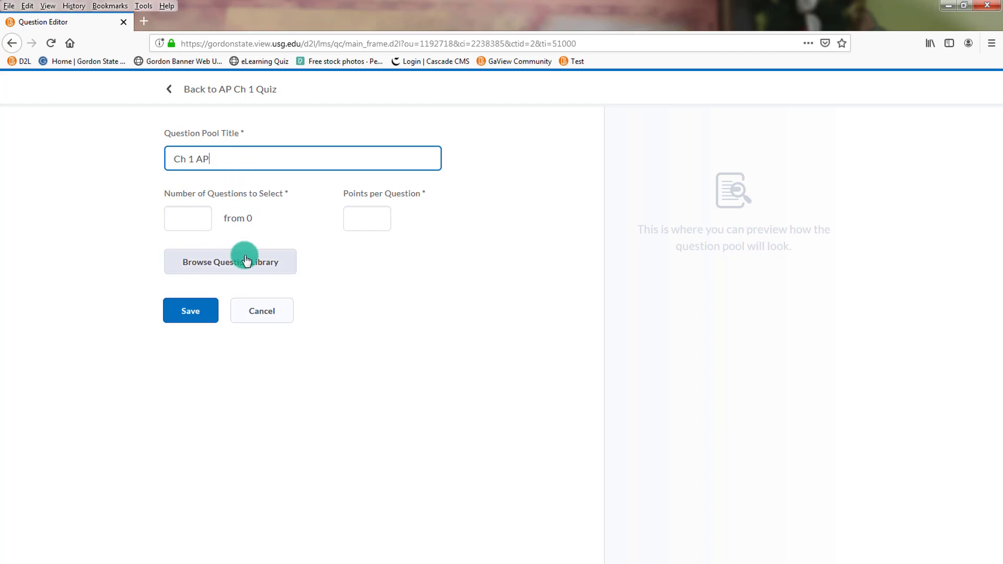
pyautogui.click(229, 261)
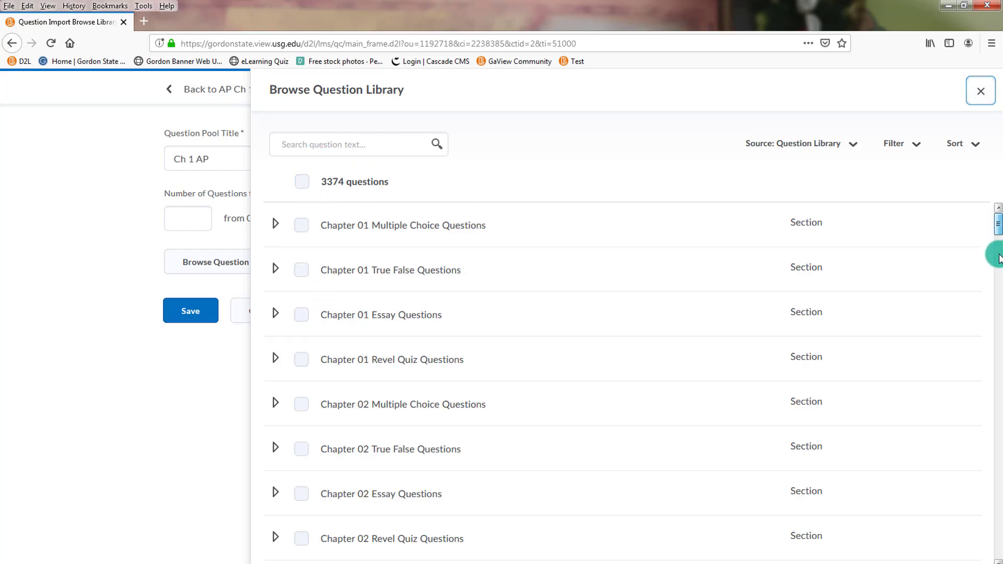
pyautogui.scroll(-3)
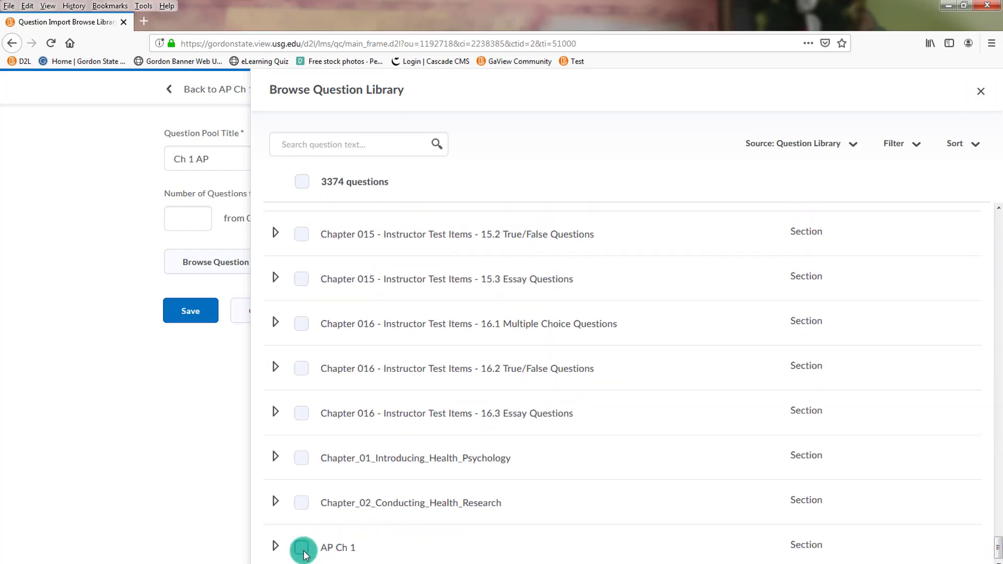
pyautogui.click(301, 546)
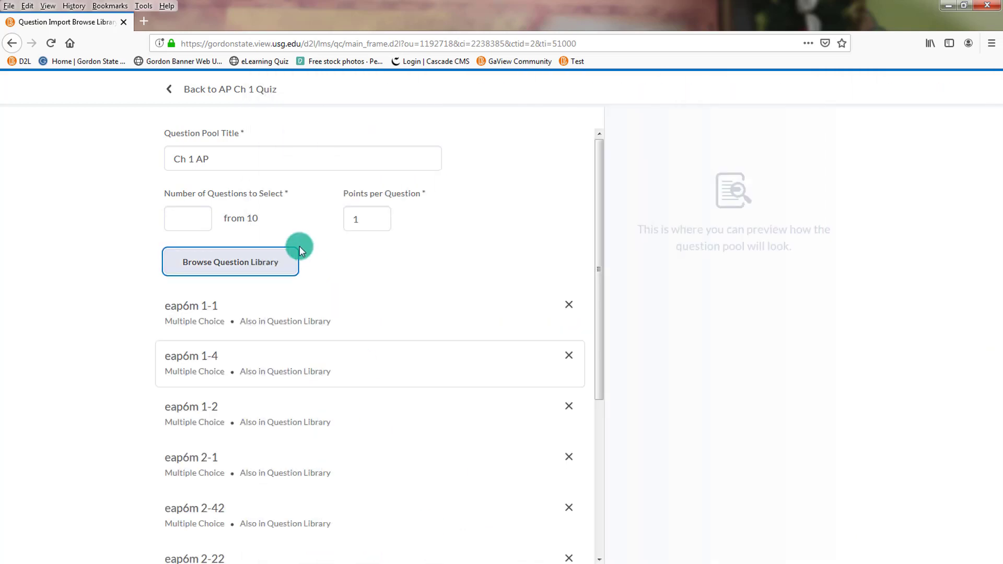
# - Set the pool to select 5 questions worth 5 points each
pyautogui.write('5')
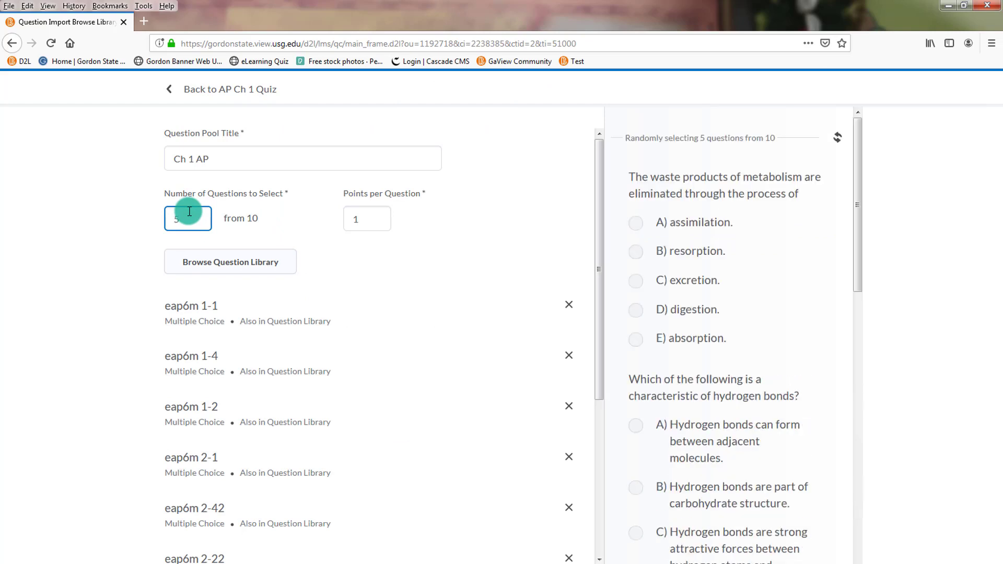
pyautogui.click(366, 218)
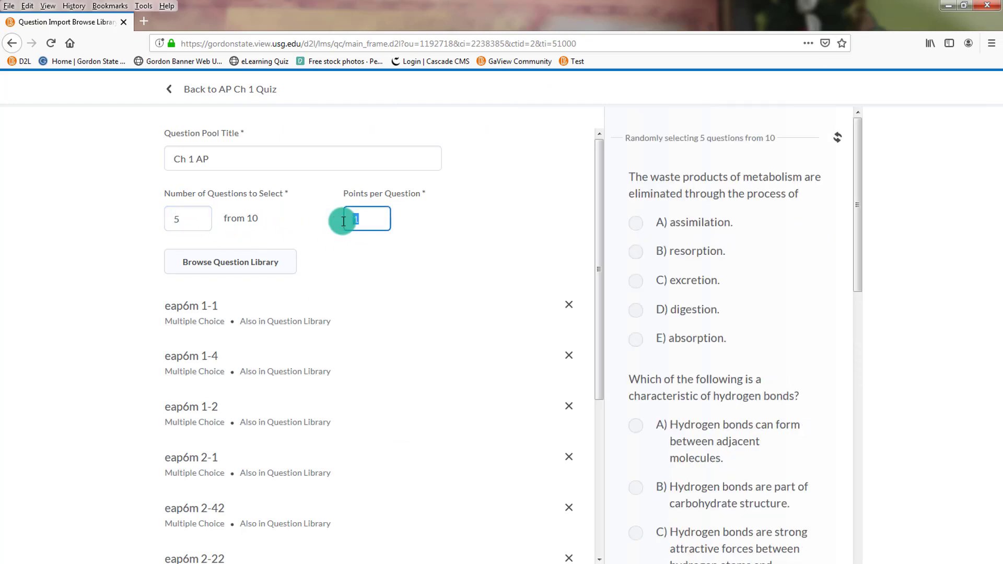
pyautogui.write('5')
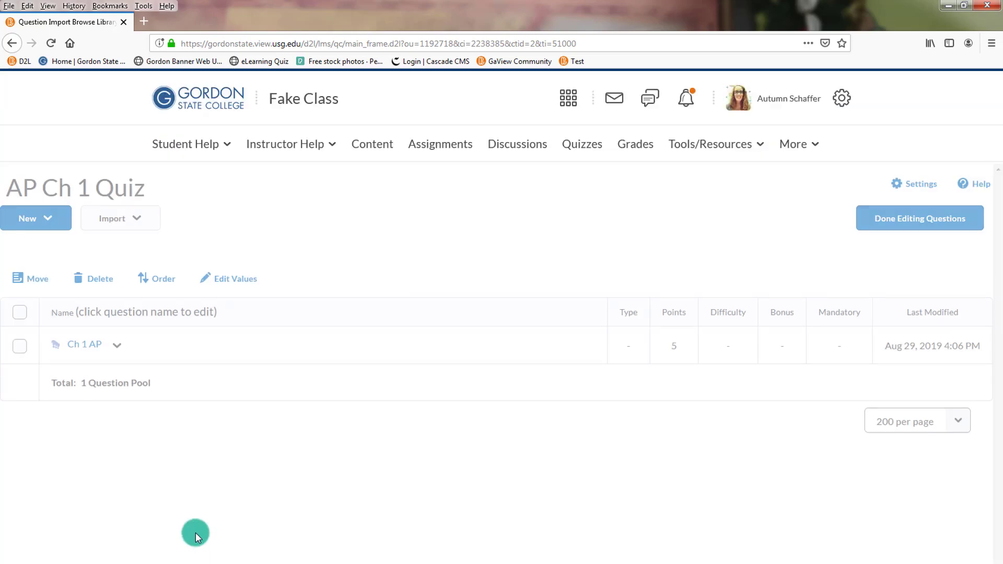
# - Finish editing questions and apply 1 question per page across pages 1-5
pyautogui.click(918, 218)
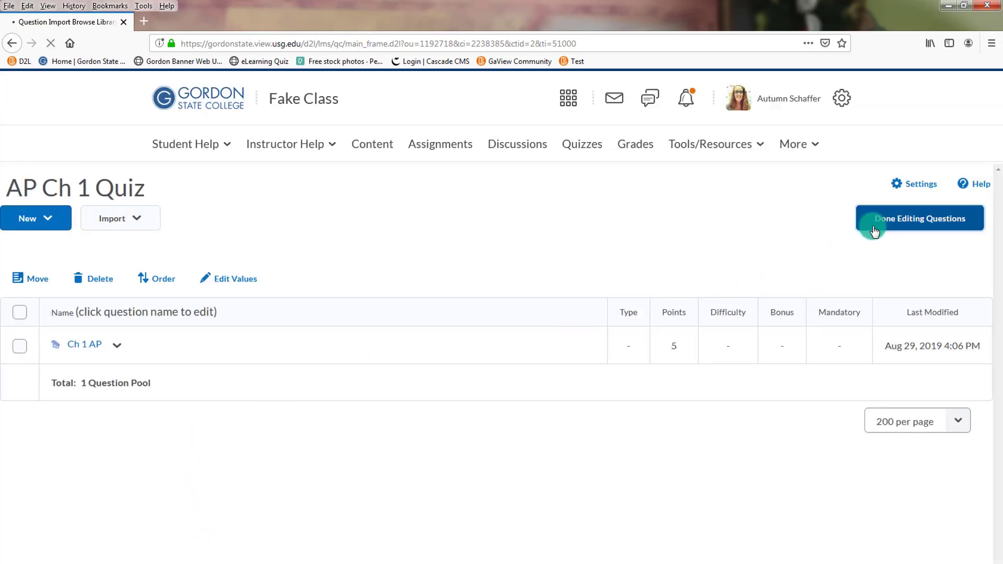
pyautogui.click(919, 218)
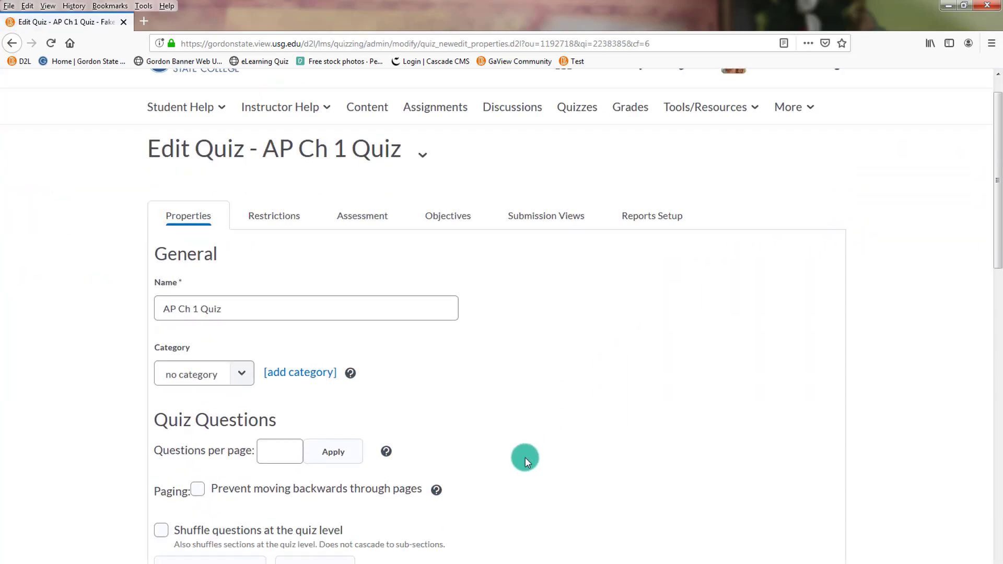
pyautogui.scroll(-3)
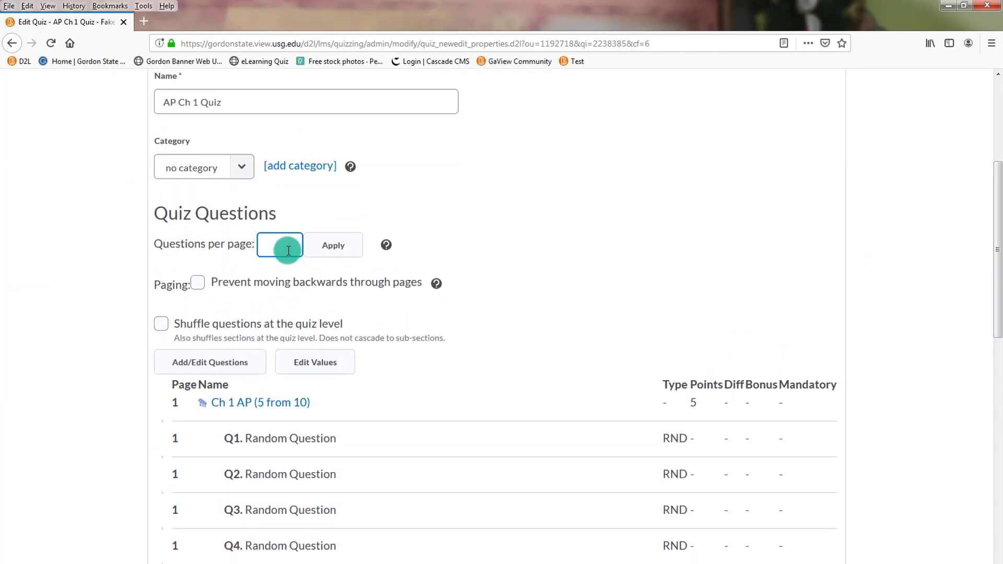
pyautogui.click(334, 245)
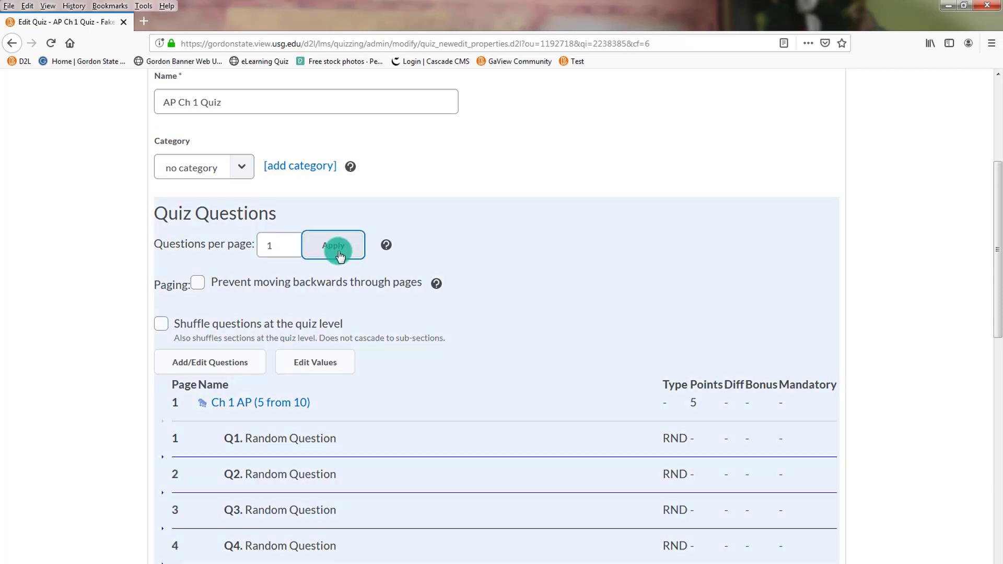
pyautogui.moveTo(589, 358)
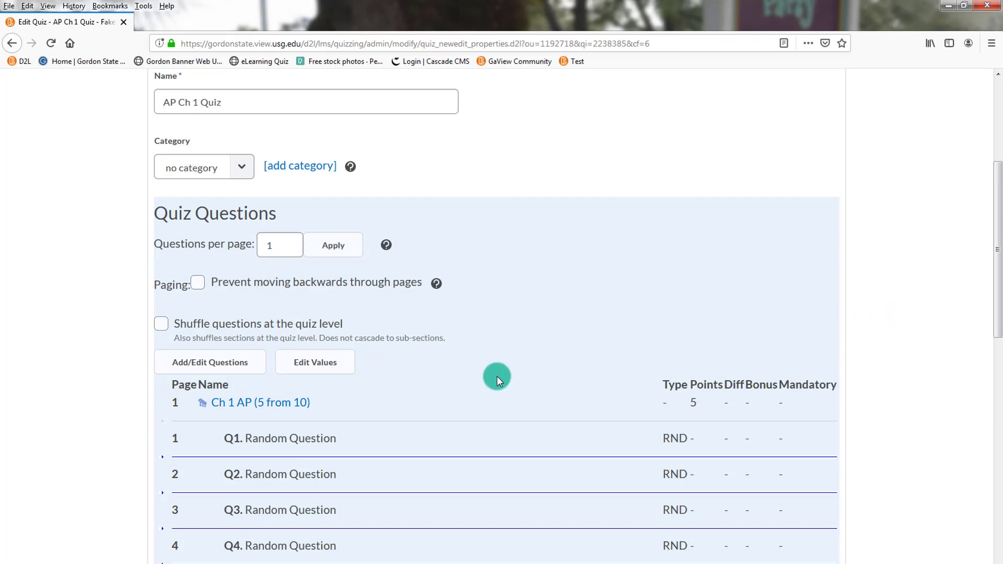
pyautogui.scroll(-3)
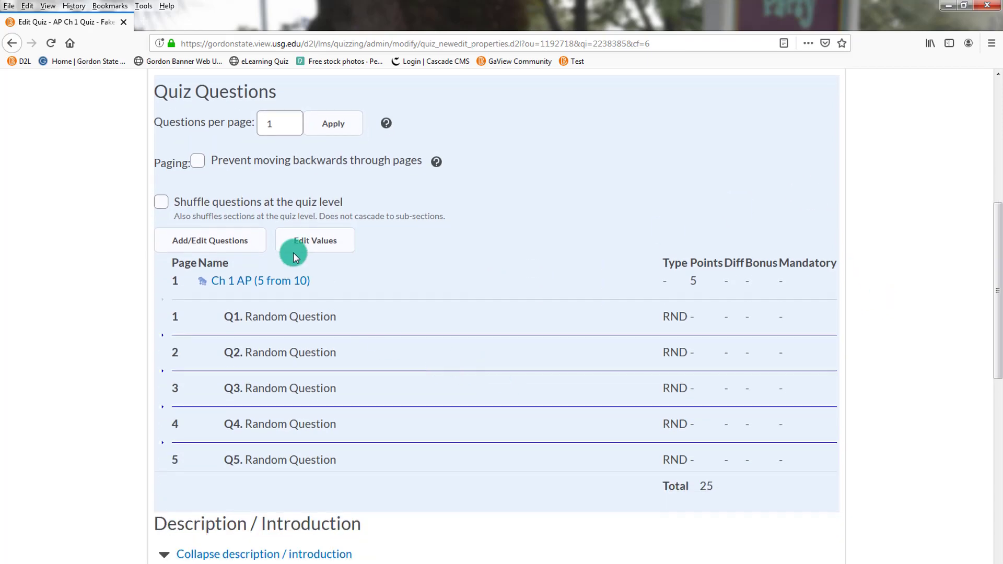
pyautogui.scroll(-3)
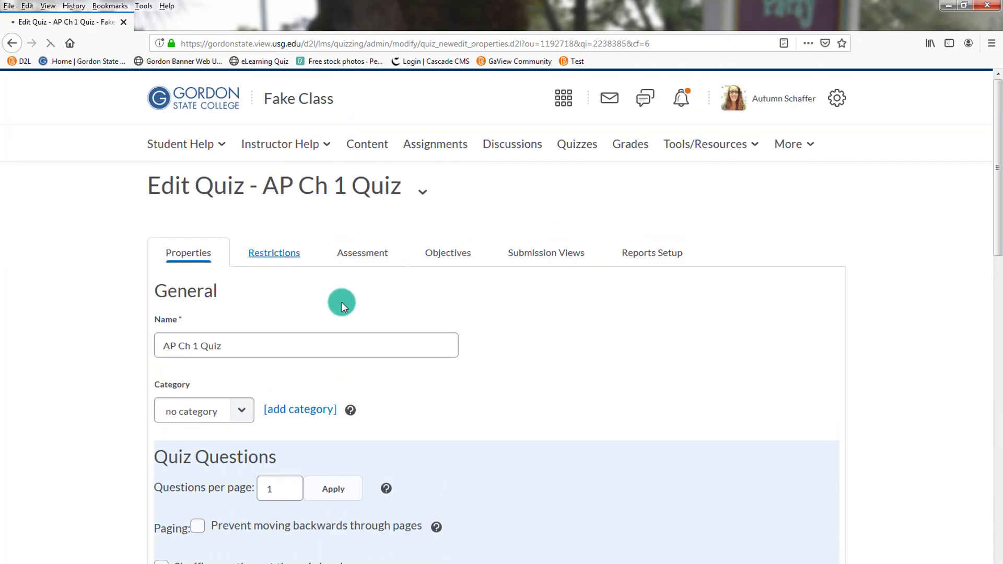
# - Under Restrictions, enable start and end dates, set Status Active, display in calendar
pyautogui.click(272, 252)
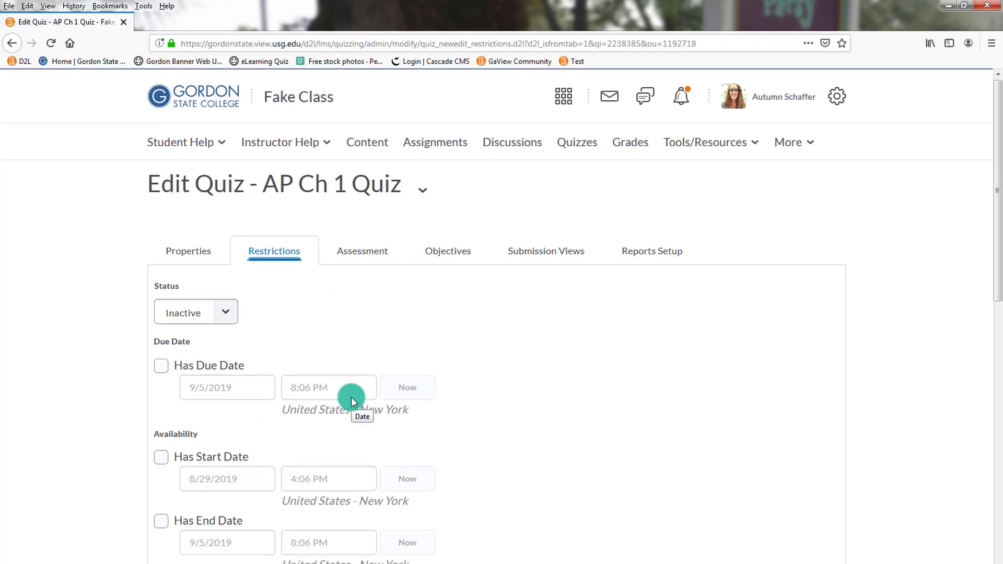
pyautogui.click(161, 457)
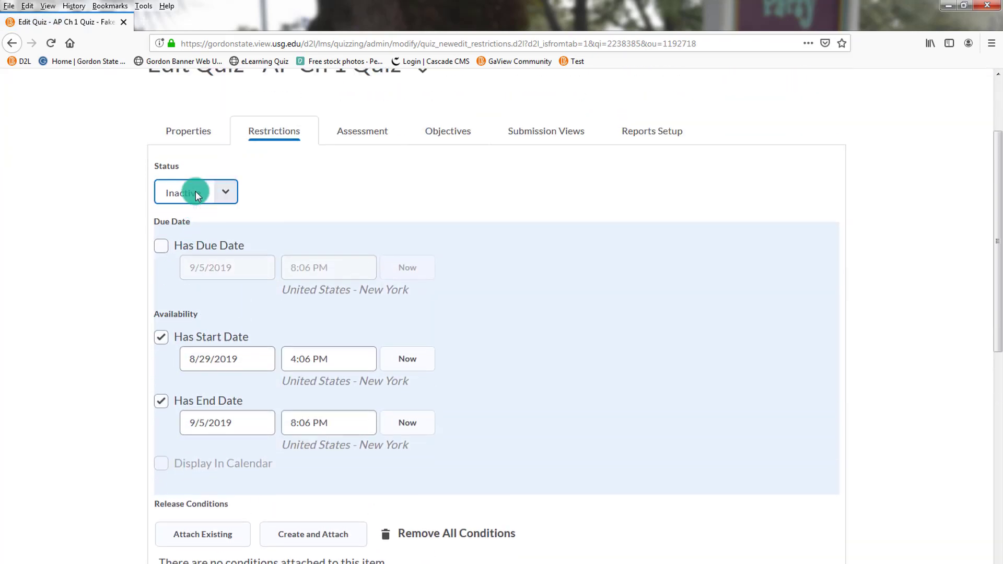
pyautogui.click(195, 192)
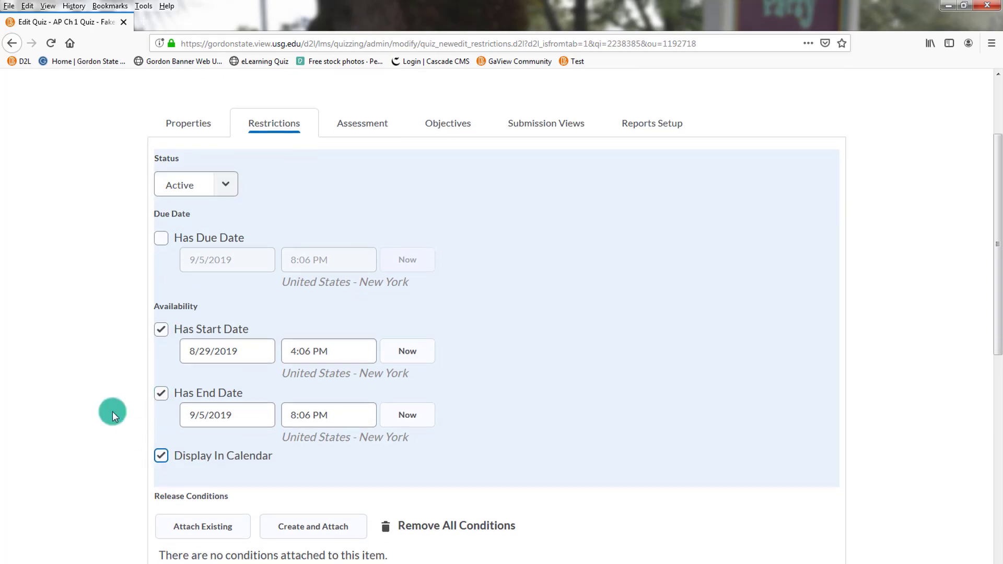
pyautogui.scroll(-3)
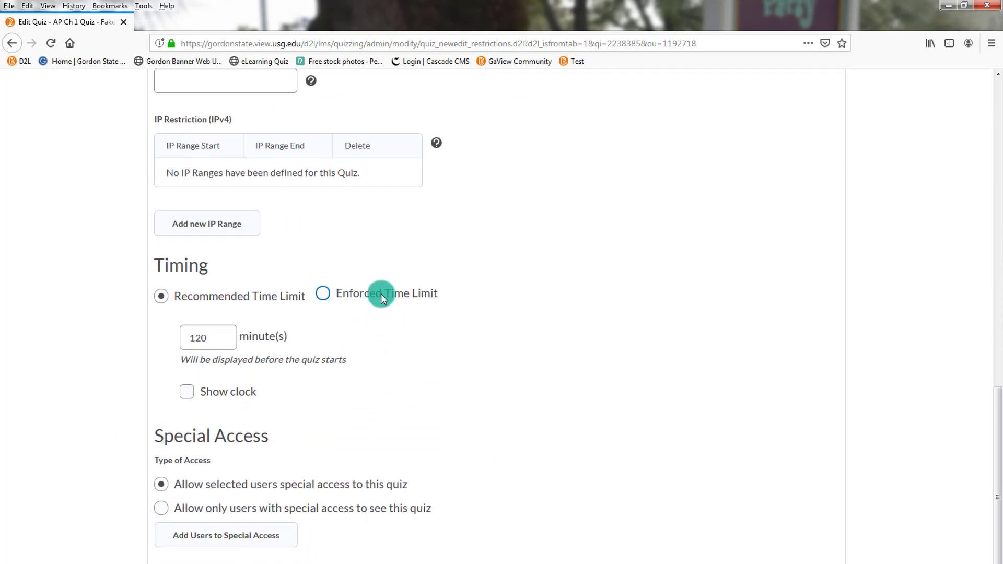
pyautogui.click(323, 292)
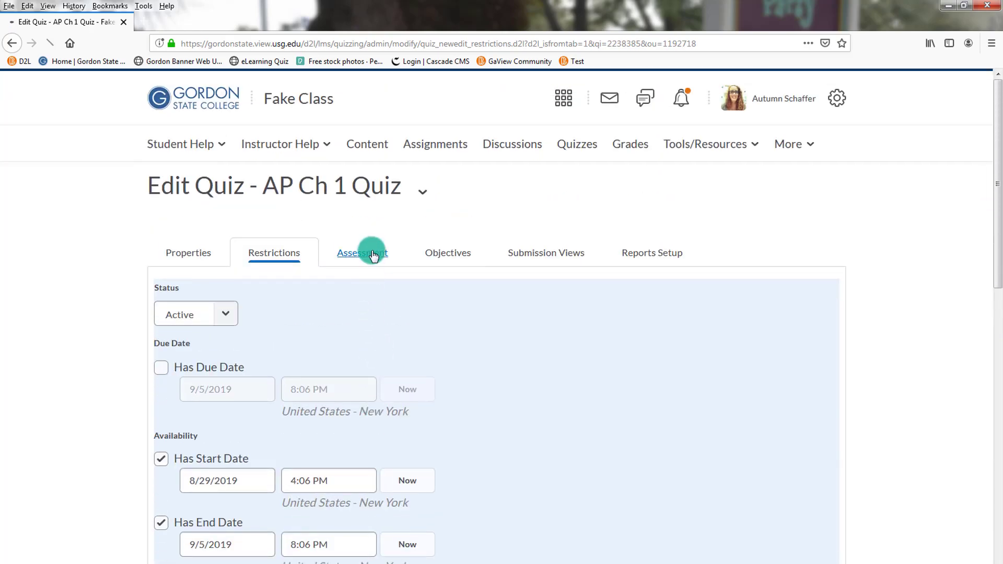
# - Enable automatic grading and add a new grade item named 'AP ch1'
pyautogui.click(362, 253)
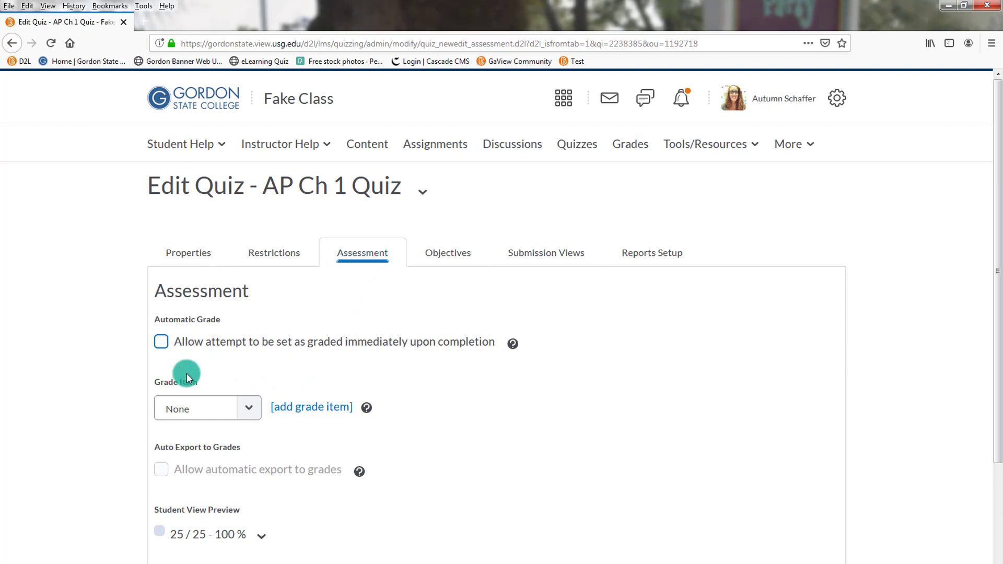
pyautogui.click(161, 342)
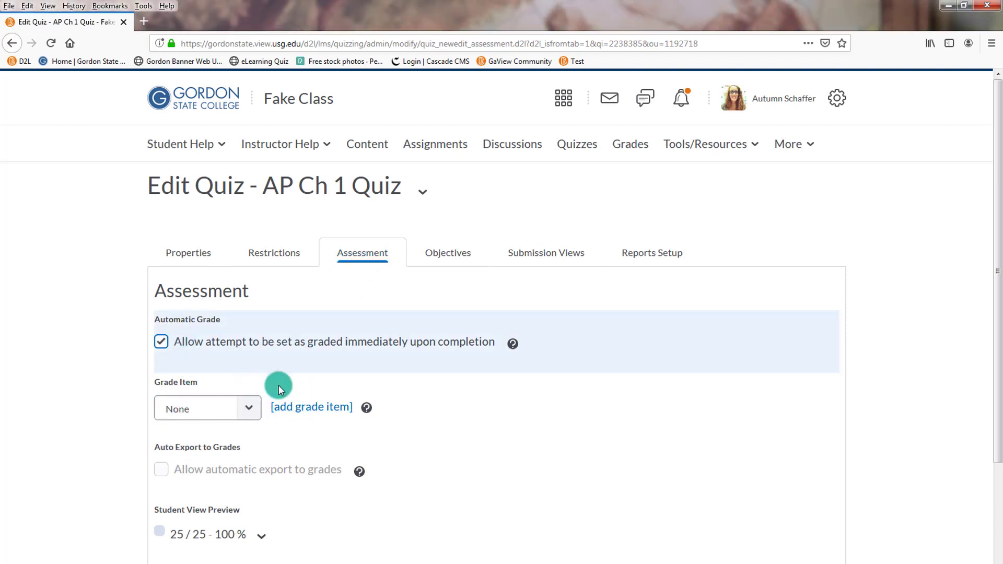
pyautogui.click(311, 406)
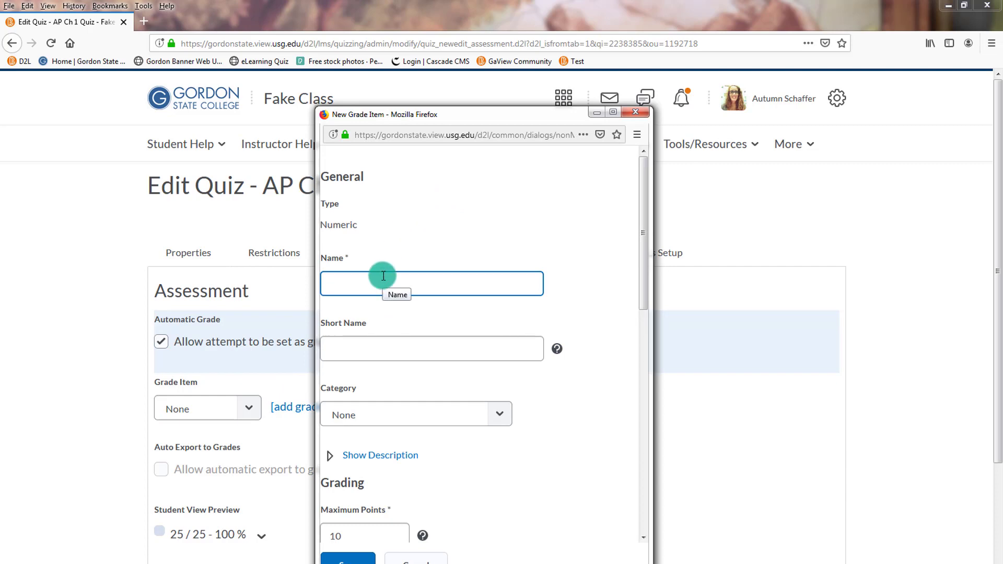
pyautogui.write('A')
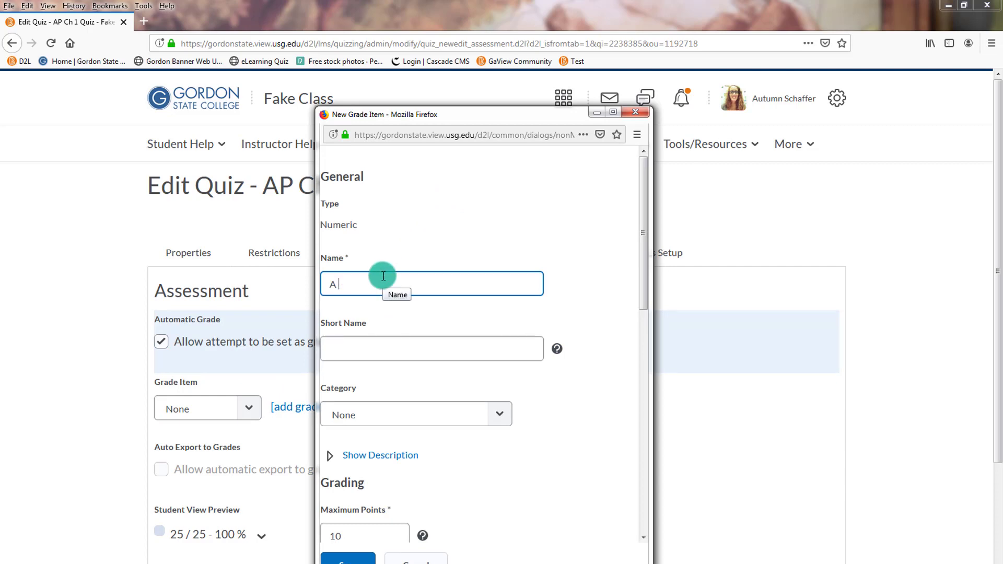
pyautogui.write('P ch1')
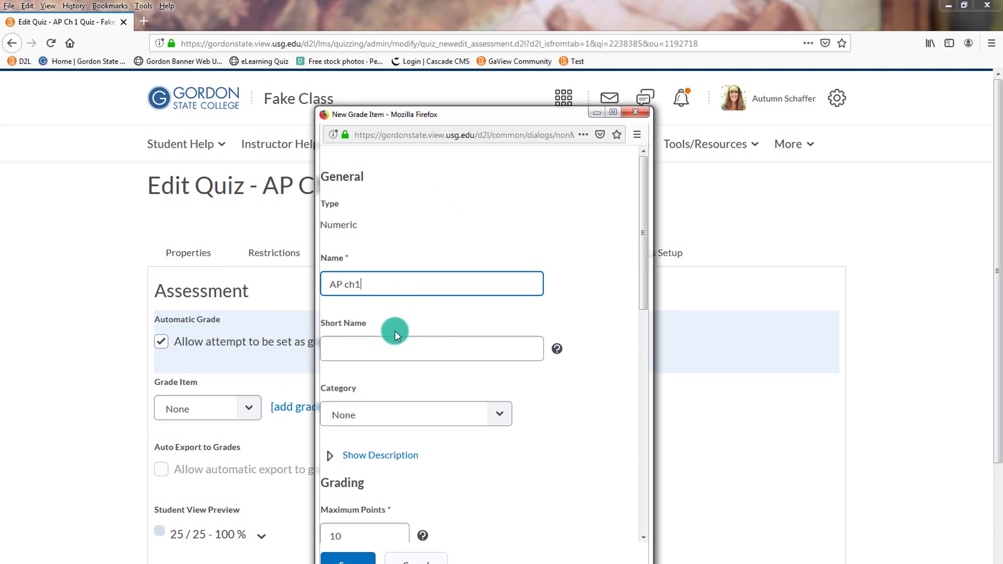
# - Set the grade item to 25 points, then save and close the quiz
pyautogui.click(415, 414)
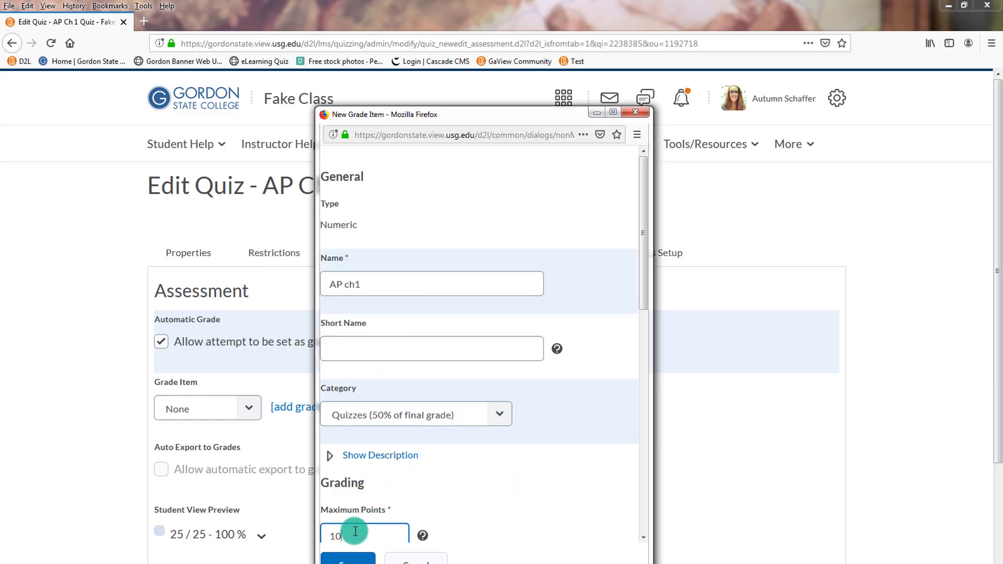
pyautogui.write('25')
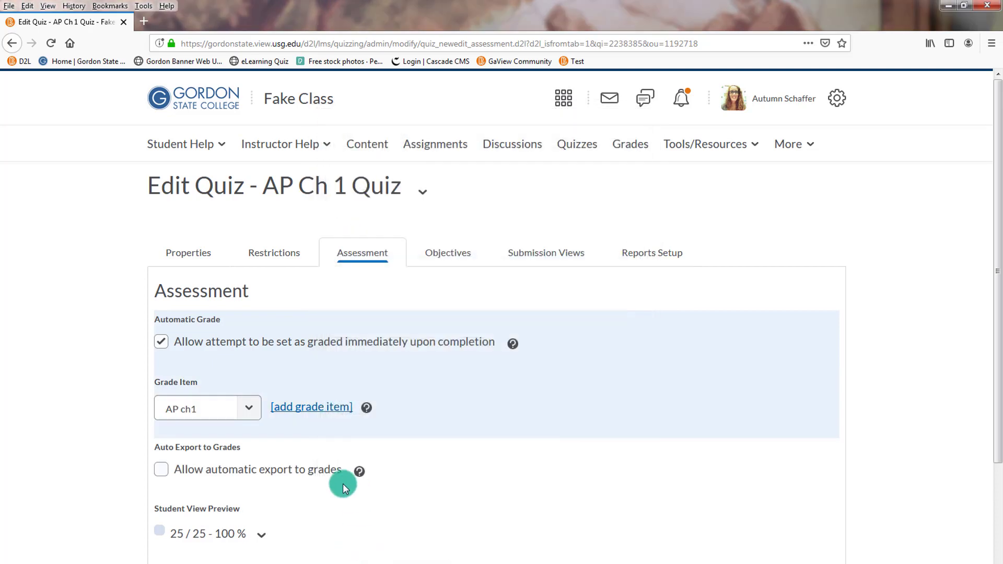
pyautogui.click(161, 469)
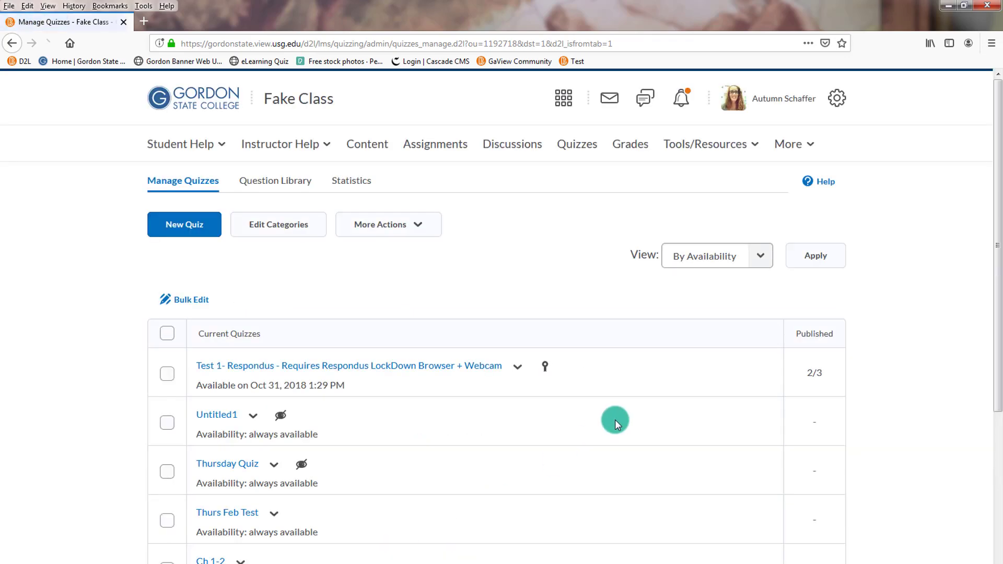
pyautogui.scroll(-3)
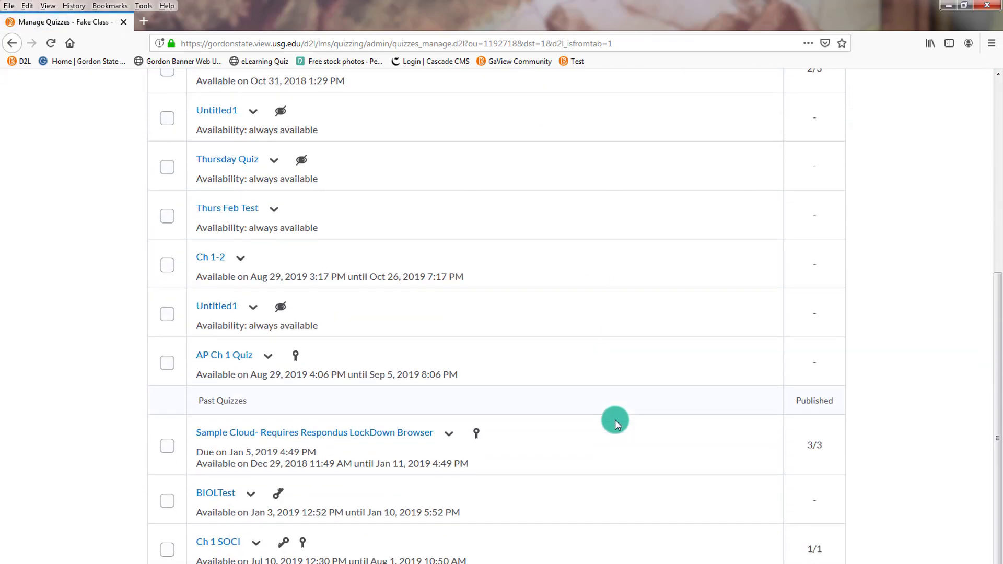